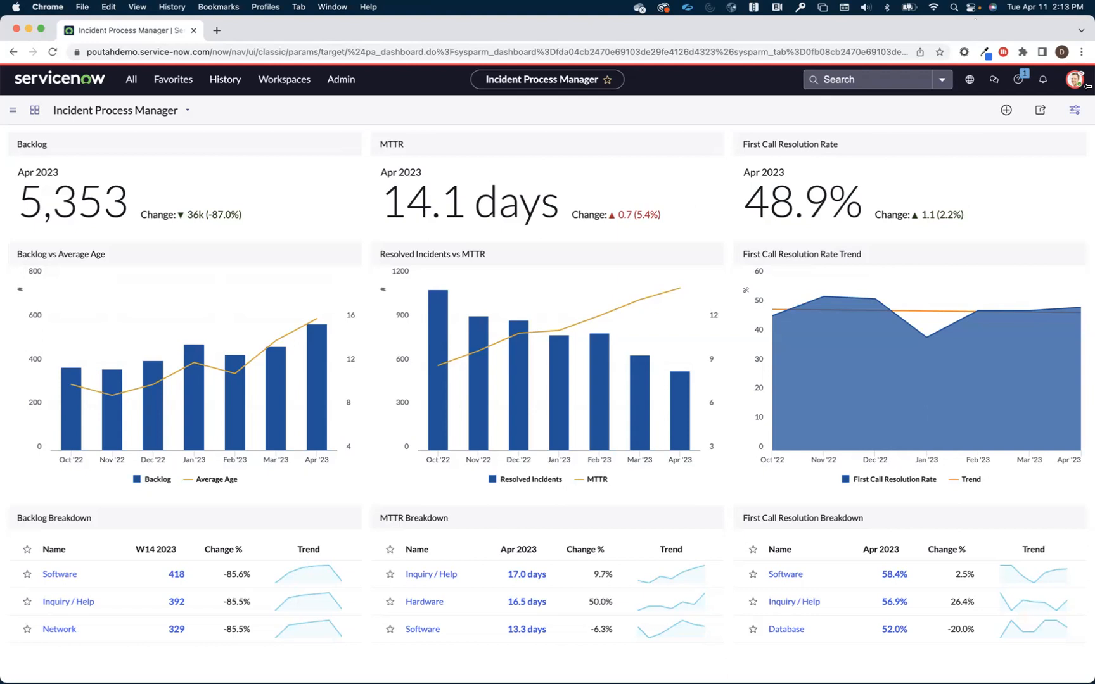
mouse_move(578, 327)
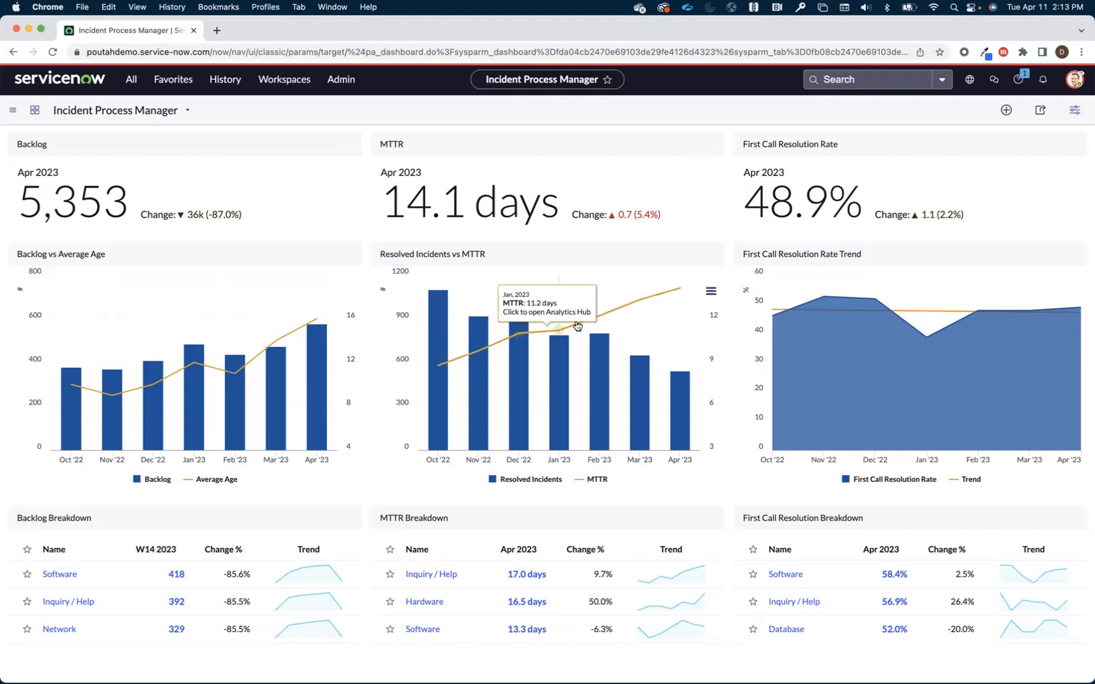
mouse_move(650, 261)
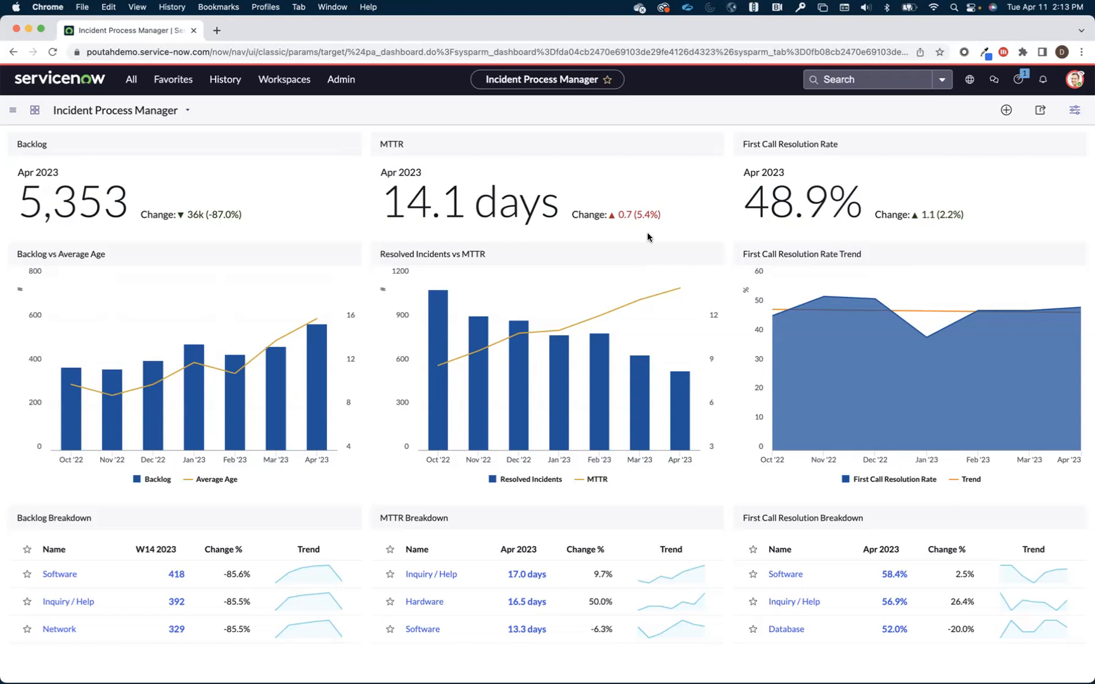
mouse_move(581, 240)
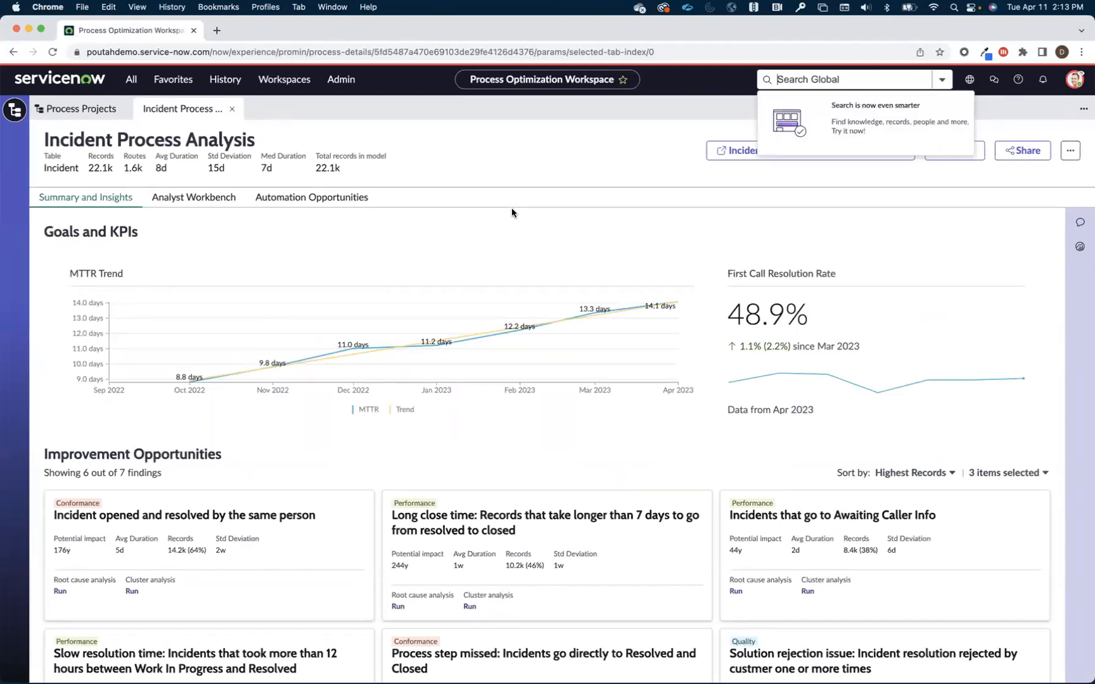
mouse_move(575, 120)
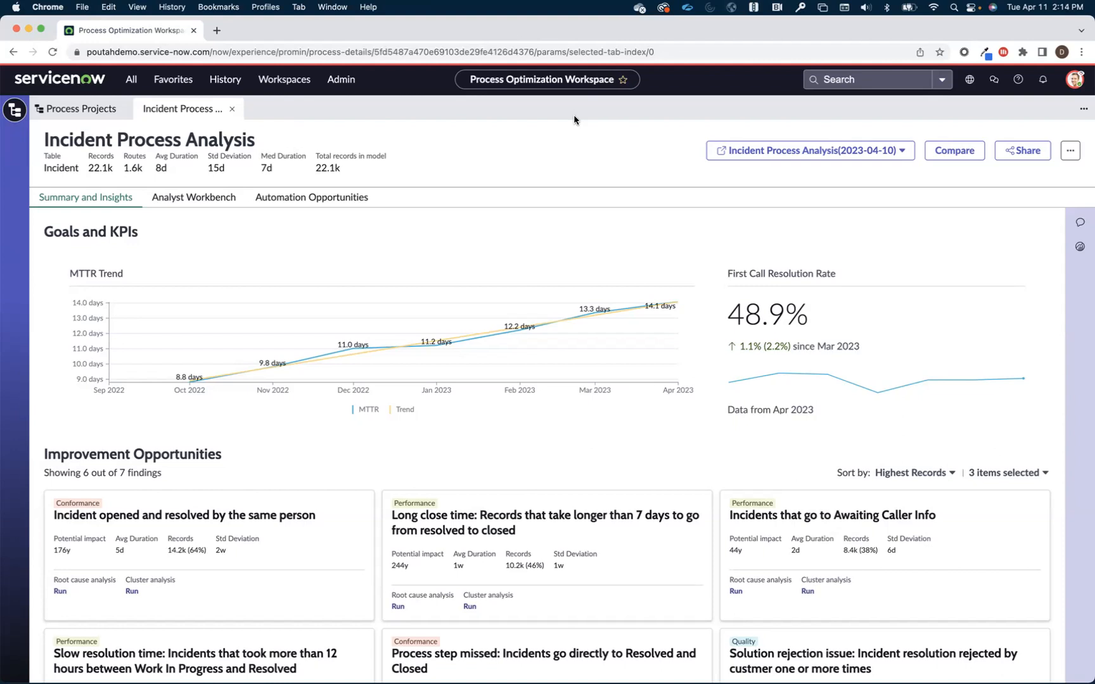
mouse_move(560, 122)
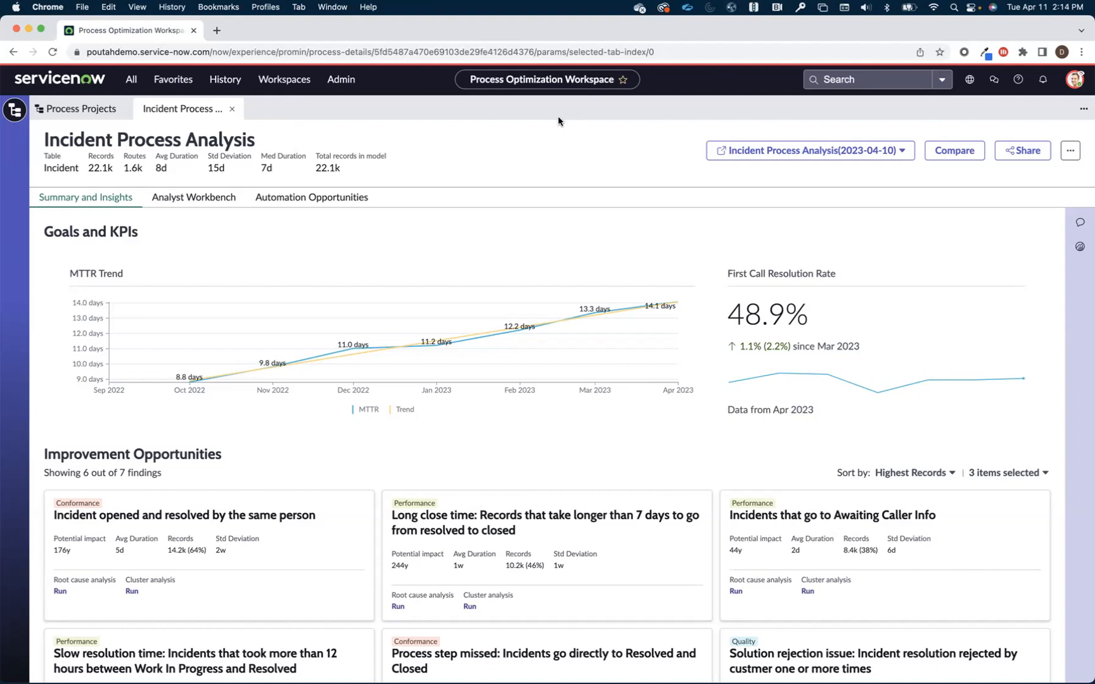
mouse_move(350, 152)
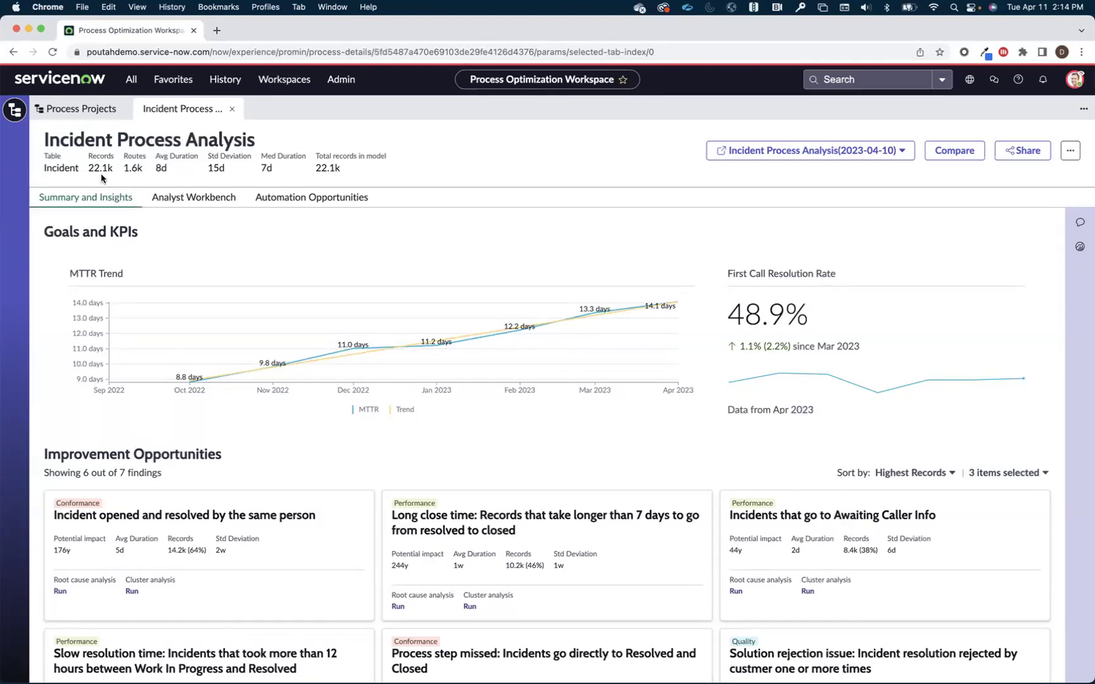
mouse_move(100, 170)
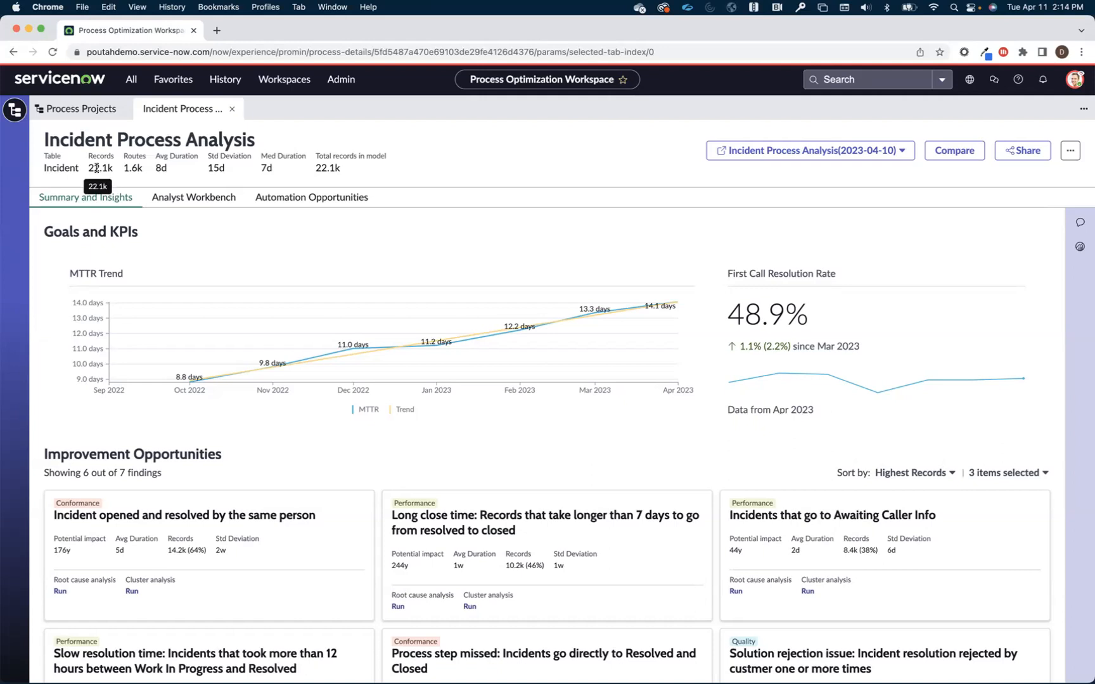
mouse_move(116, 175)
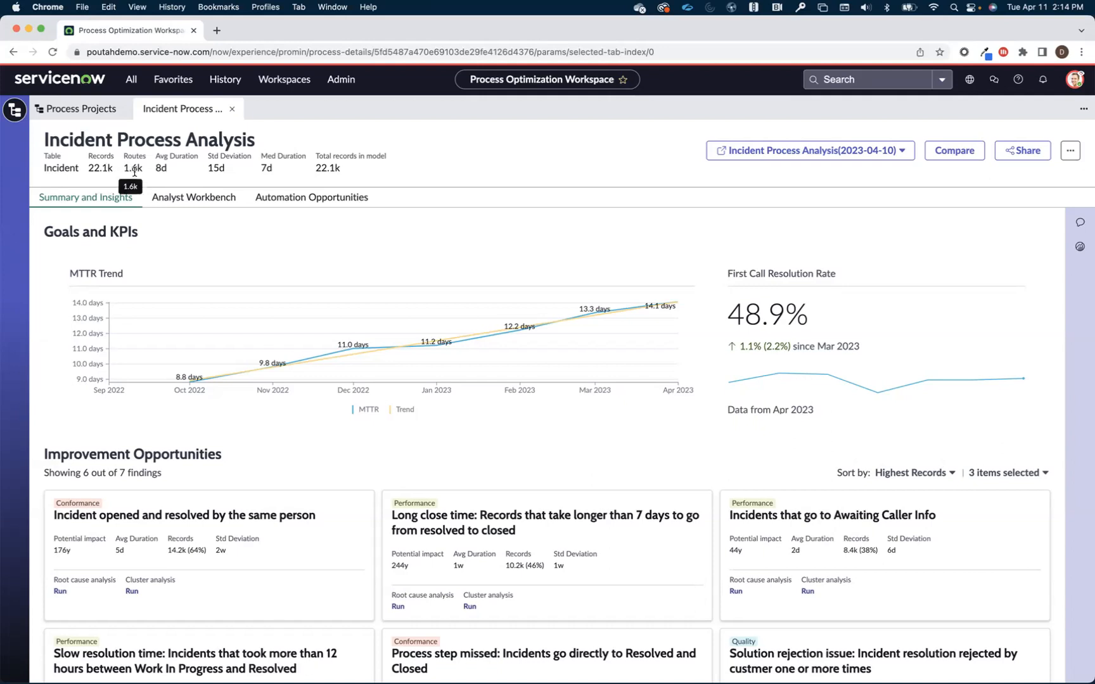
mouse_move(178, 175)
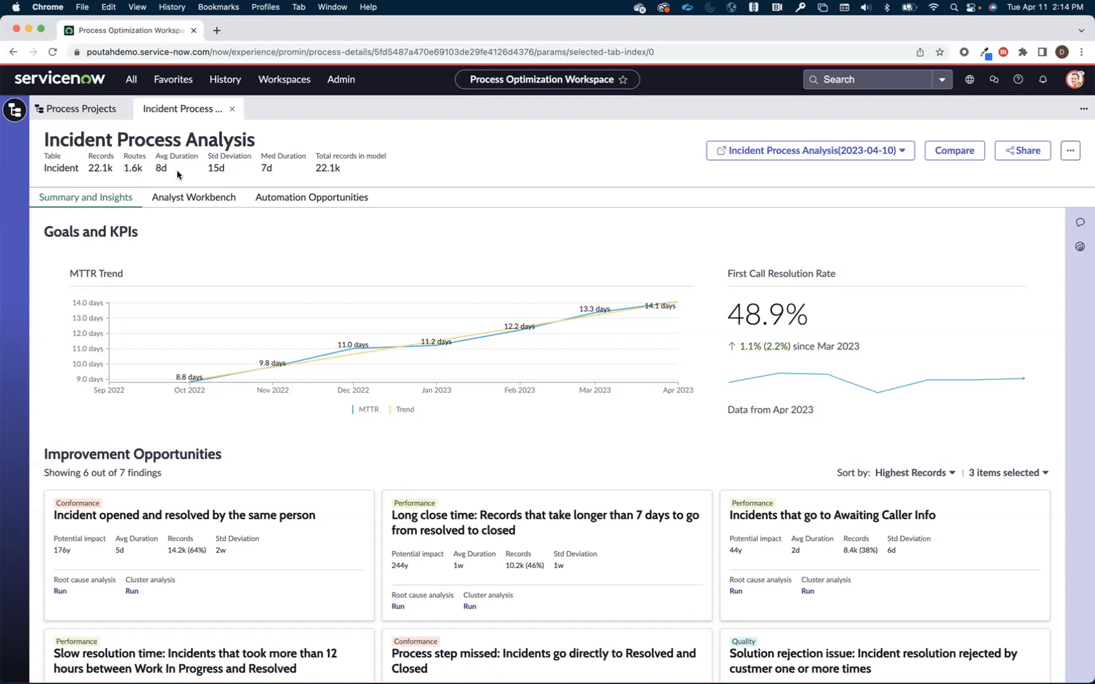
mouse_move(172, 170)
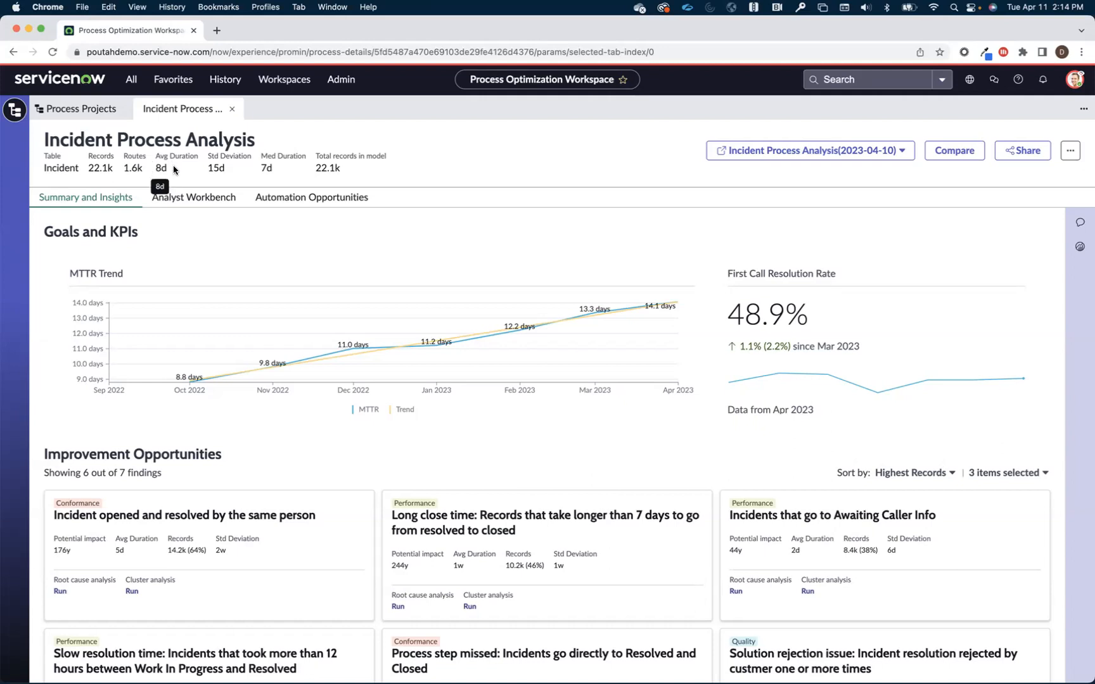
mouse_move(160, 231)
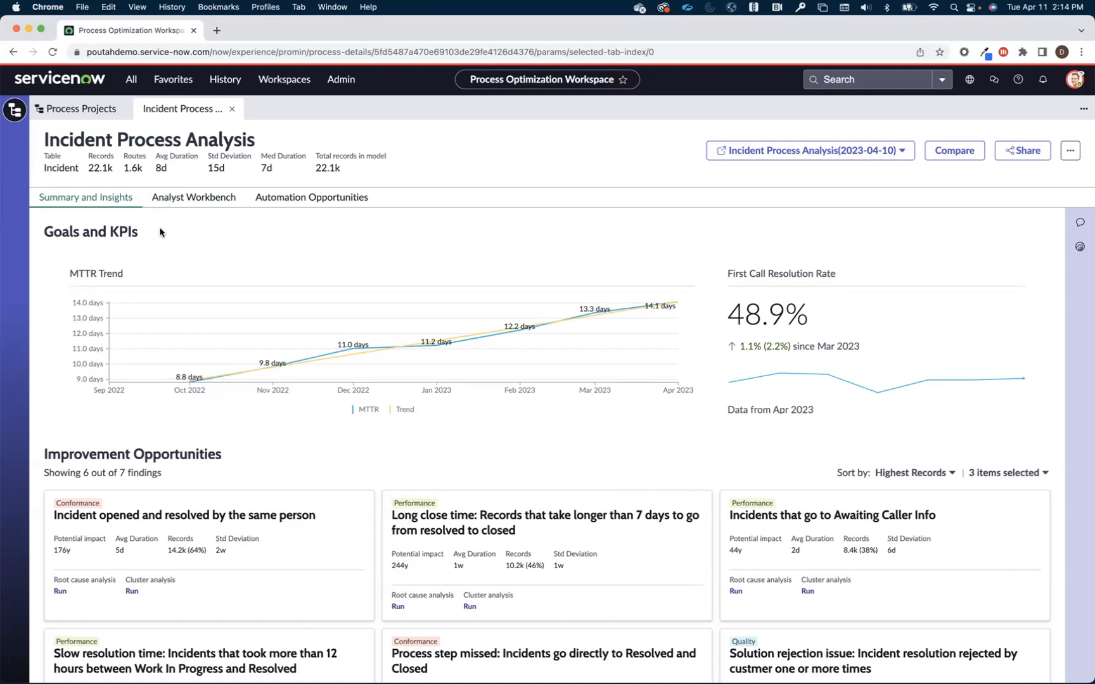
scroll("down", 3)
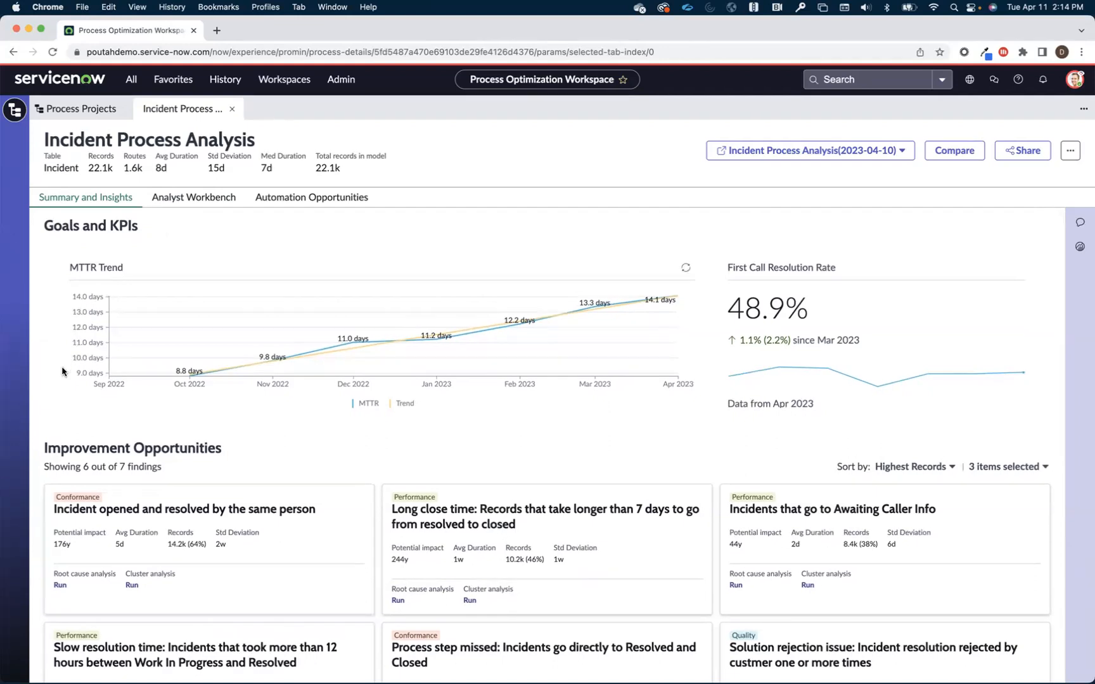
mouse_move(128, 413)
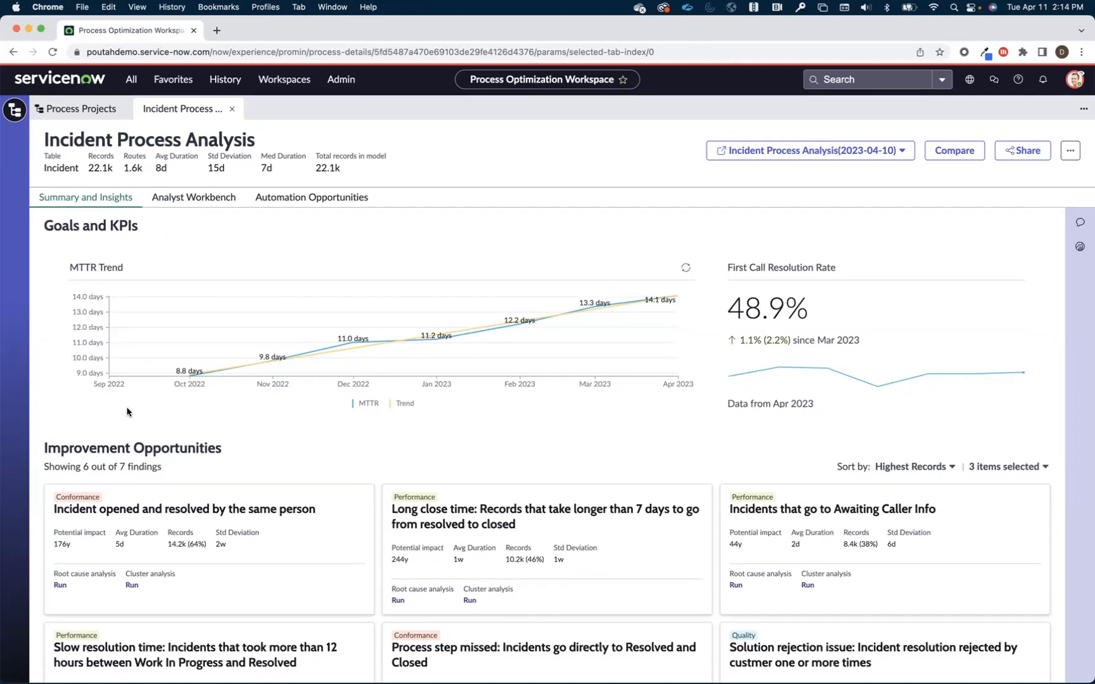
mouse_move(389, 347)
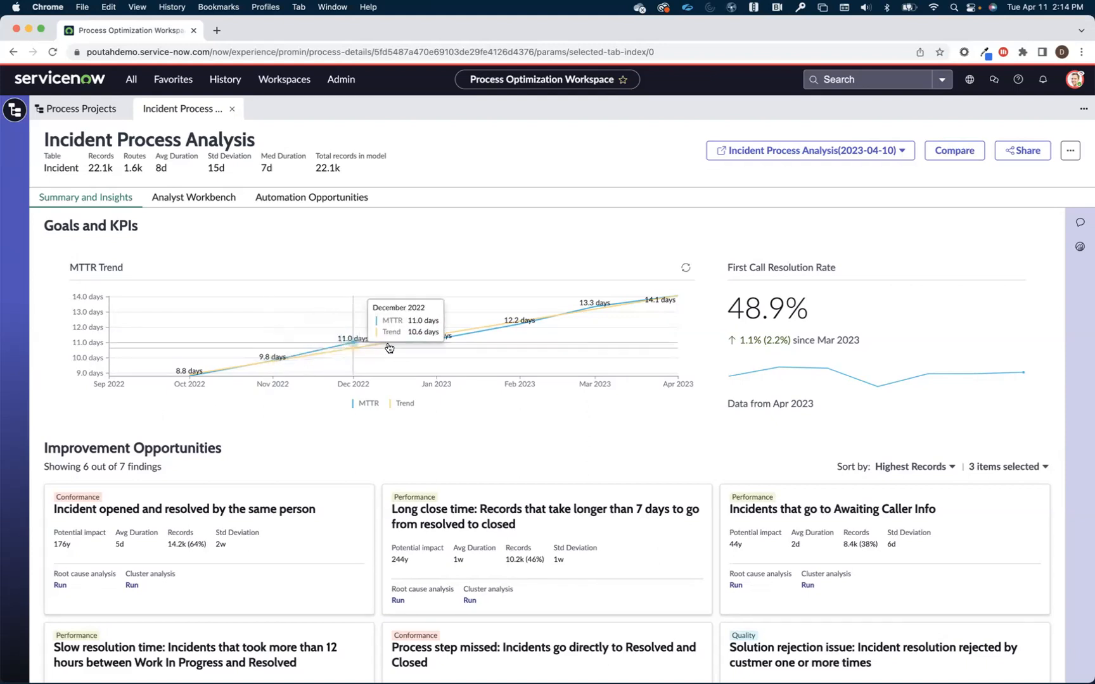
mouse_move(715, 395)
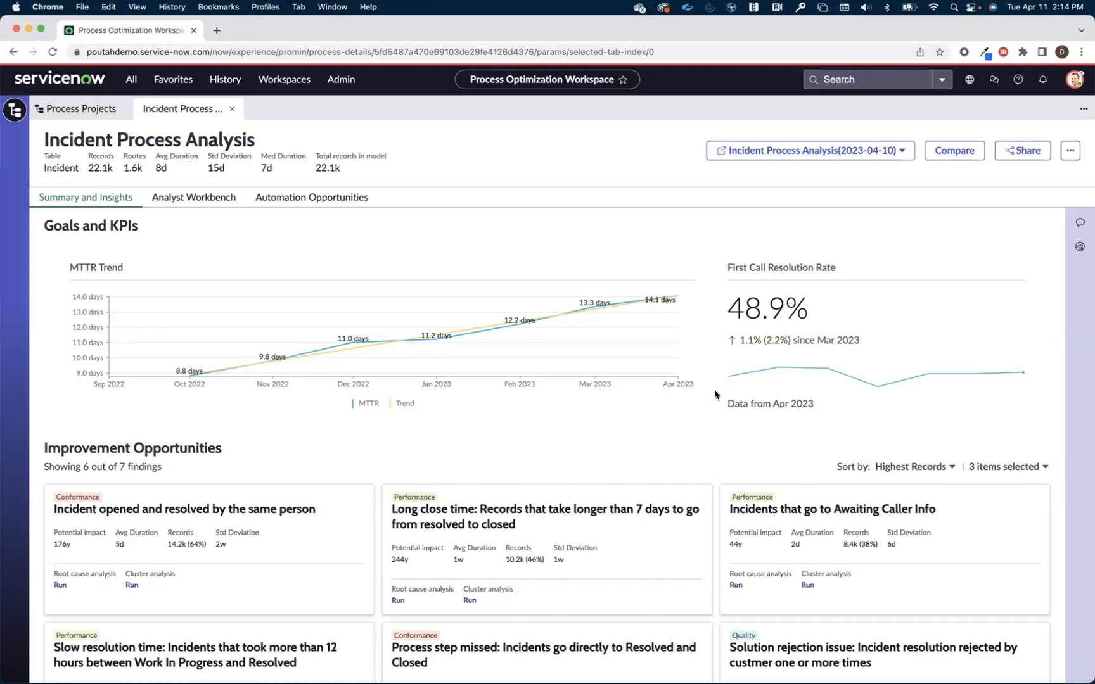
scroll("down", 3)
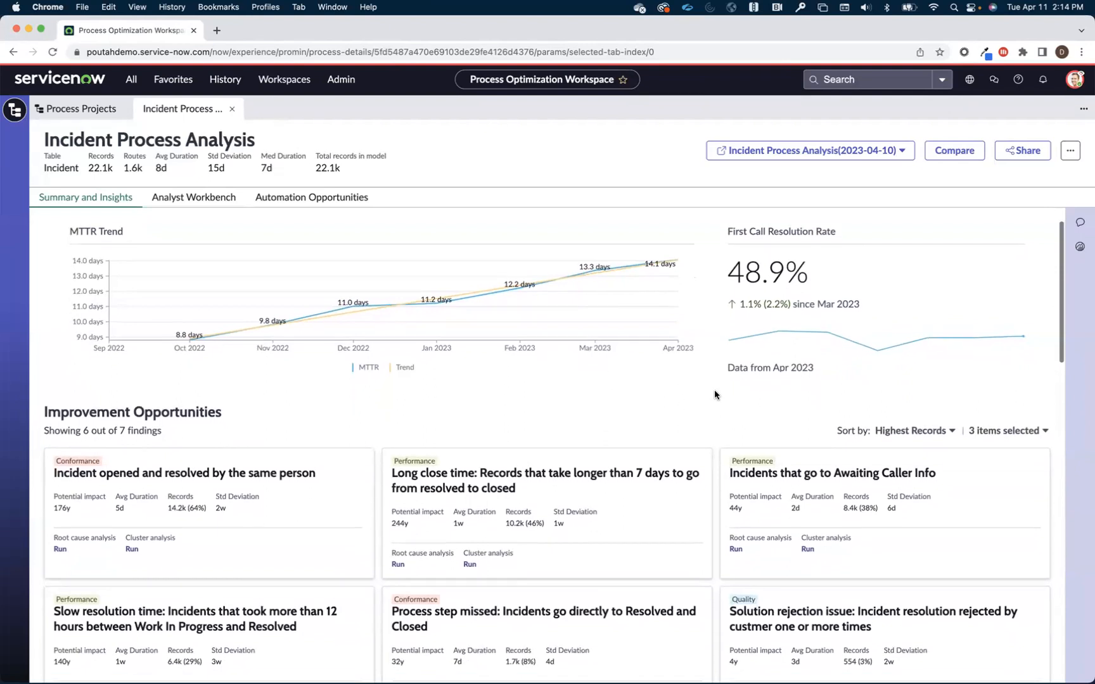
scroll("down", 3)
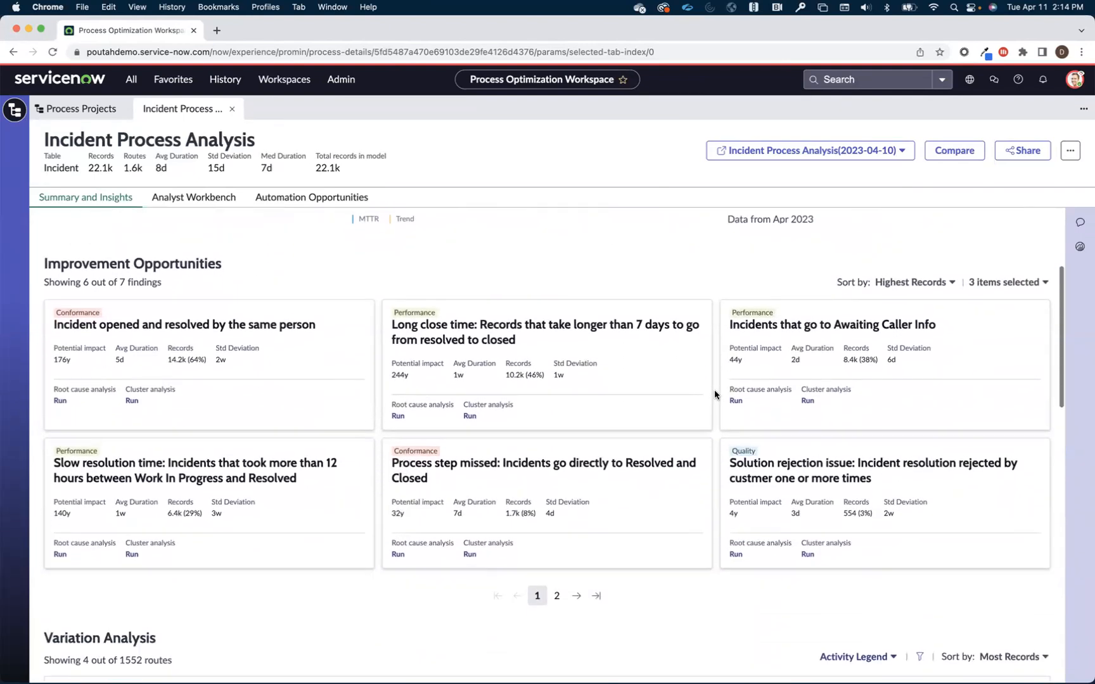
scroll("down", 3)
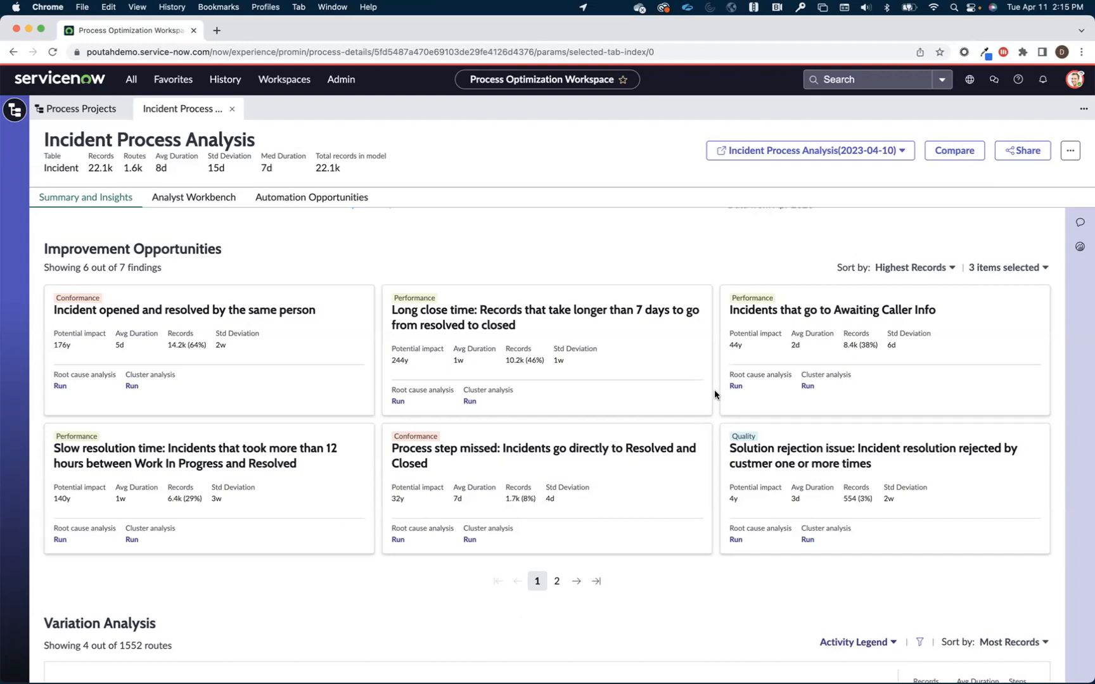
mouse_move(282, 403)
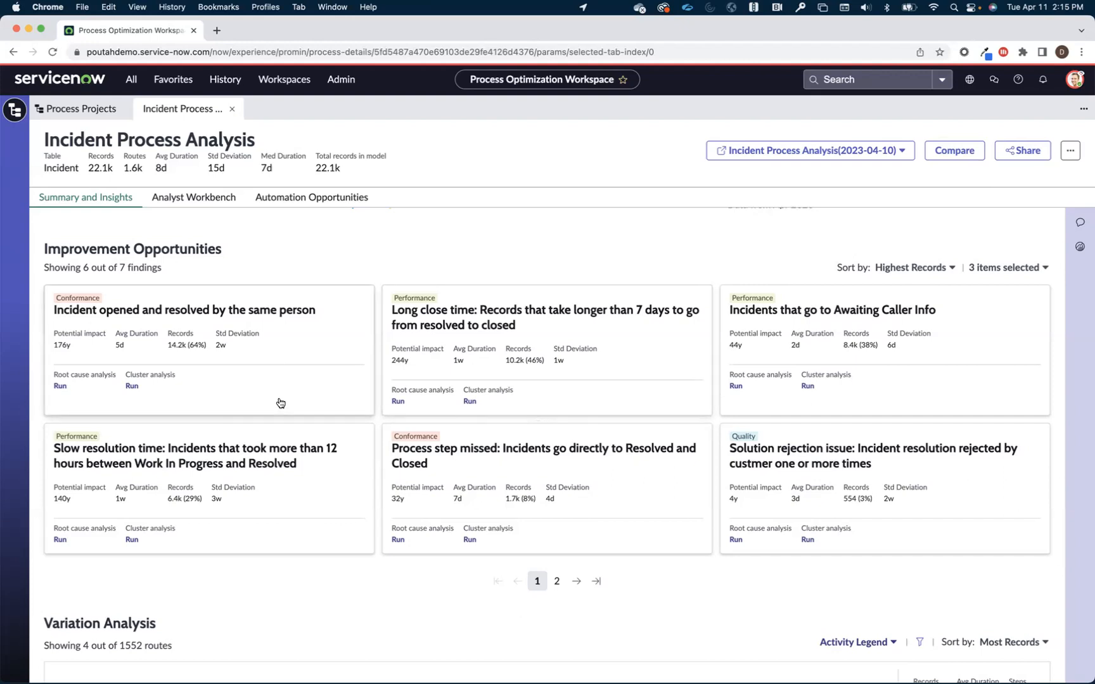
mouse_move(183, 345)
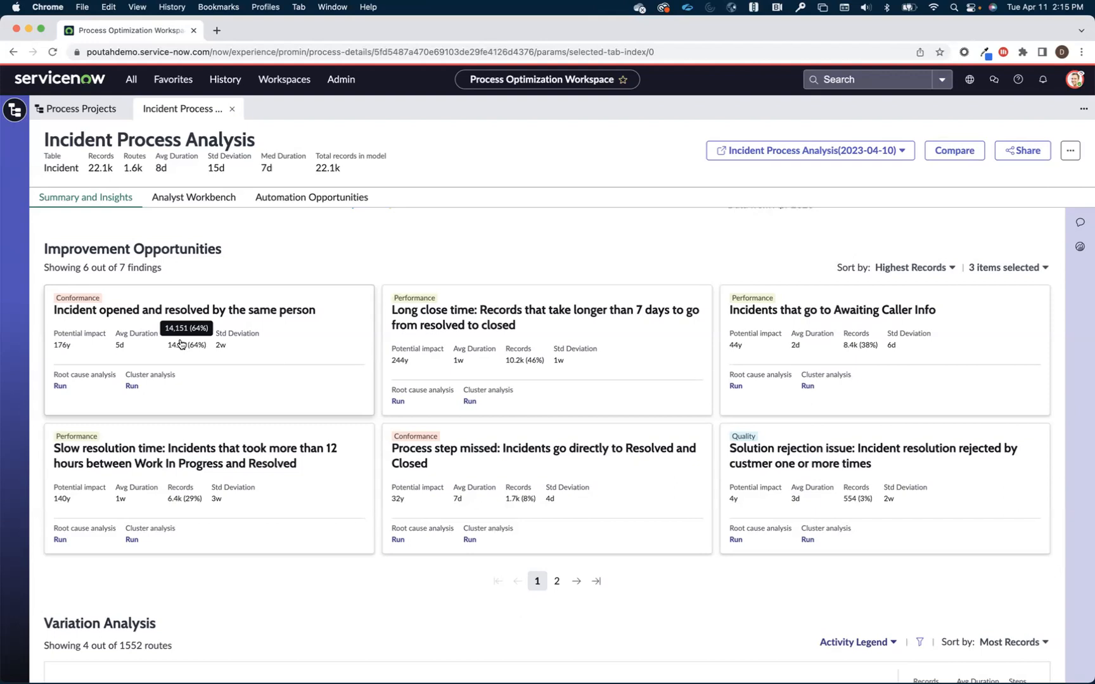
mouse_move(462, 473)
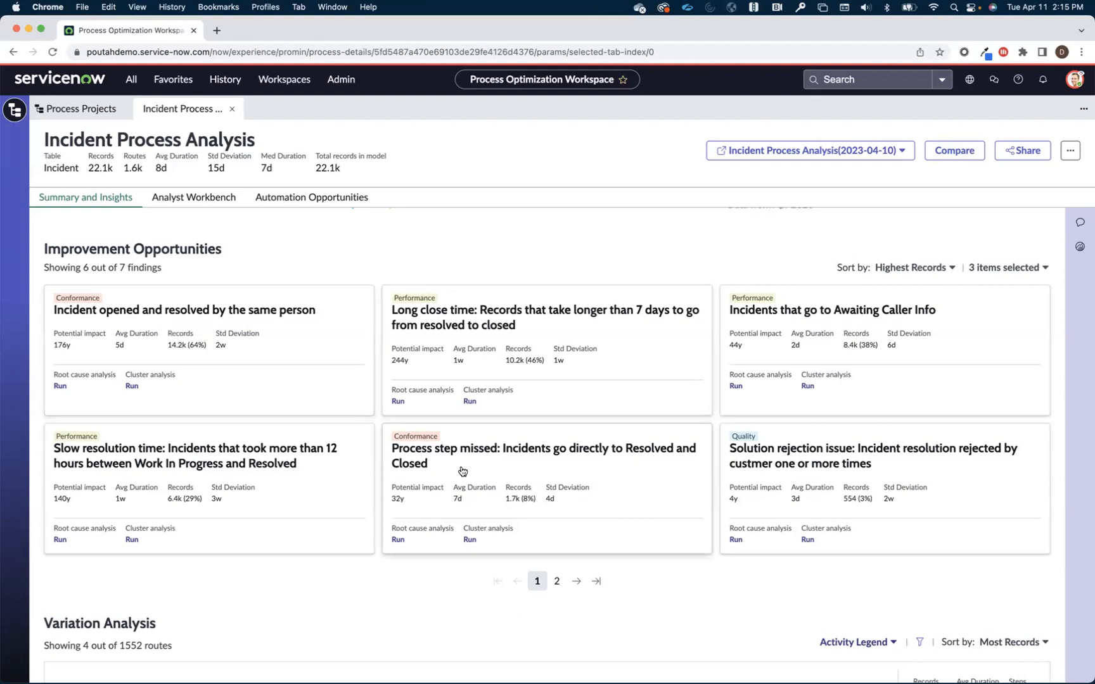
mouse_move(530, 502)
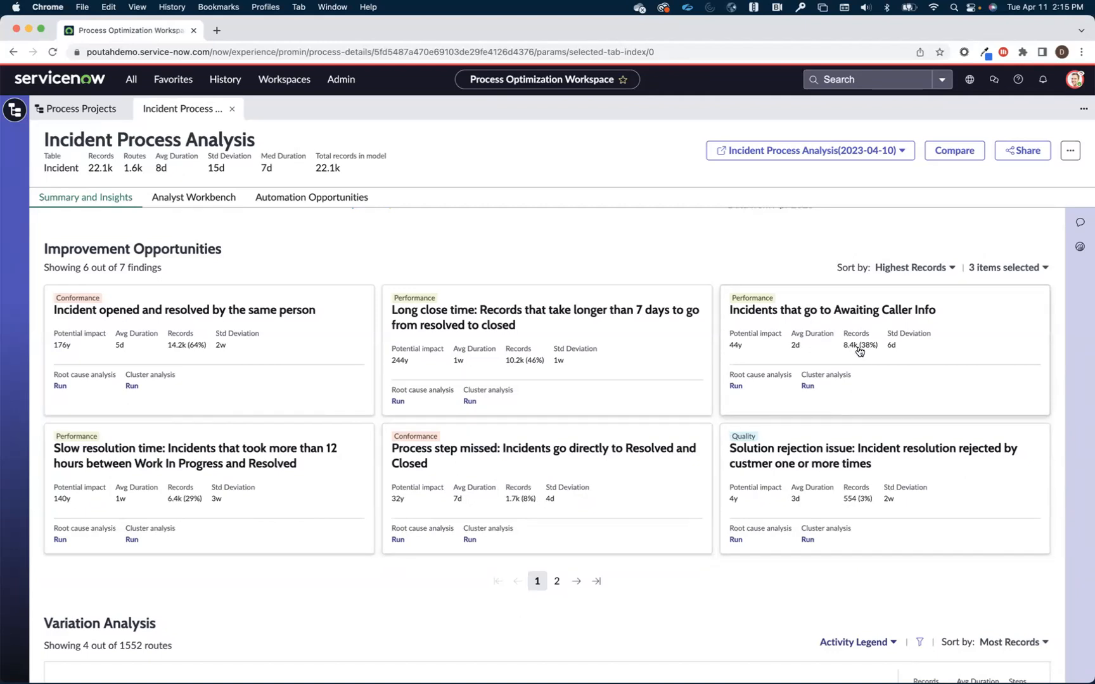
mouse_move(860, 351)
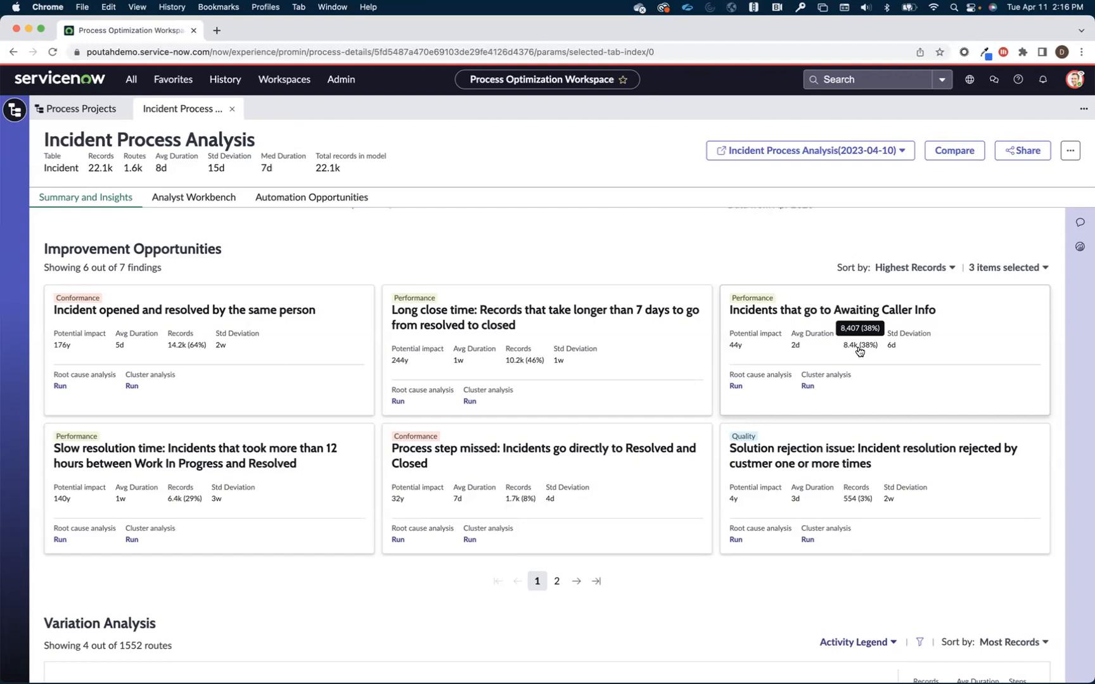
mouse_move(854, 406)
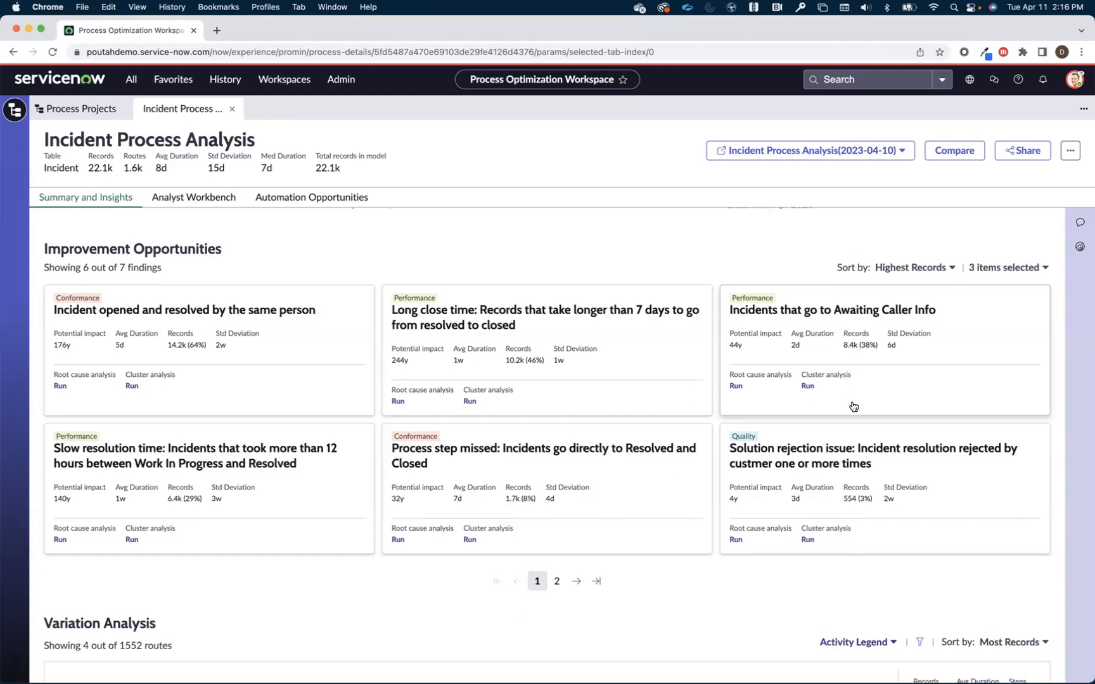
scroll("down", 3)
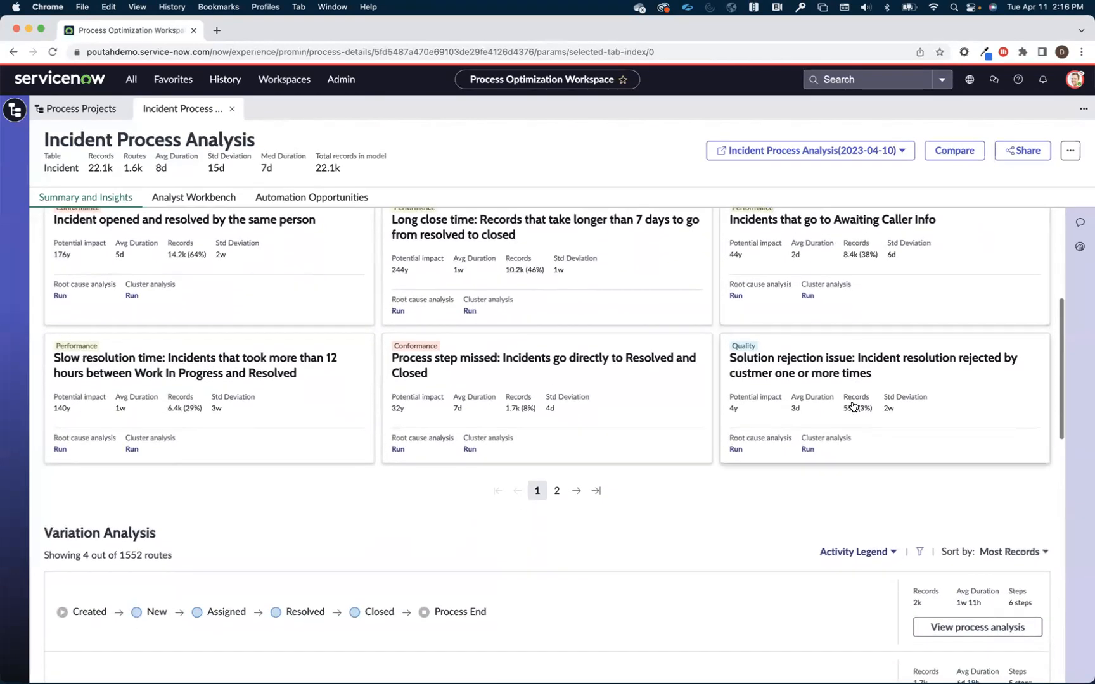
scroll("down", 3)
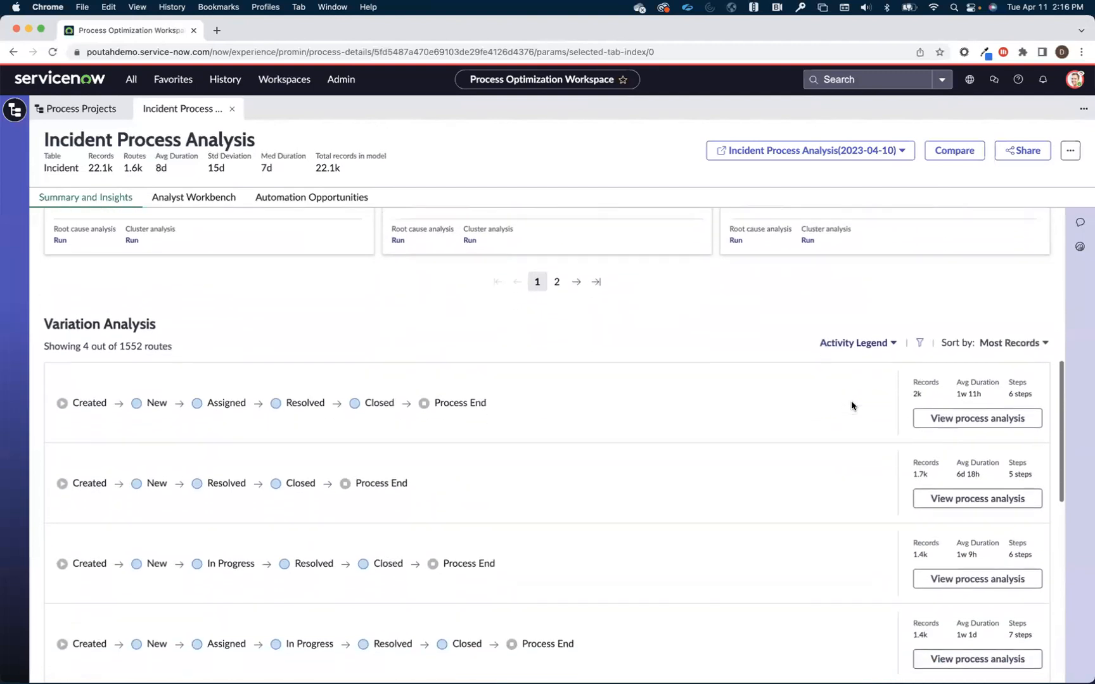
scroll("down", 3)
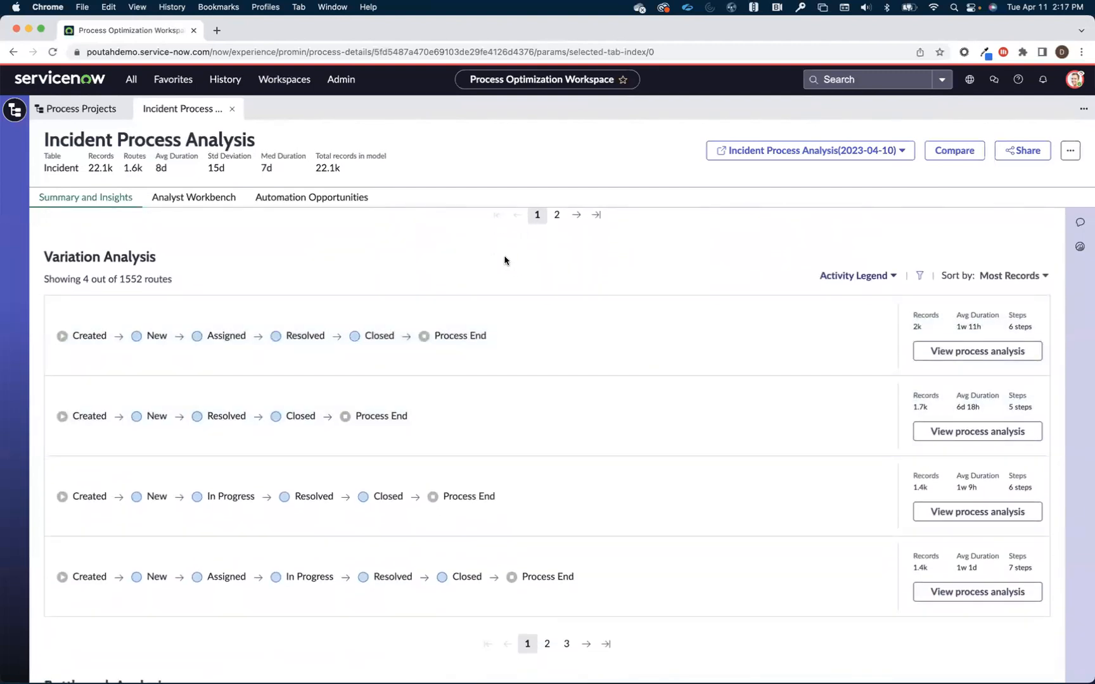
mouse_move(134, 258)
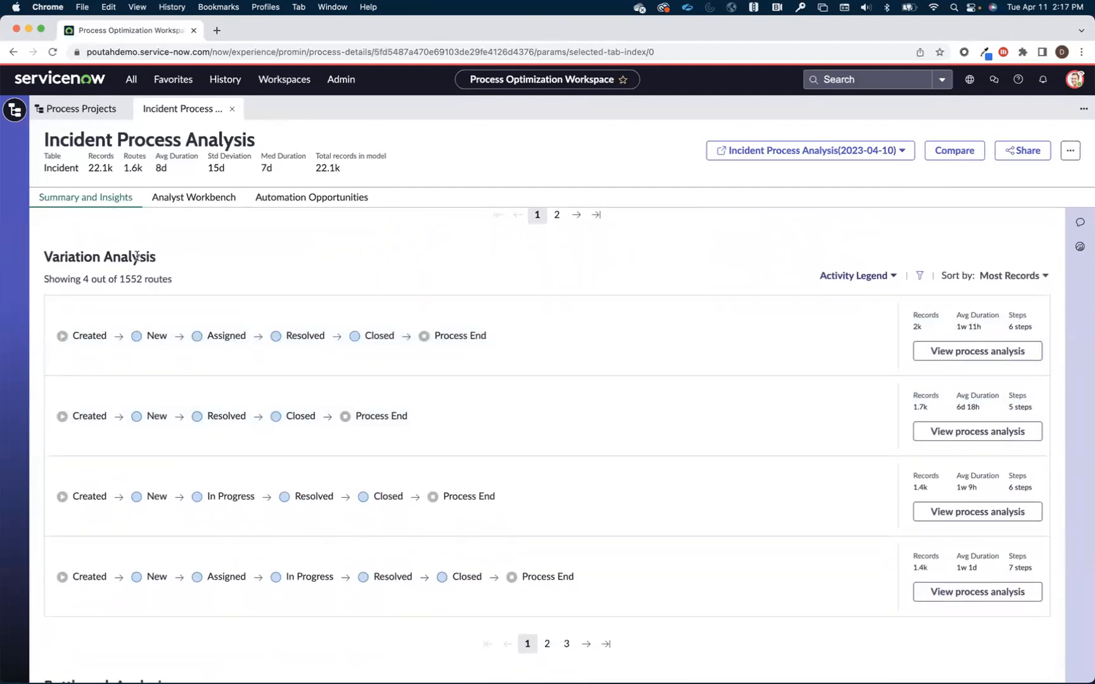
mouse_move(190, 281)
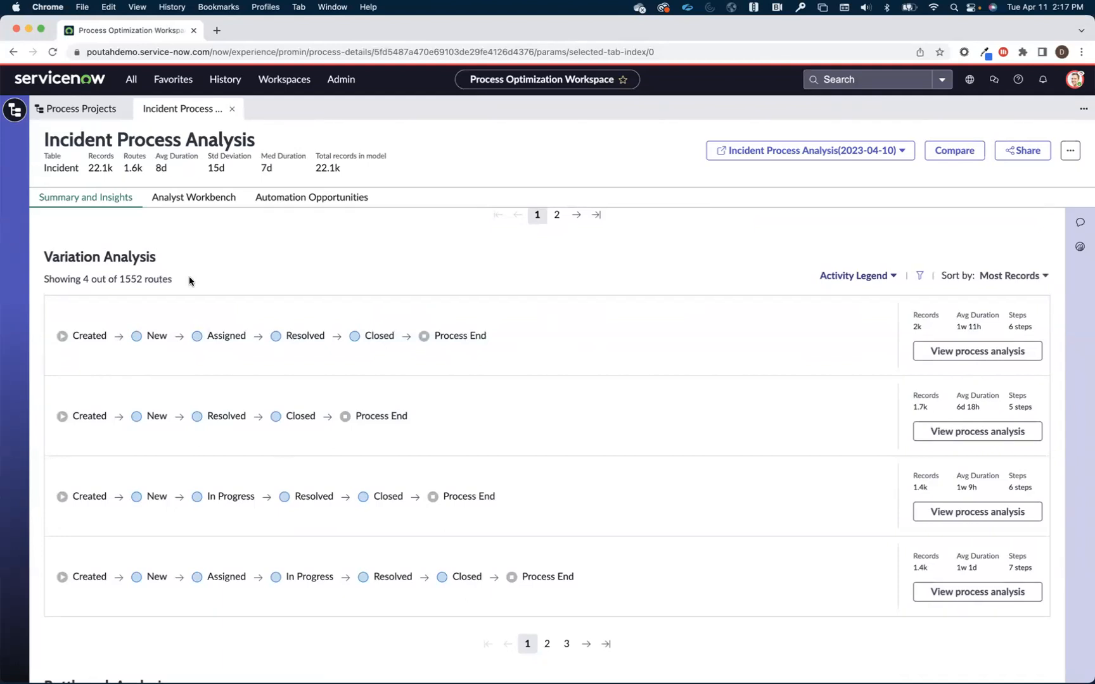
mouse_move(462, 274)
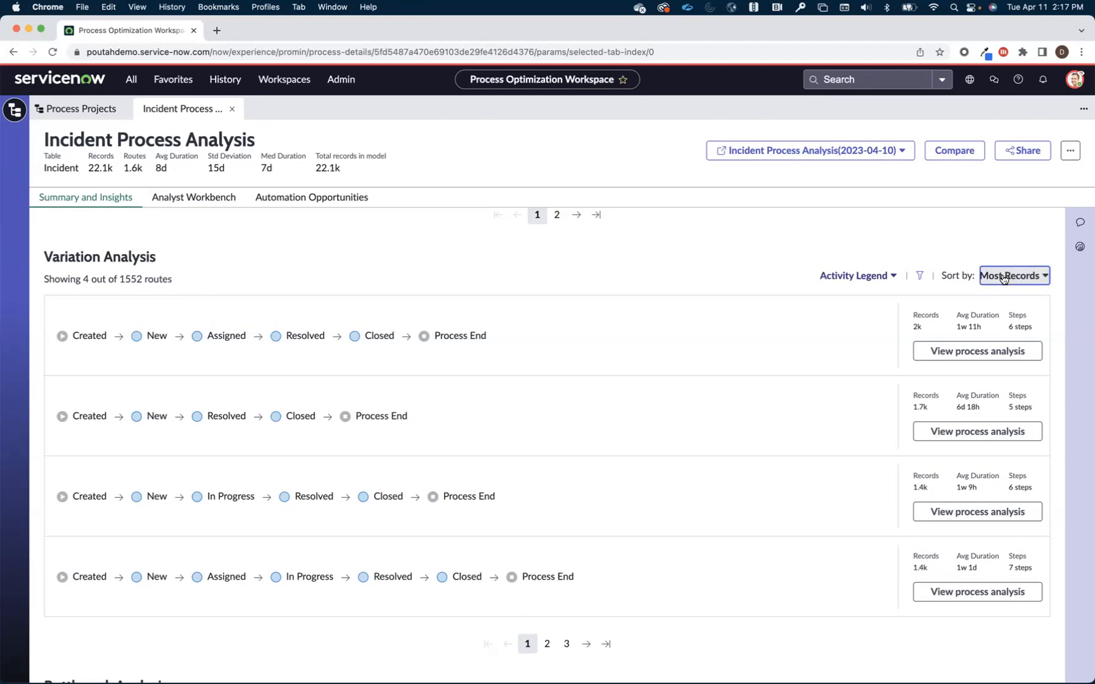
Sort the variation routes by Longest Avg Duration, then by Most Steps, putting the 25-step route first
left_click(1014, 276)
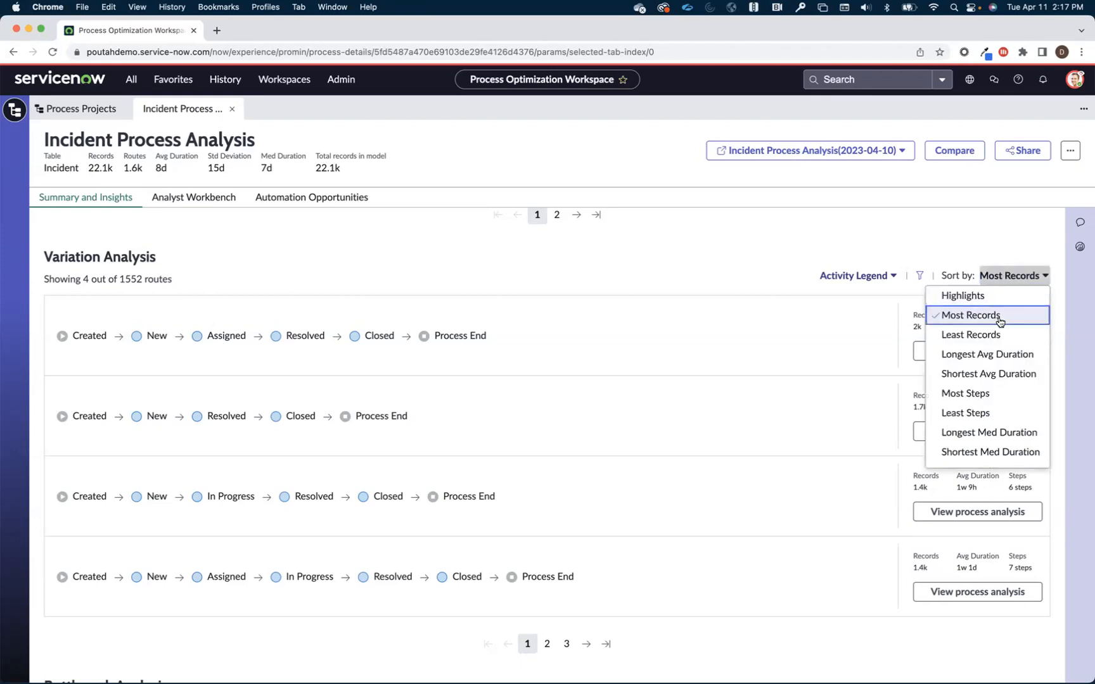
left_click(988, 355)
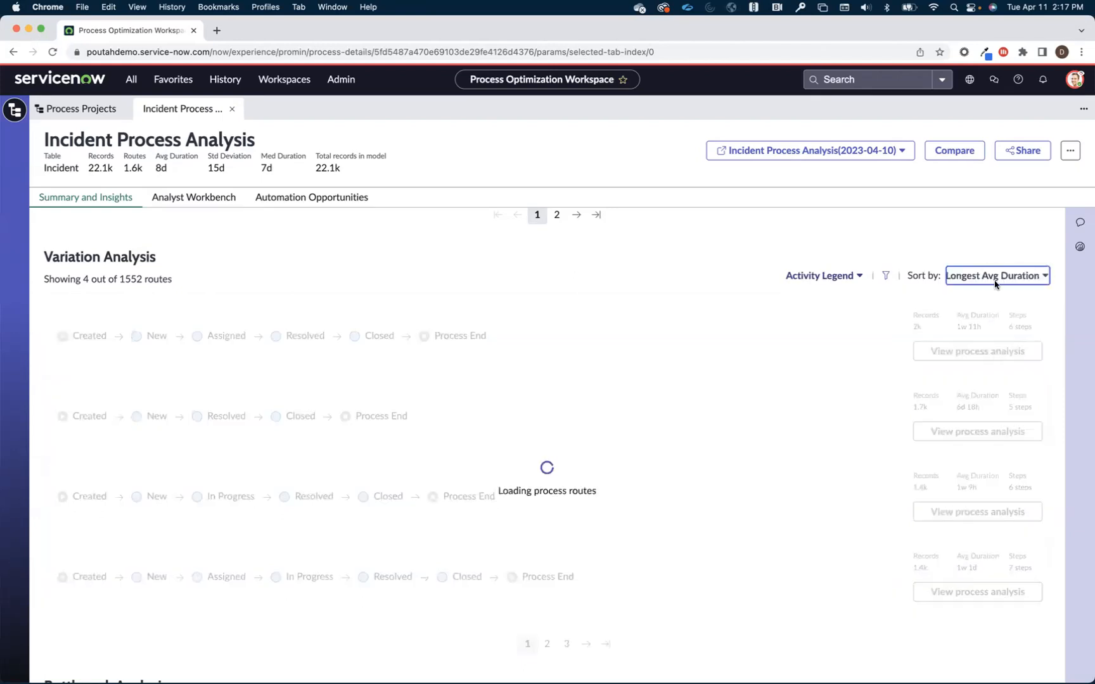
left_click(996, 276)
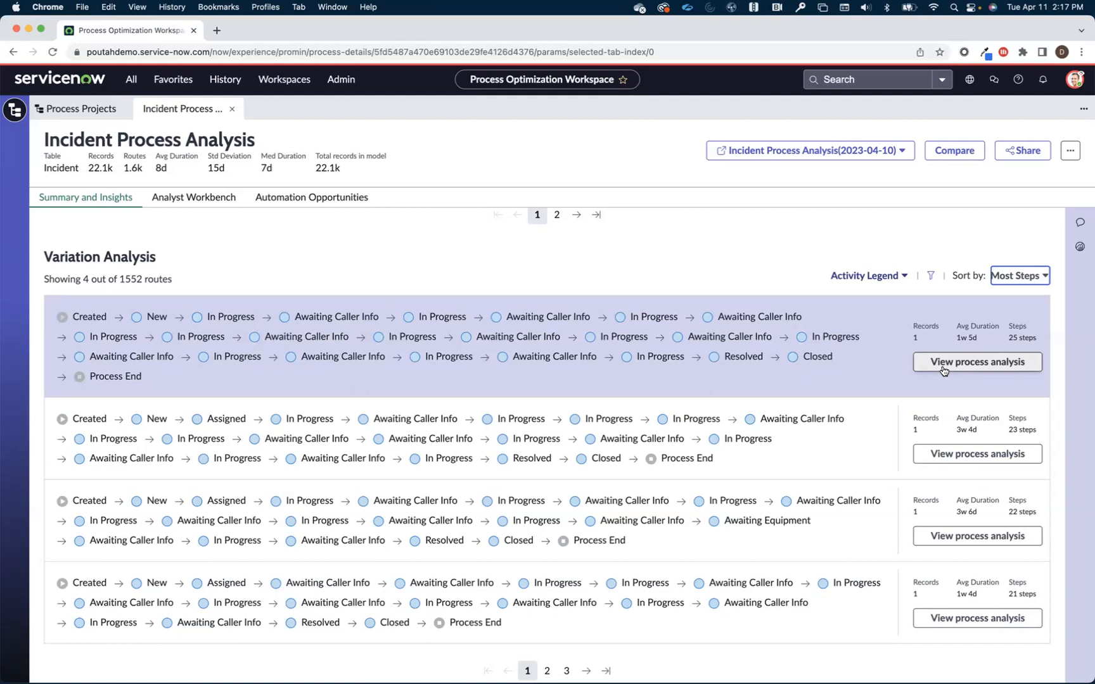
scroll("down", 3)
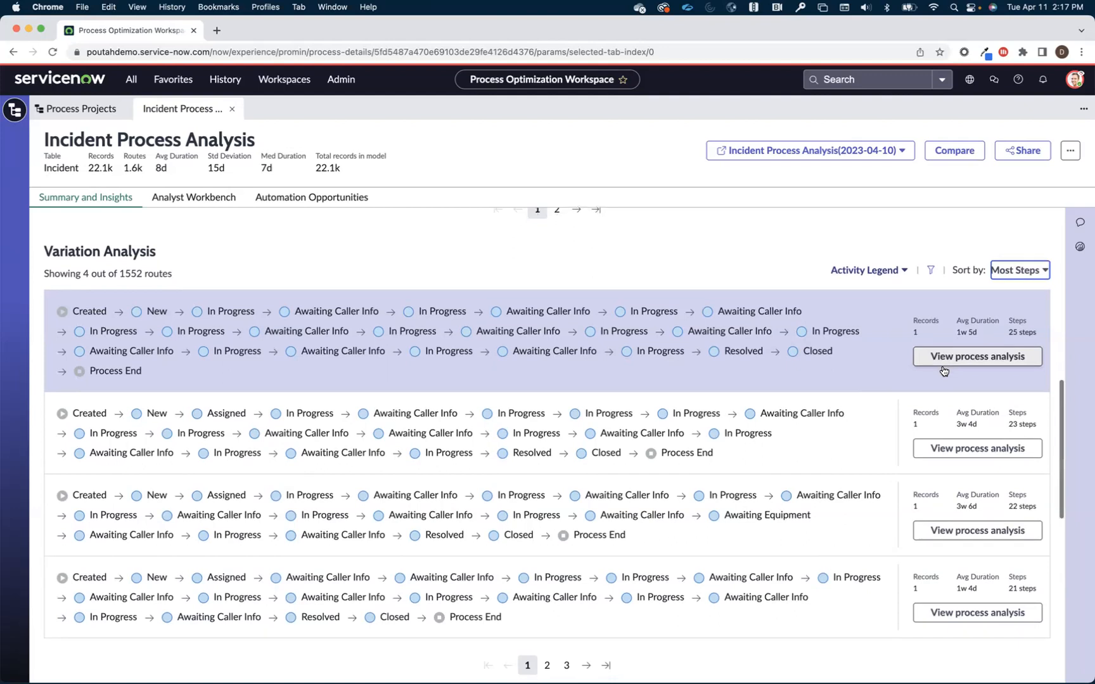
Scroll the Summary and Insights page down to Bottleneck Analysis, led by Closed–Process End at 18.8k occurrences
scroll("down", 3)
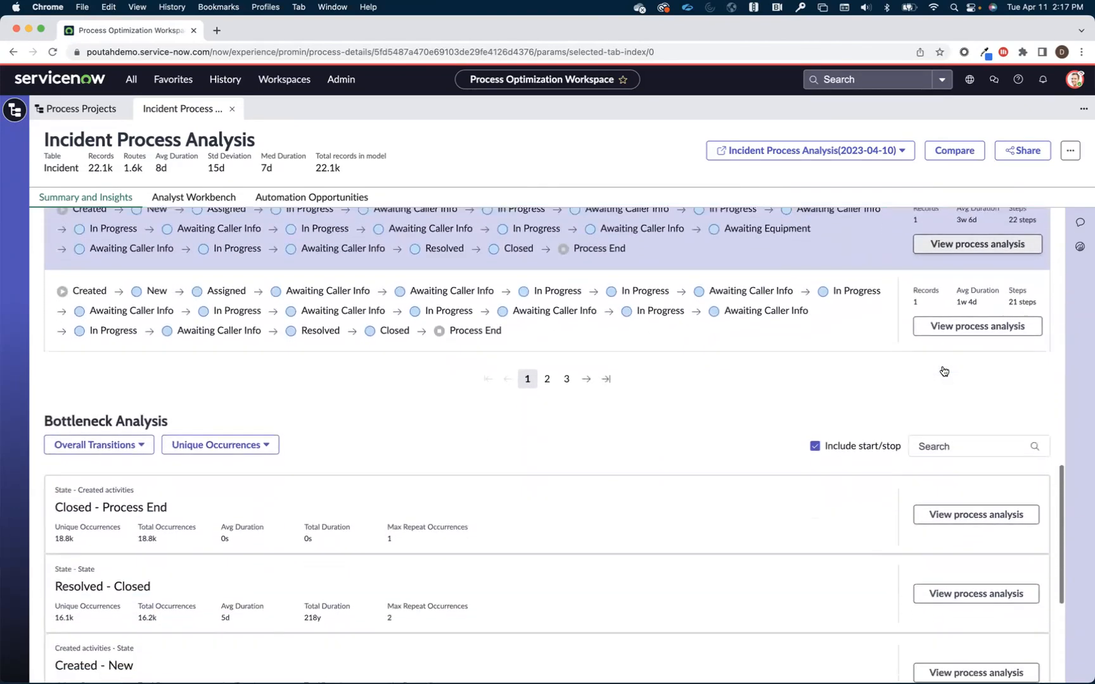
scroll("down", 3)
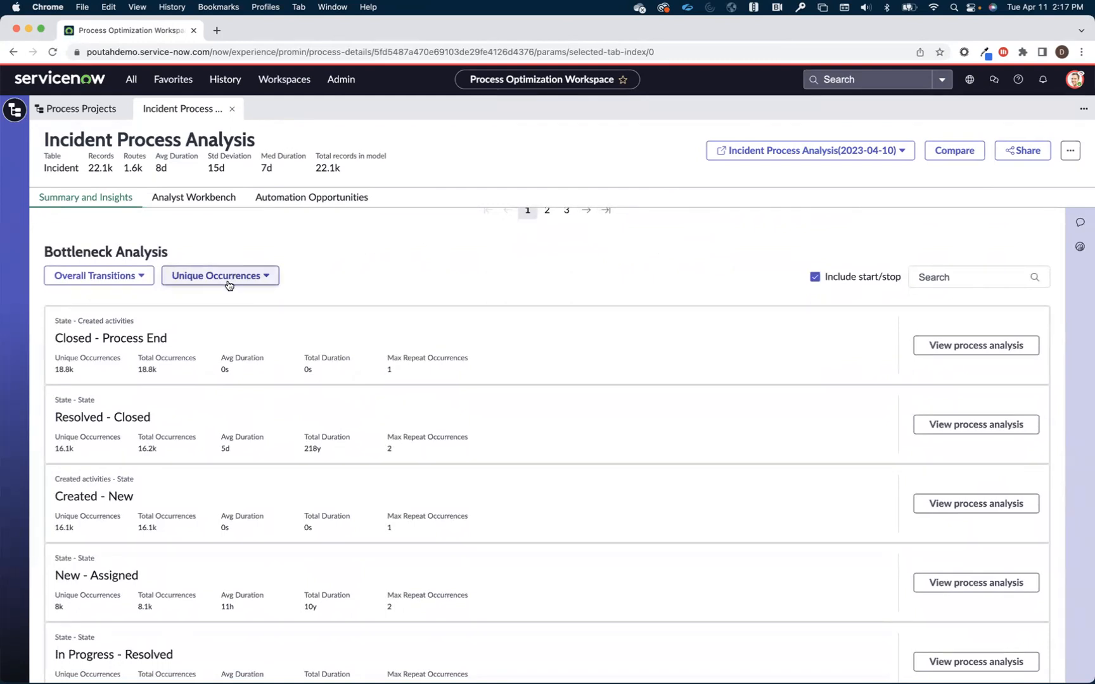
Show the Bottleneck Analysis ranking metrics from the Unique Occurrences dropdown
left_click(220, 276)
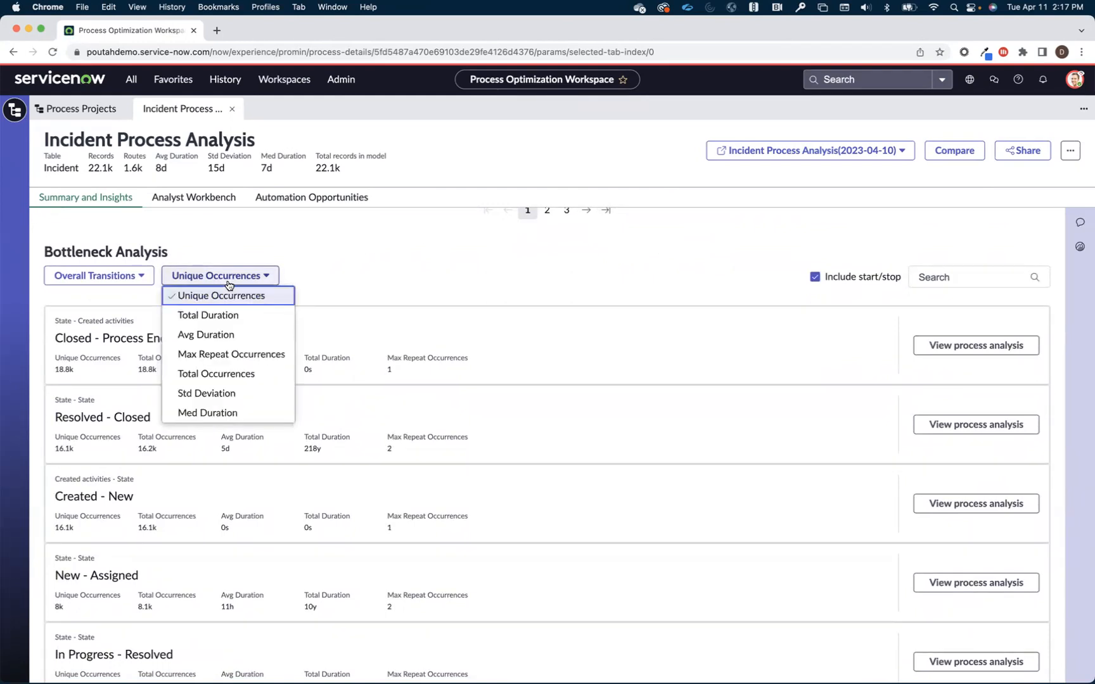
mouse_move(217, 315)
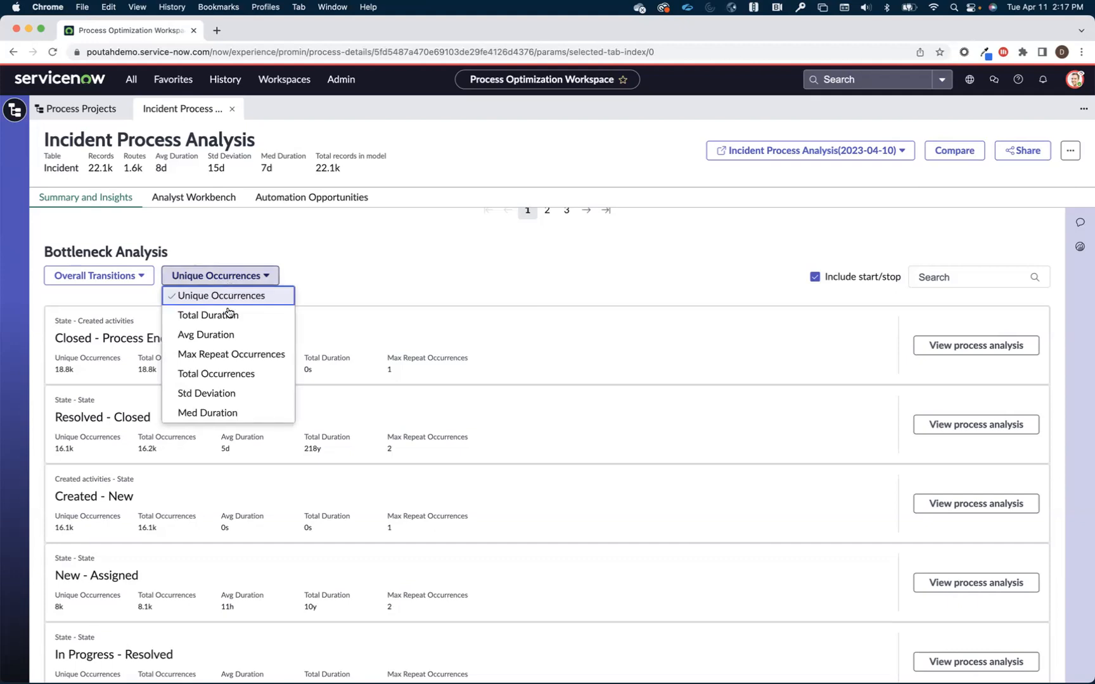
mouse_move(208, 316)
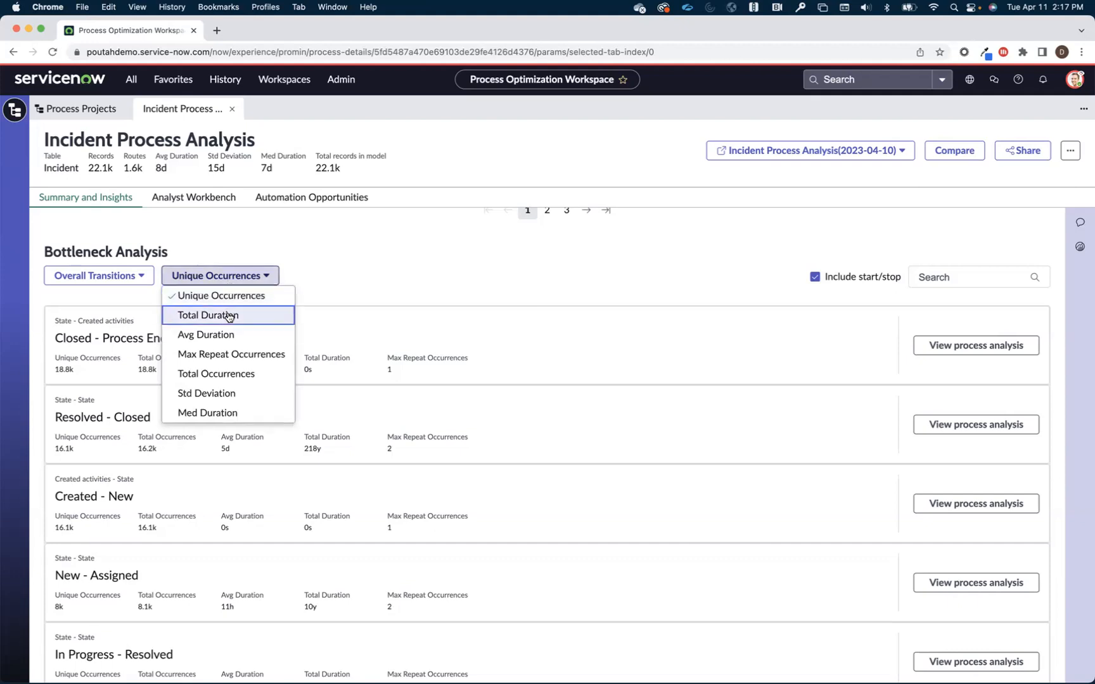
mouse_move(242, 321)
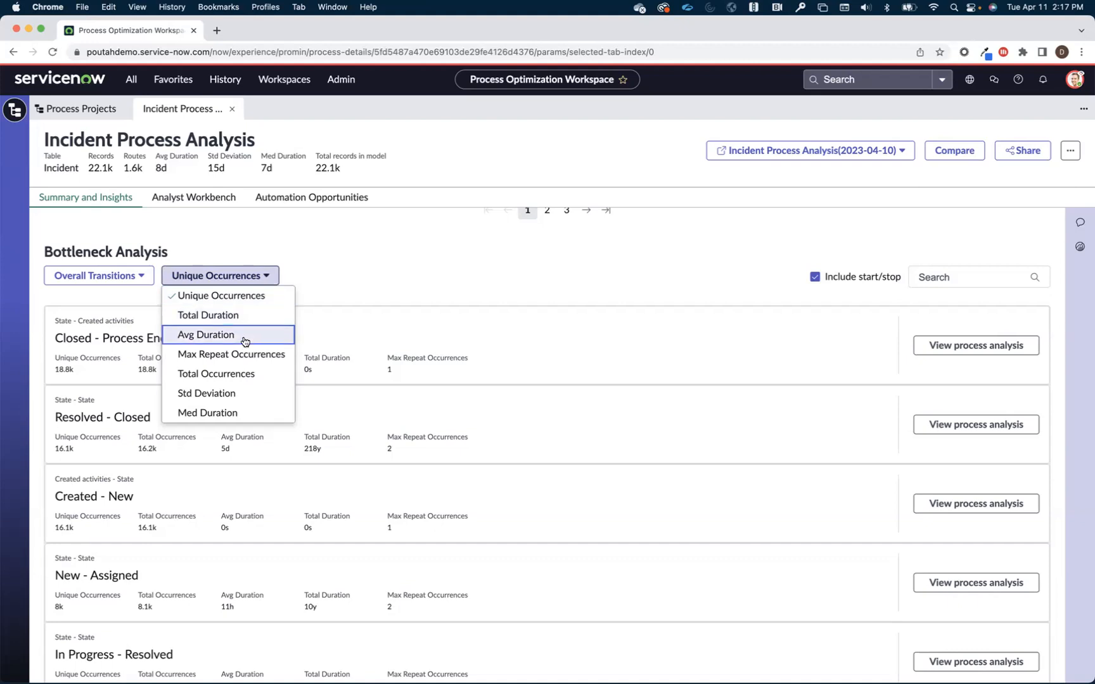
mouse_move(249, 355)
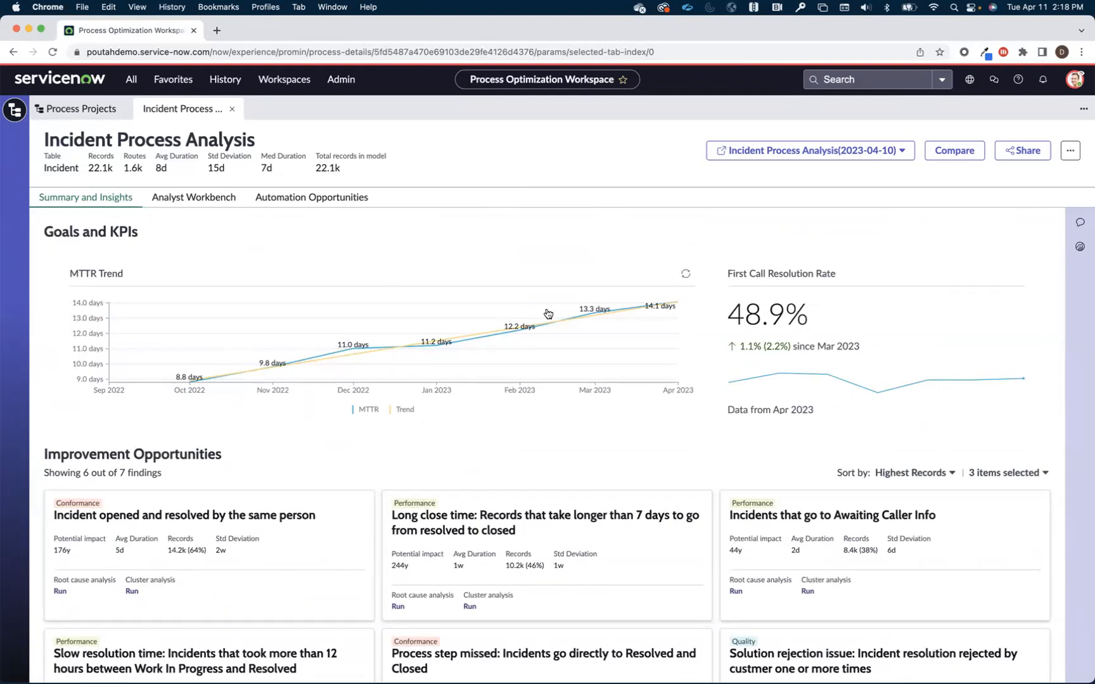
mouse_move(481, 286)
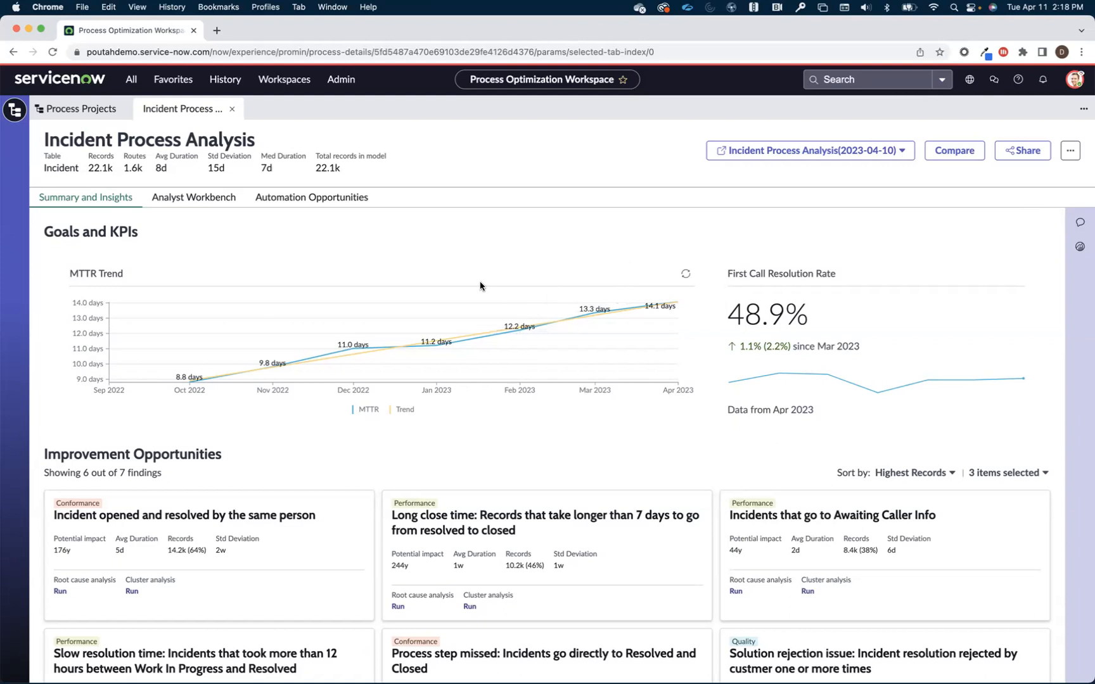
Switch to the Analyst Workbench process map with its channel breakdown led by Self-service at 10.7k
left_click(194, 197)
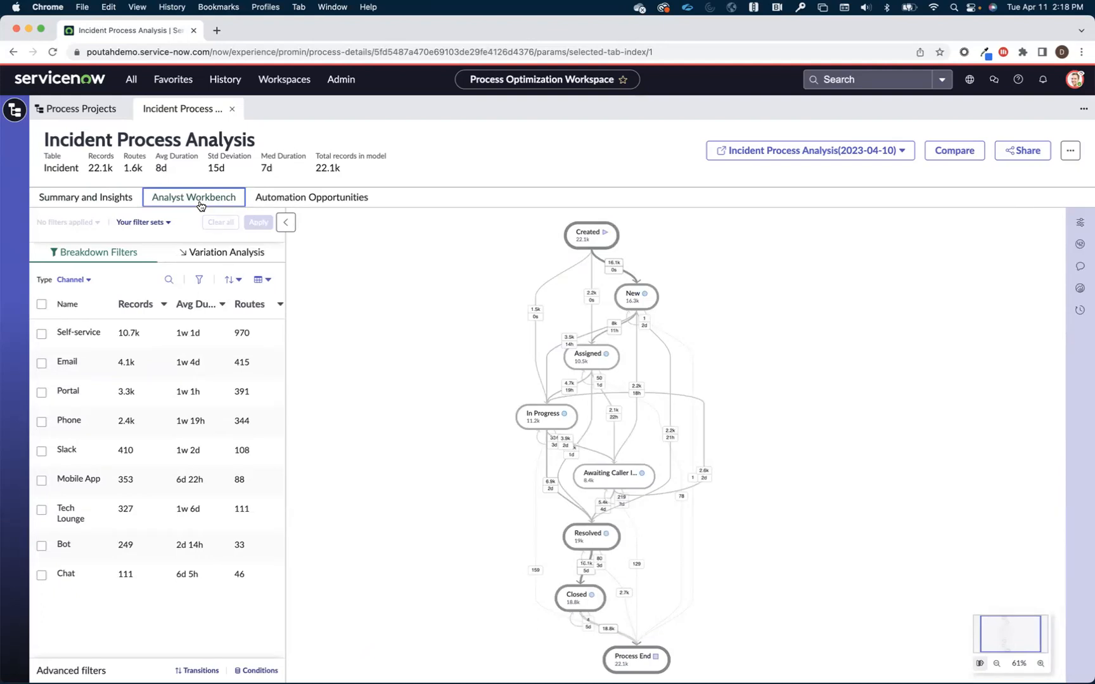
mouse_move(210, 204)
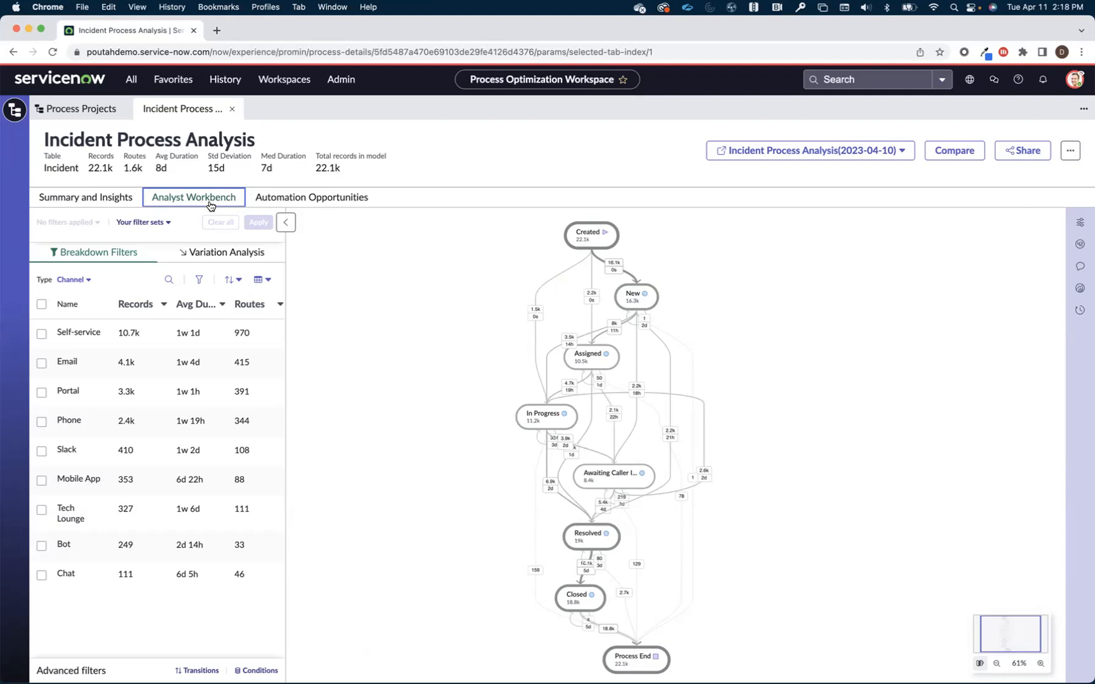
mouse_move(1080, 224)
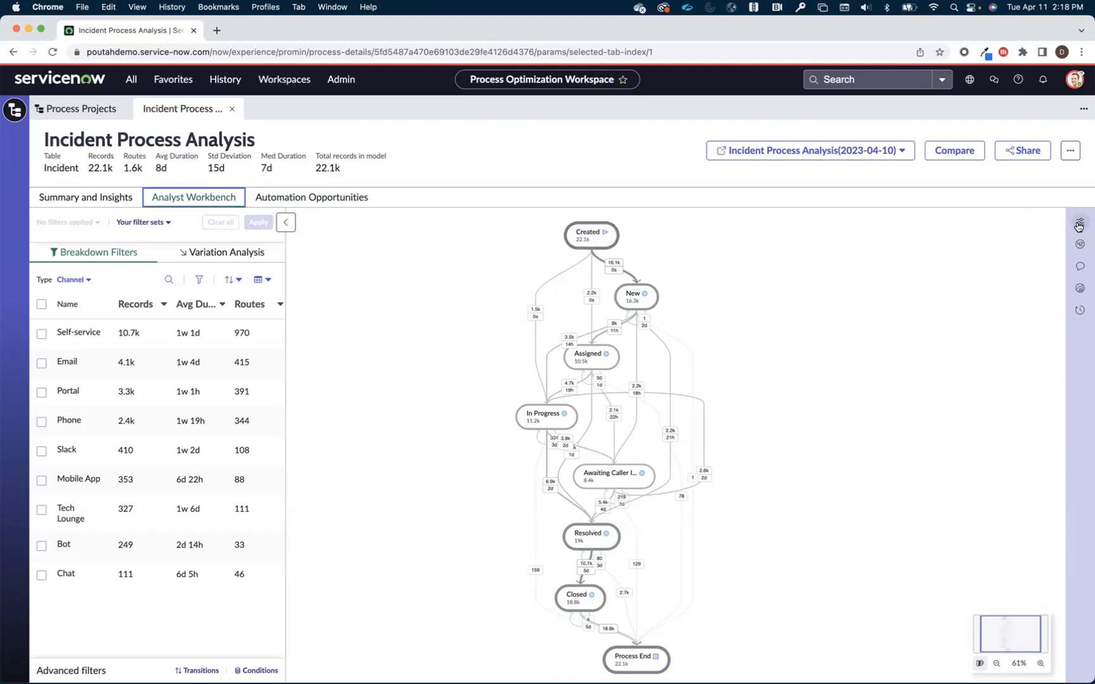
Show the map's Model Options: activities 100%, connections 30%, 1.6k routes
left_click(1080, 225)
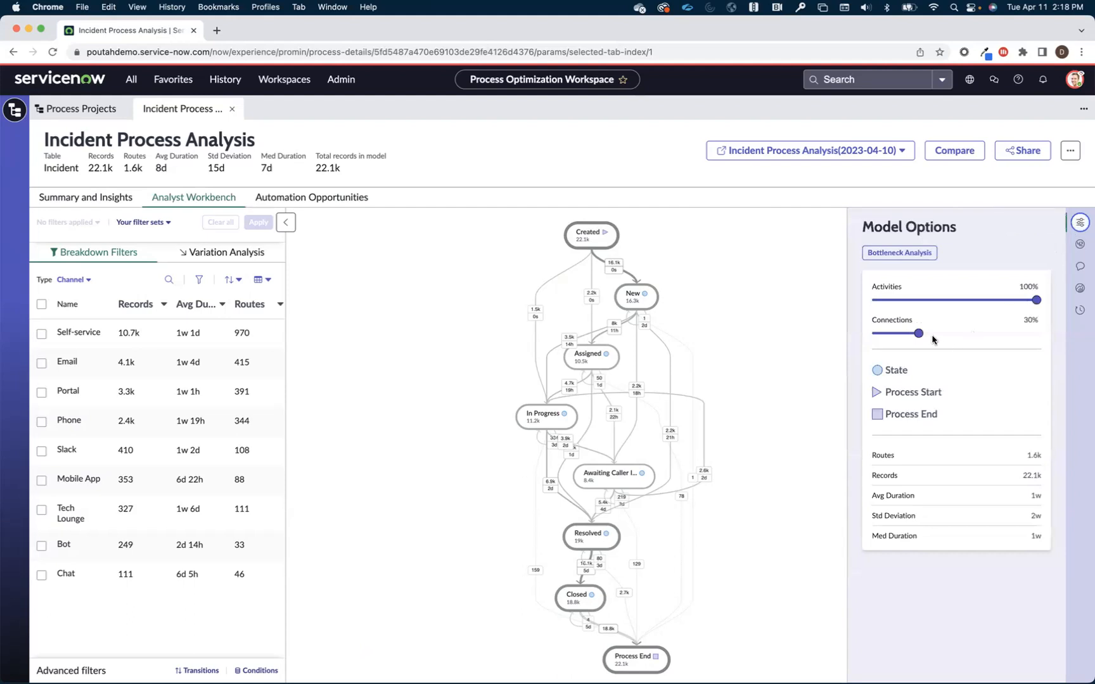
mouse_move(958, 439)
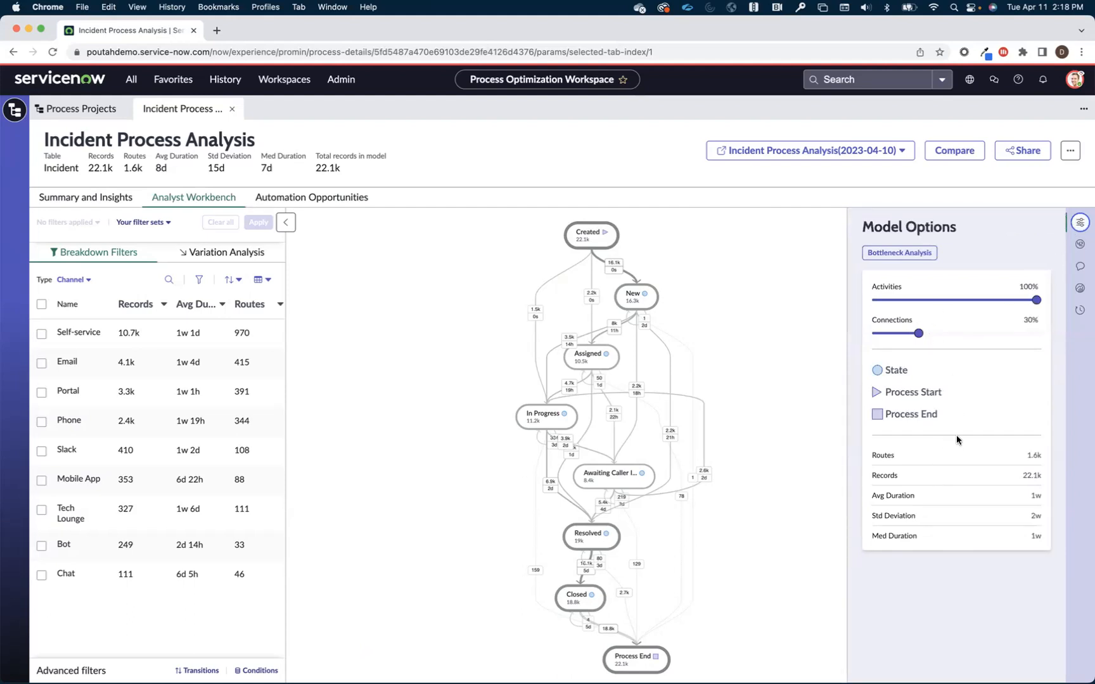
mouse_move(1017, 480)
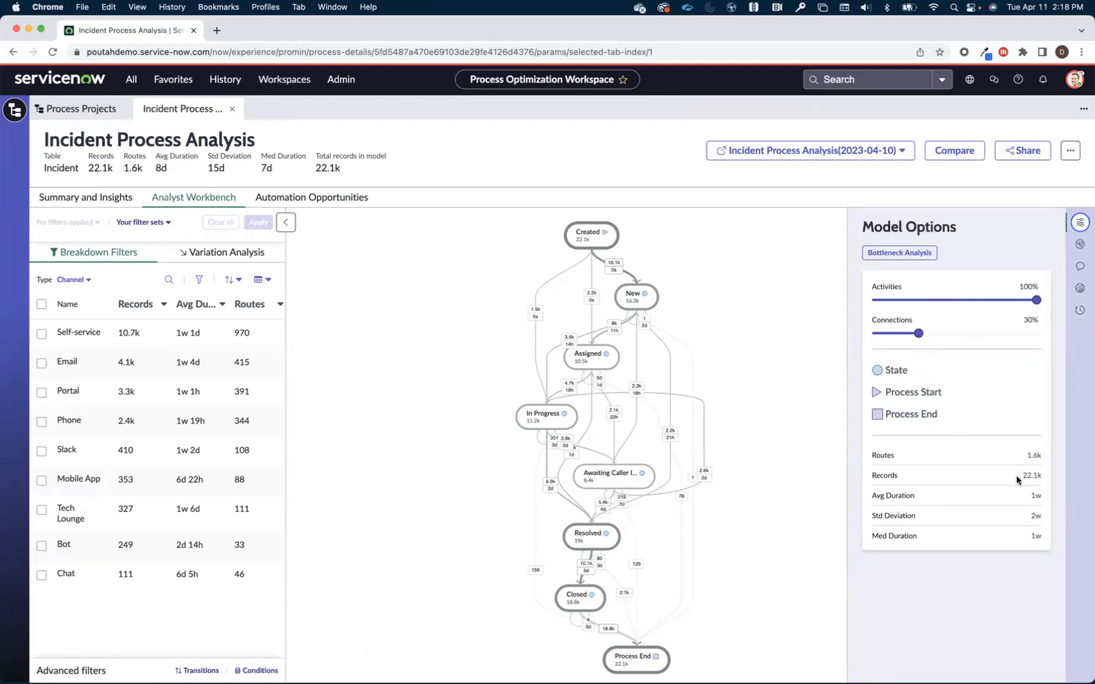
mouse_move(1009, 460)
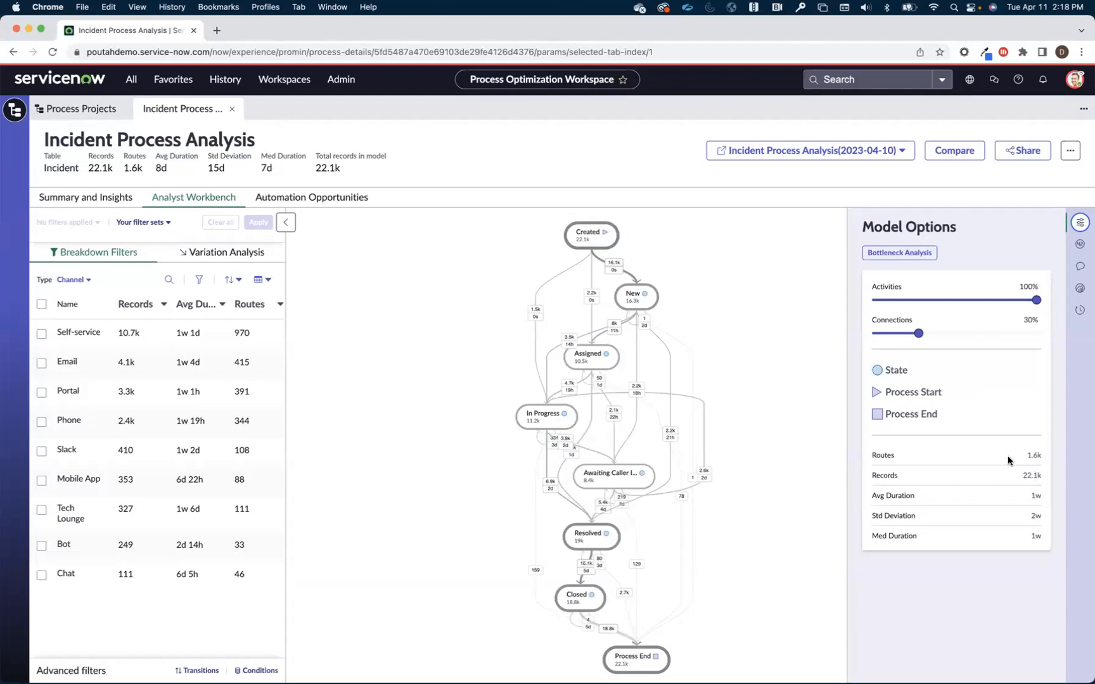
mouse_move(1007, 509)
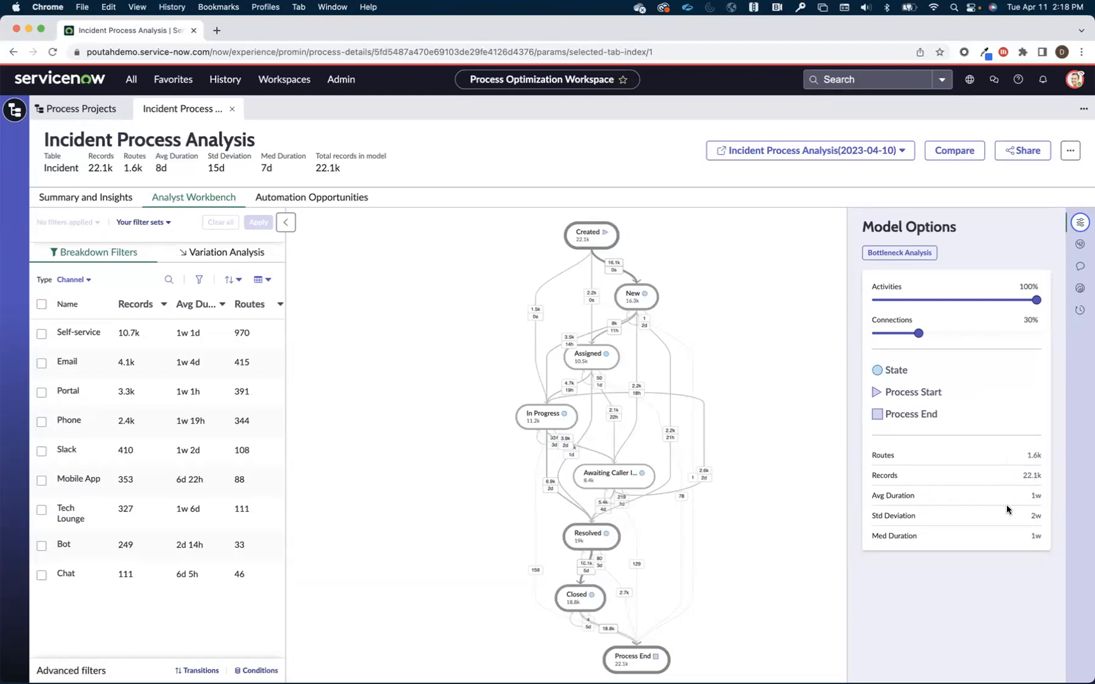
mouse_move(1008, 525)
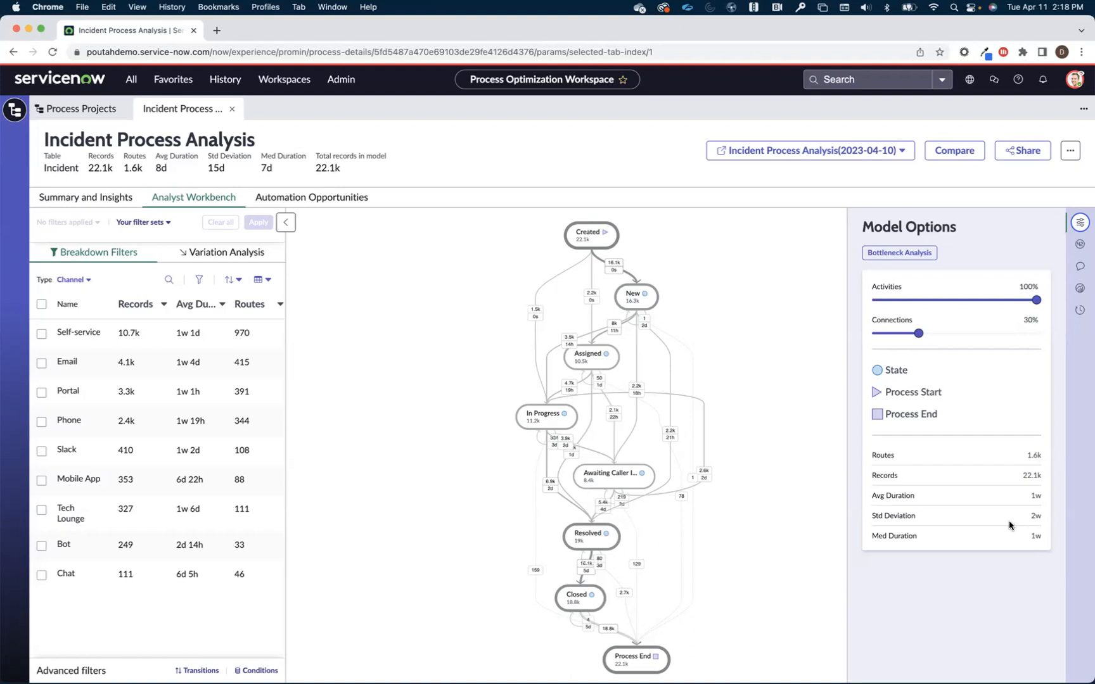
mouse_move(982, 411)
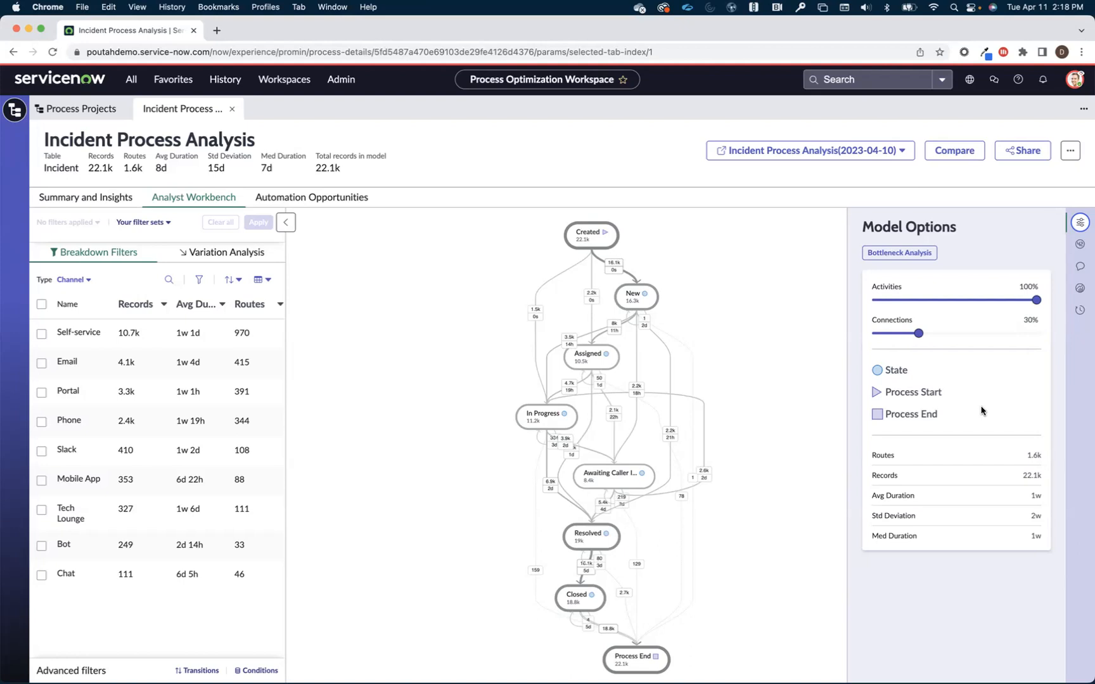
mouse_move(764, 486)
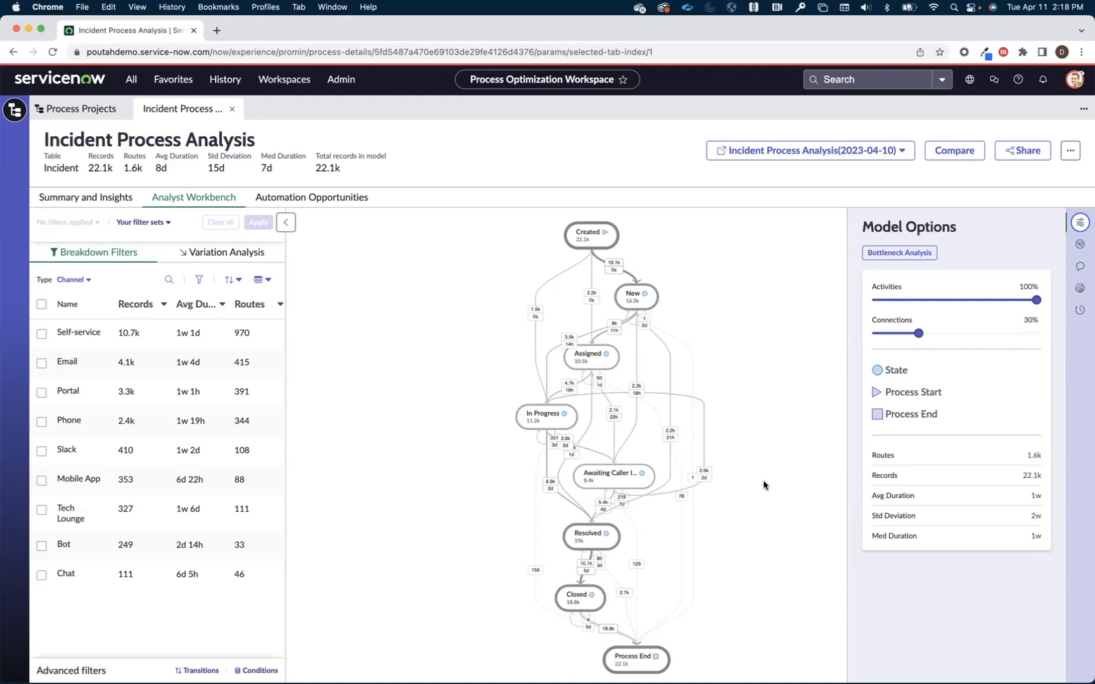
mouse_move(882, 341)
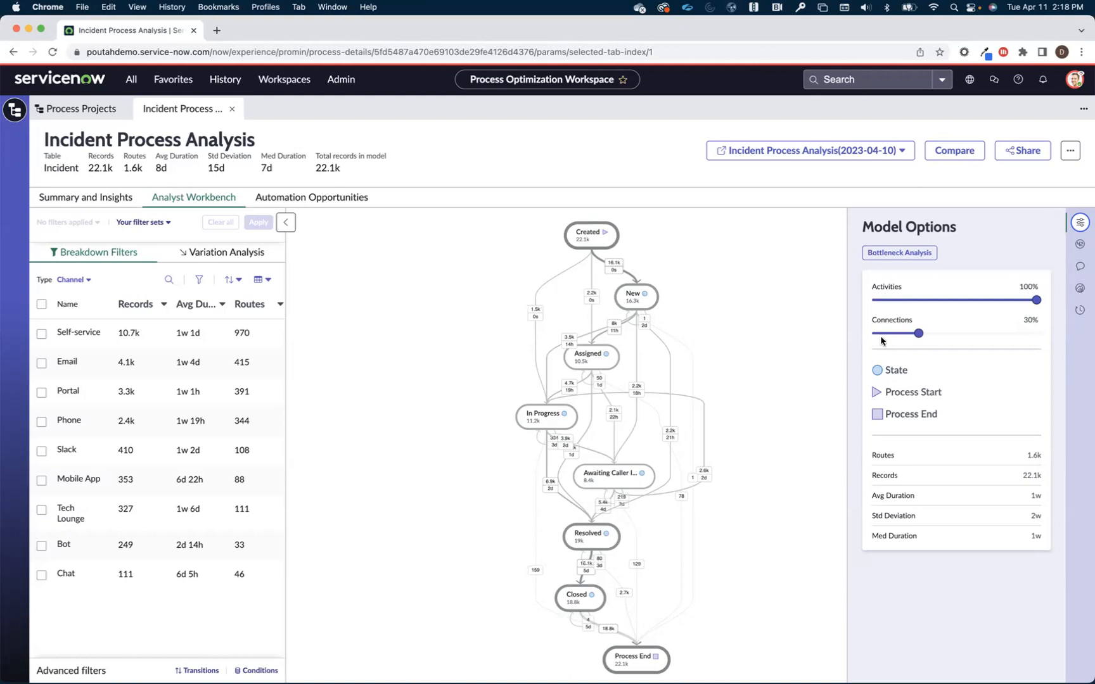
mouse_move(900, 341)
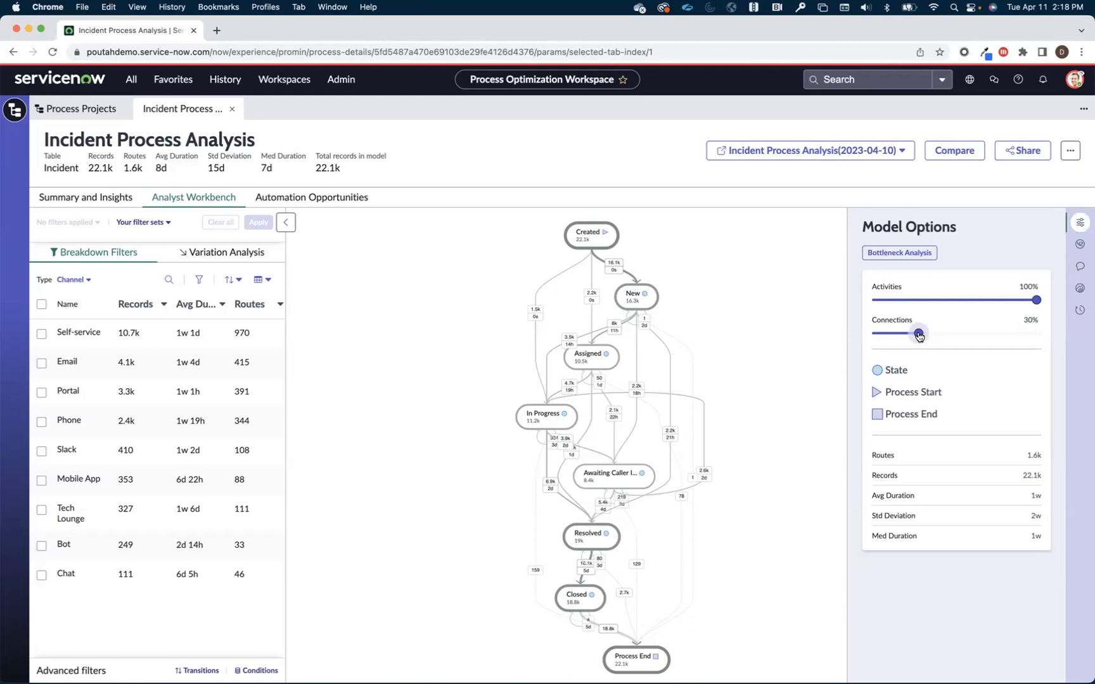
Raise the Connections level from 30% to 90% so states like Pending Vendor and Canceled appear
left_click_drag(919, 333, 1020, 333)
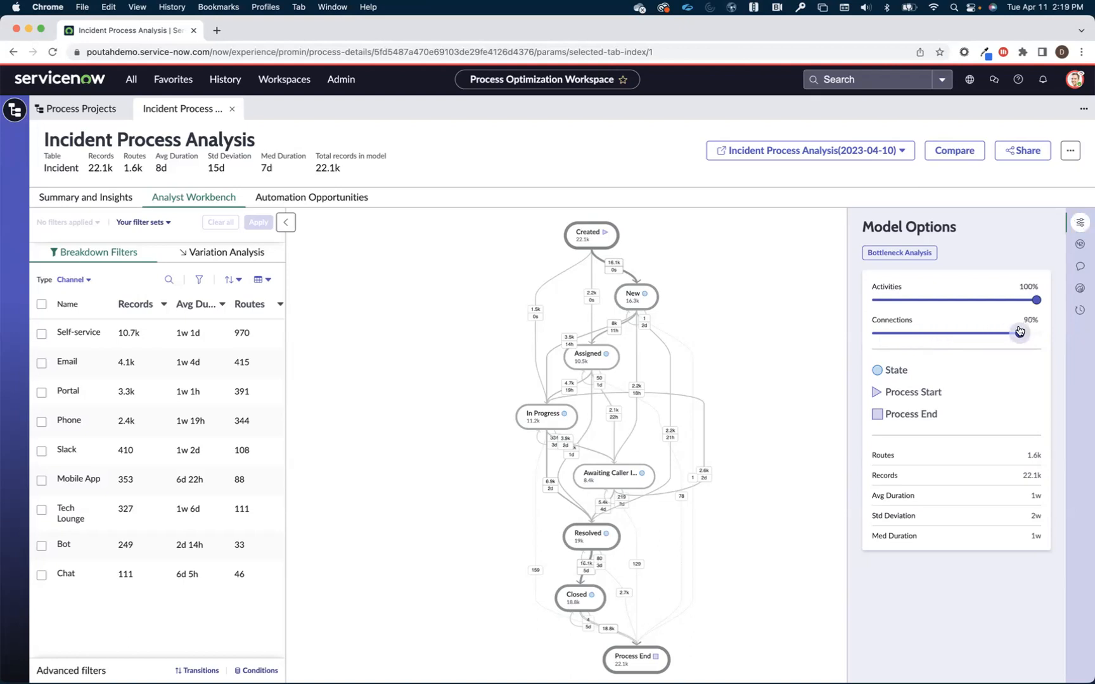
left_click_drag(1016, 332, 1019, 333)
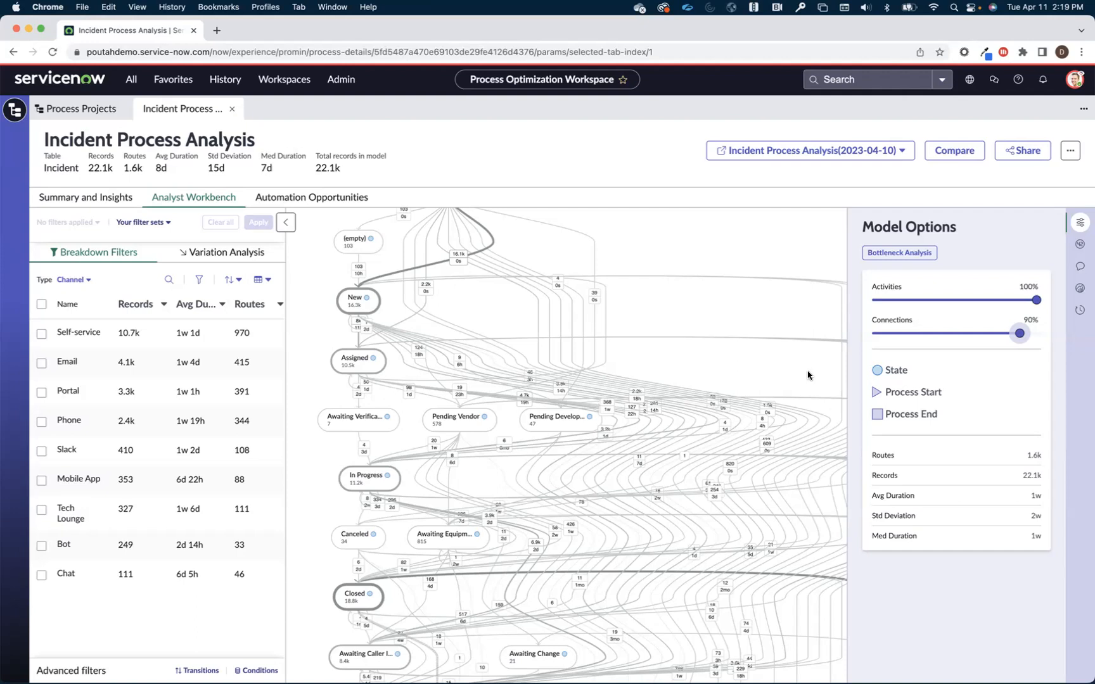
mouse_move(1008, 339)
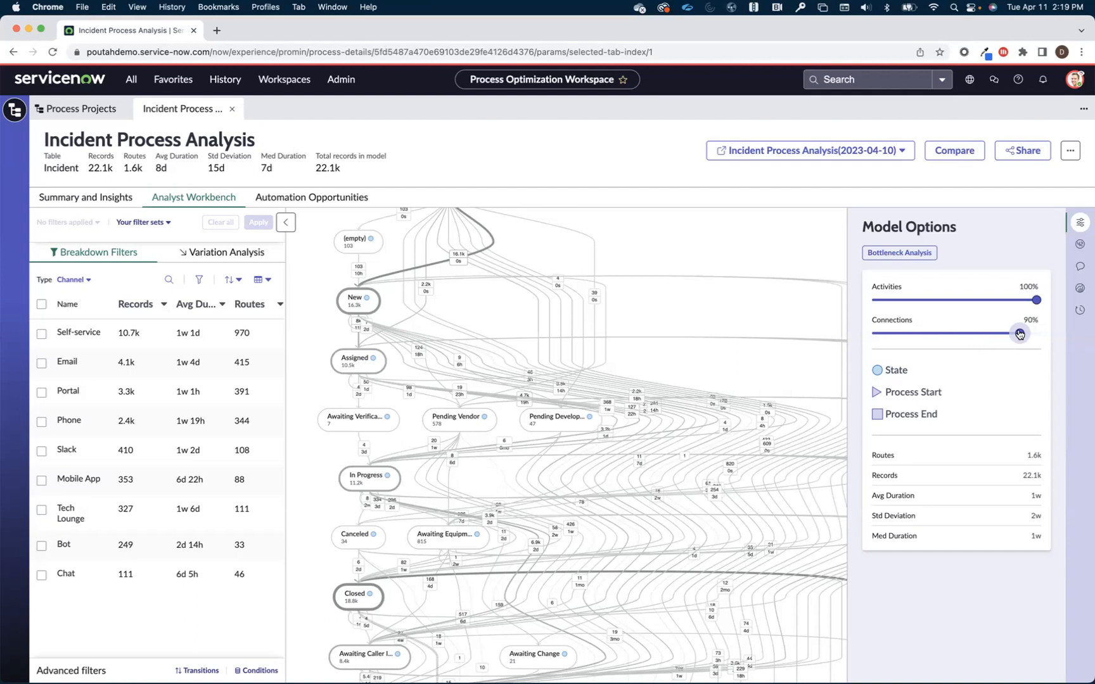
left_click_drag(1018, 333, 919, 334)
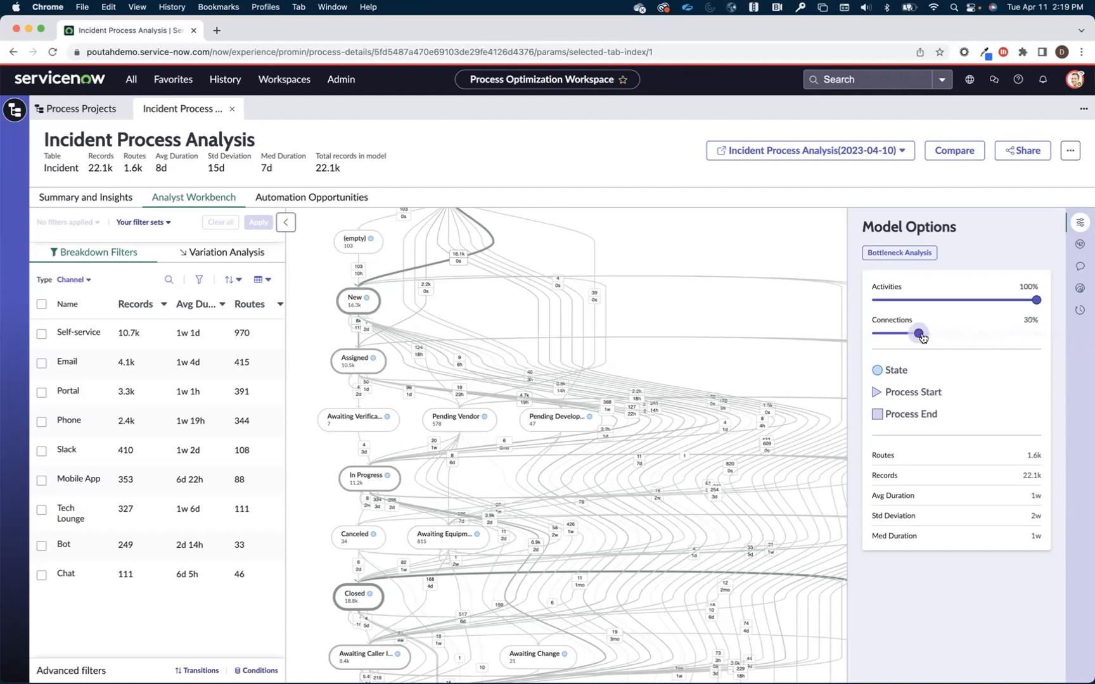
left_click_drag(922, 333, 919, 333)
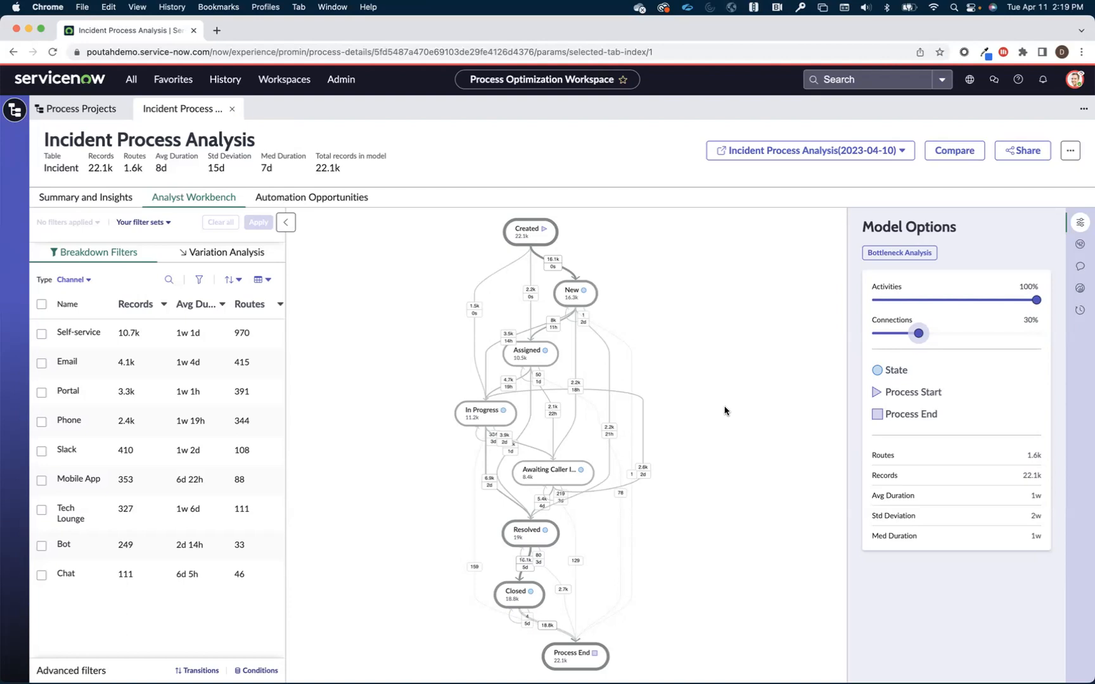
mouse_move(699, 454)
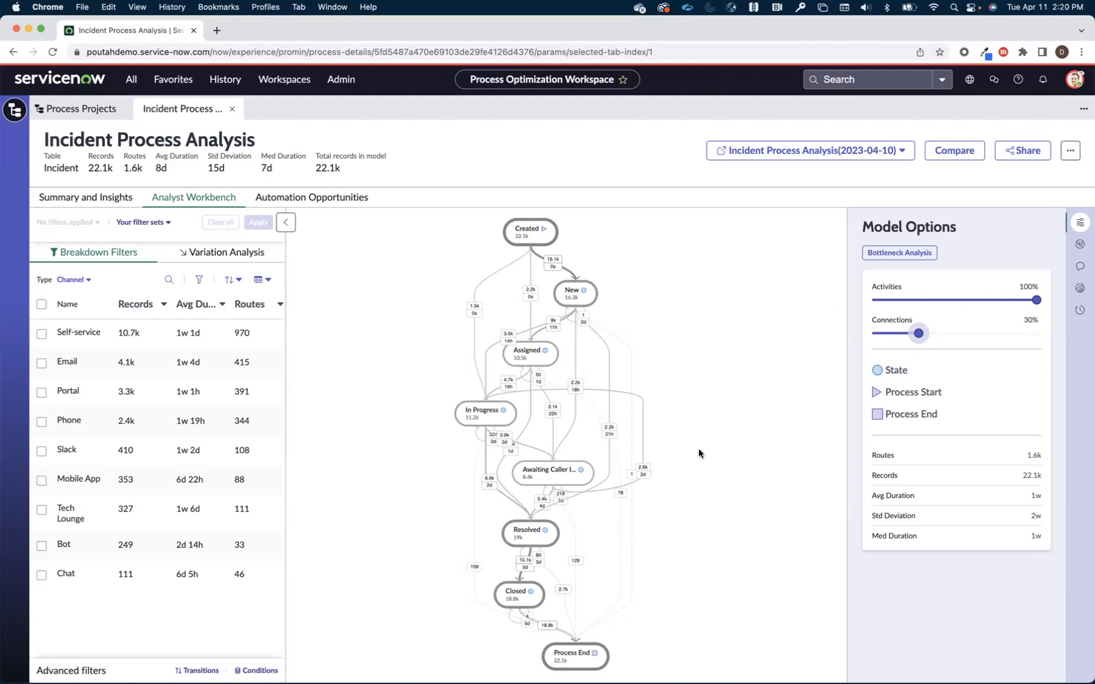
mouse_move(644, 484)
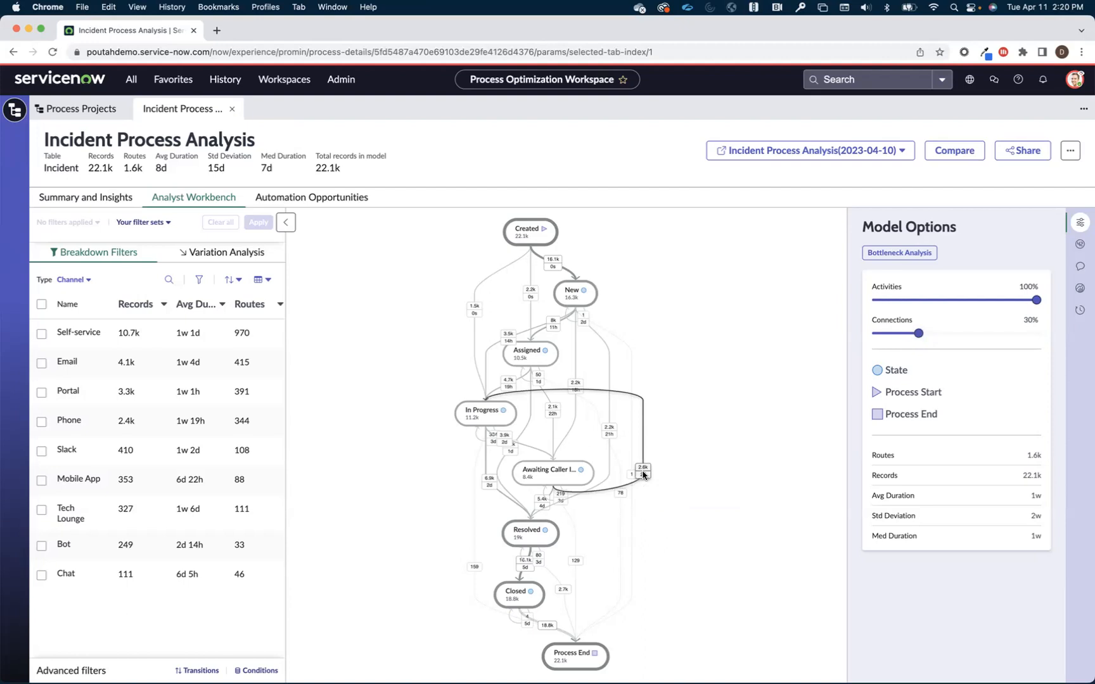
Show details for the Awaiting Caller Info → In Progress transition: 3,381 occurrences, 2-day average
left_click(640, 475)
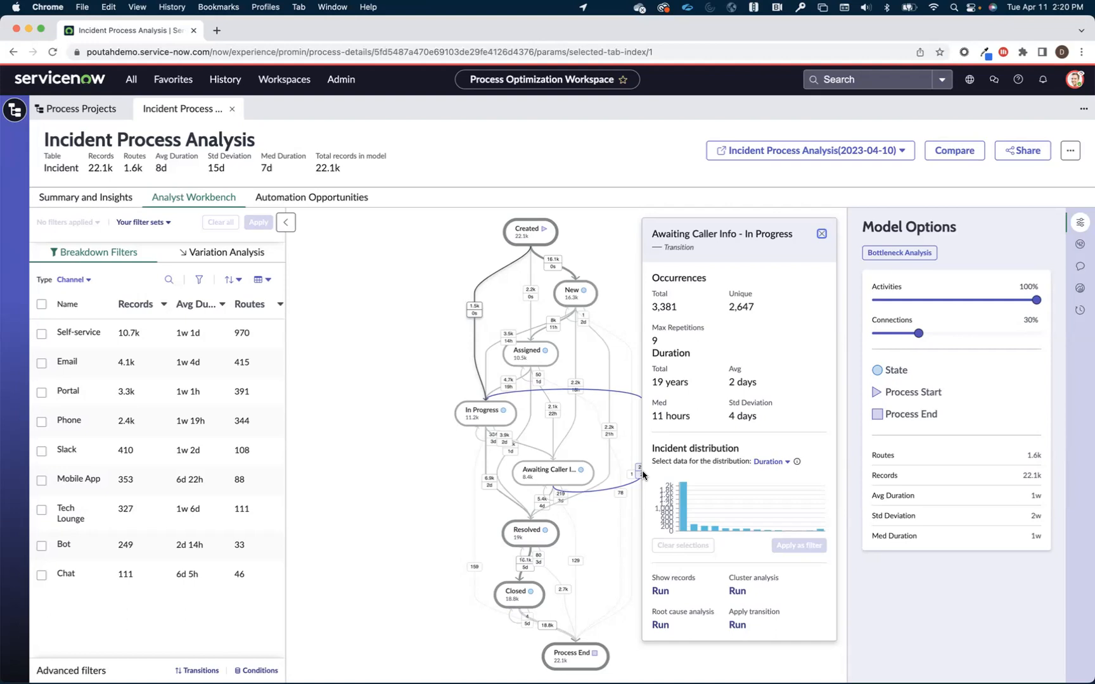
mouse_move(689, 230)
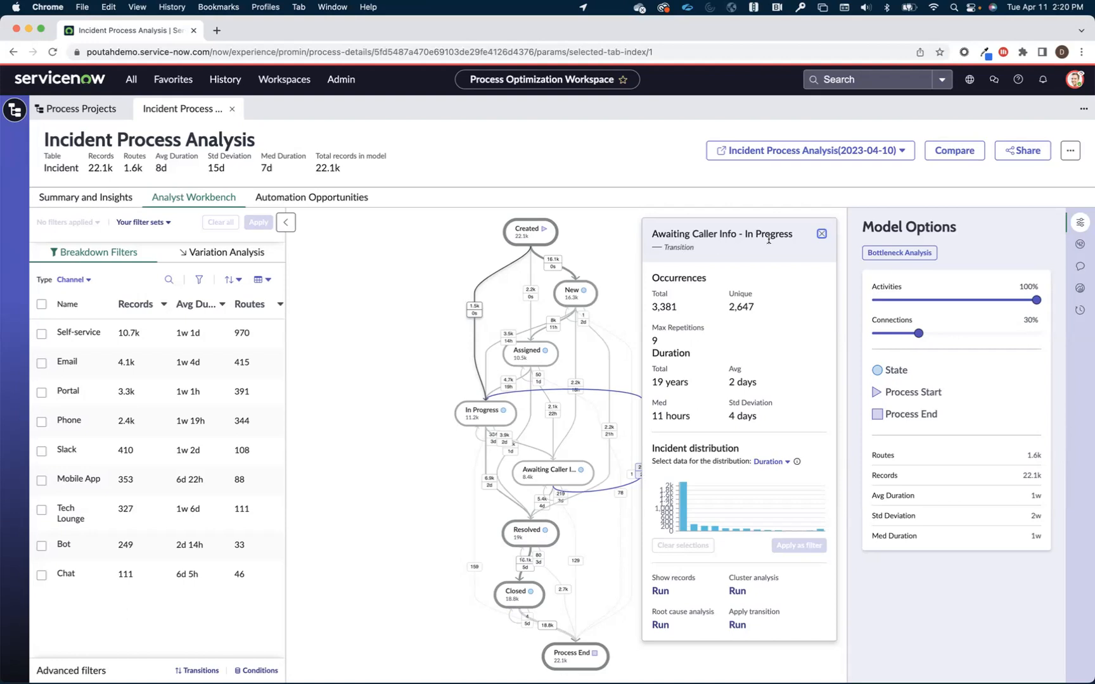
mouse_move(732, 322)
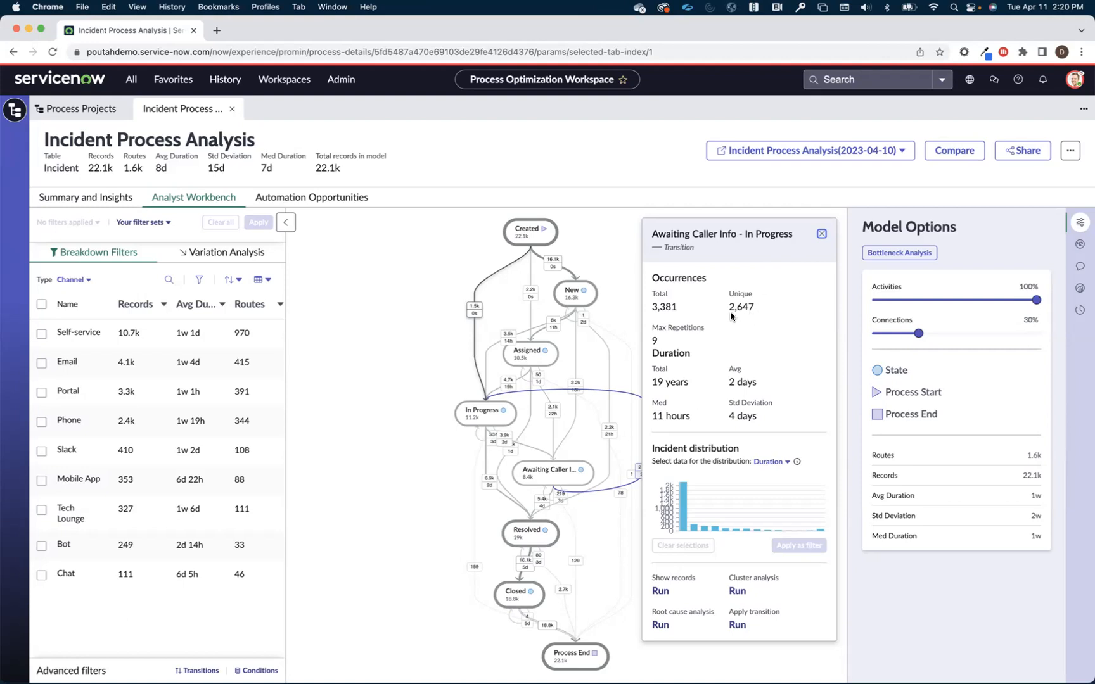
mouse_move(649, 307)
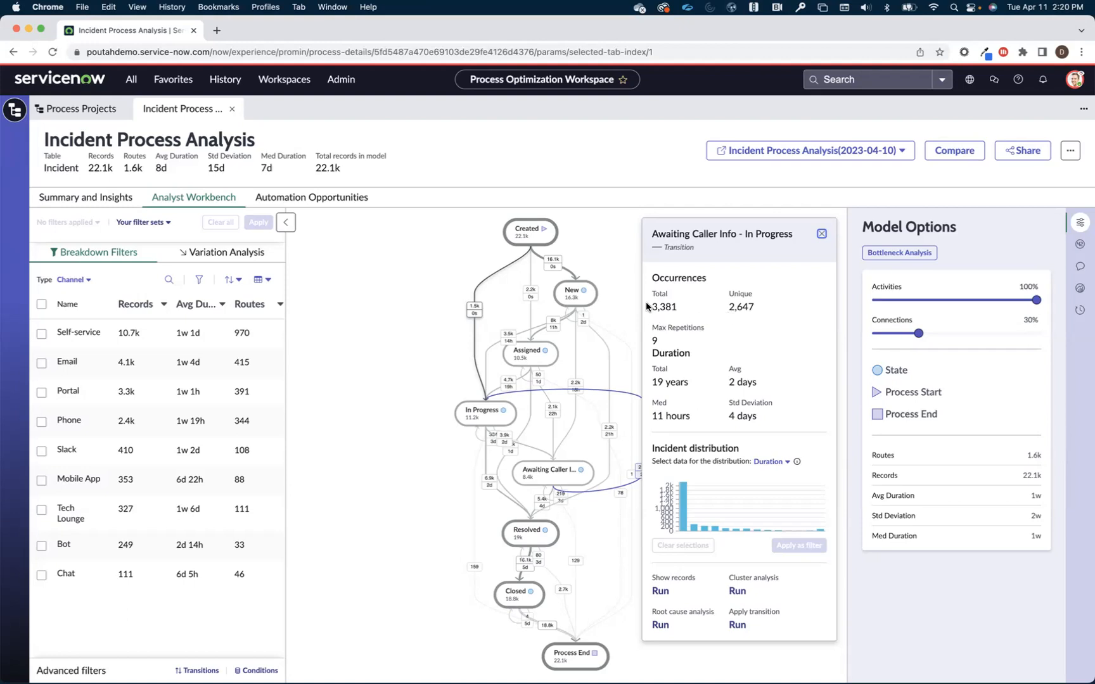
mouse_move(683, 314)
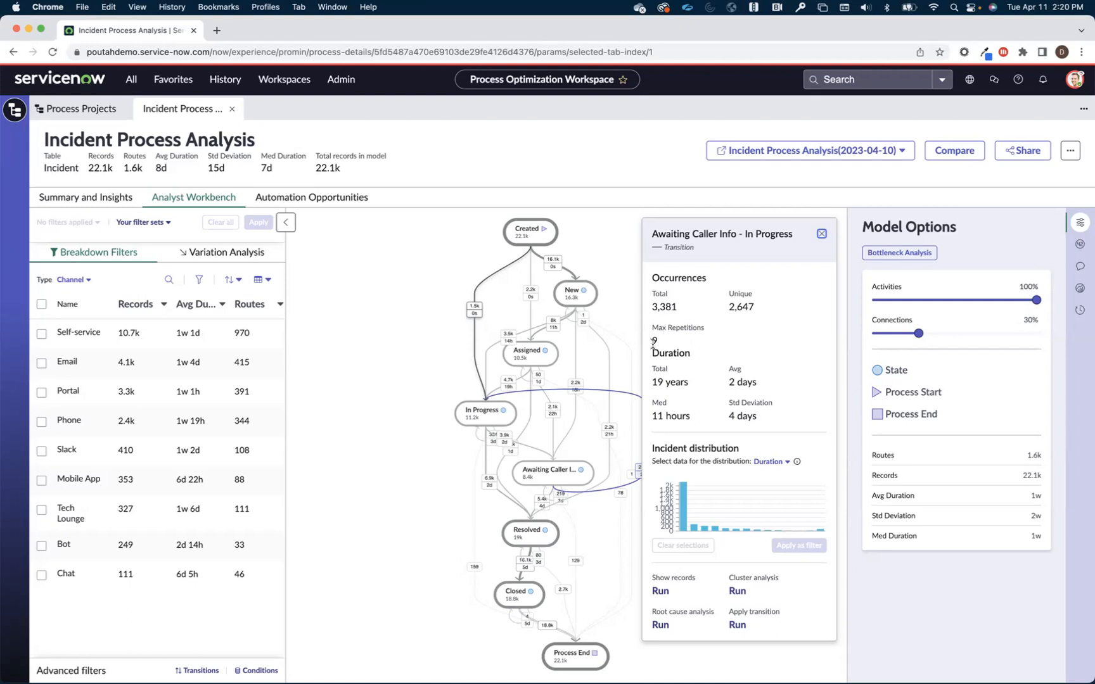
mouse_move(668, 341)
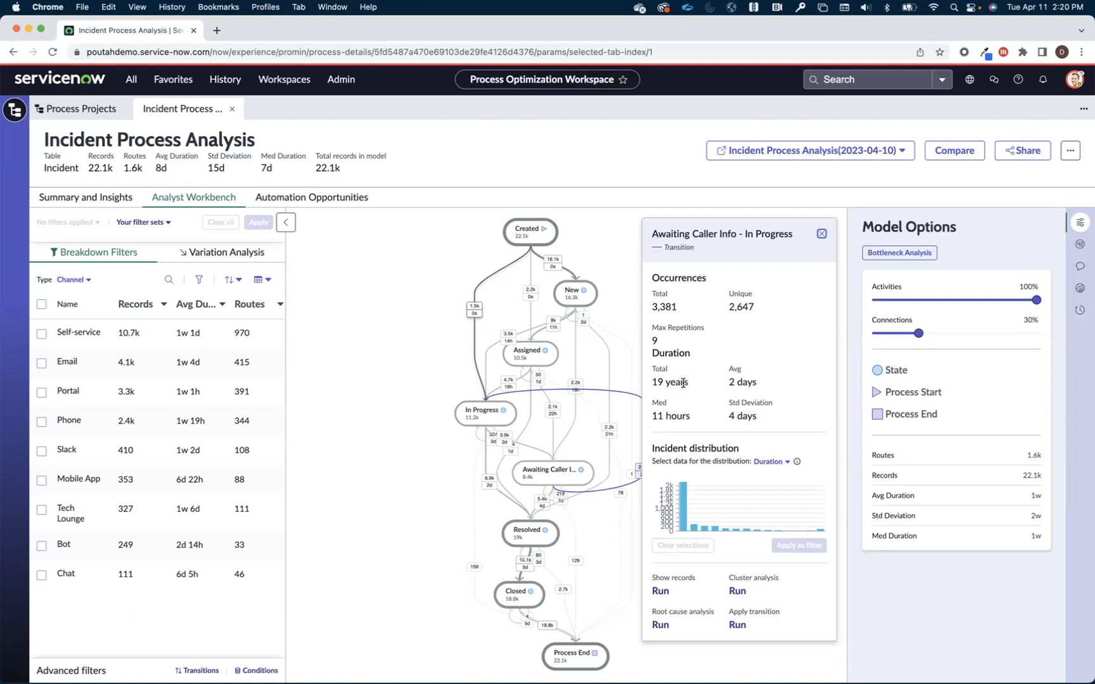
mouse_move(696, 393)
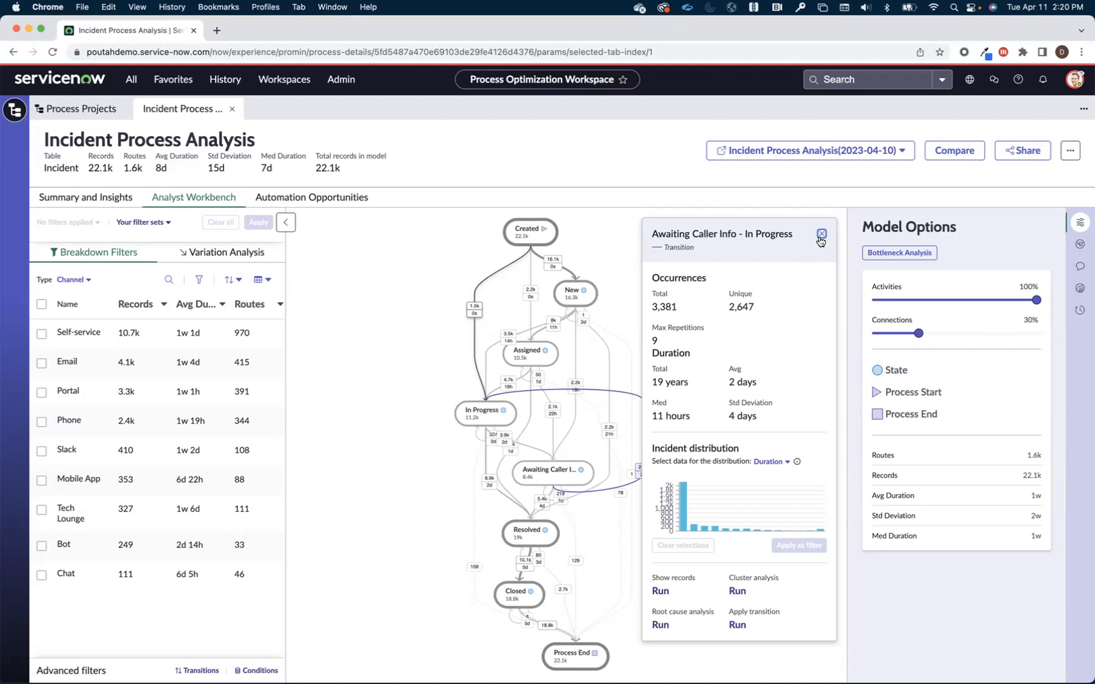
Dismiss the transition details and search Bottleneck Analysis for "awaiting", listing 60 matching transitions
left_click(821, 235)
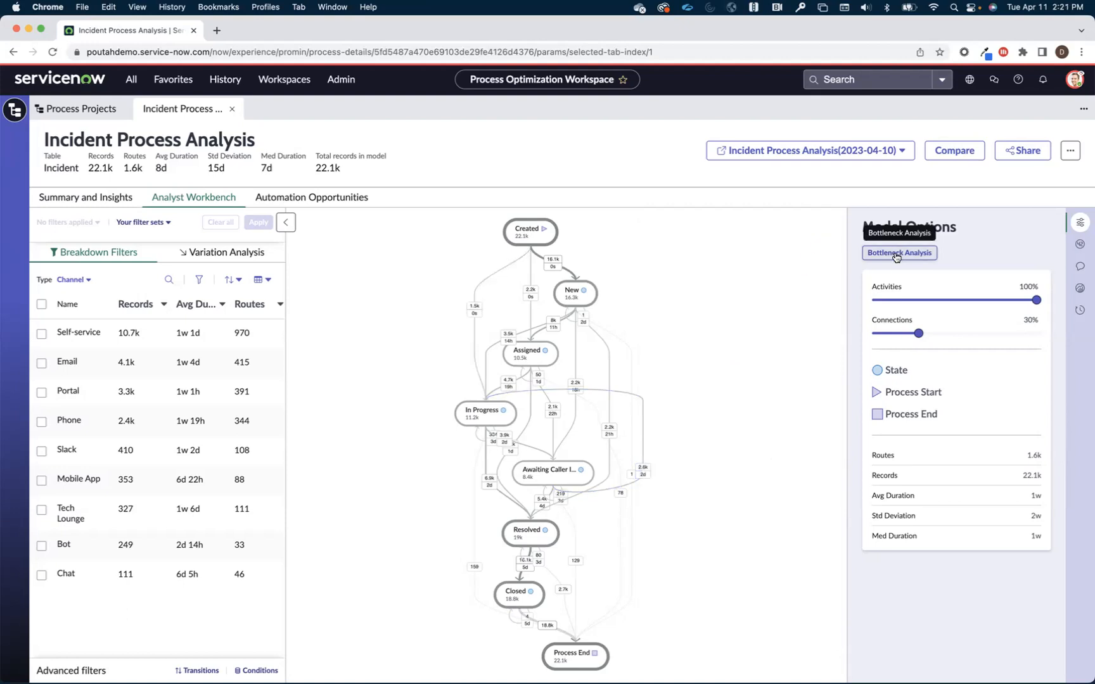
left_click(899, 253)
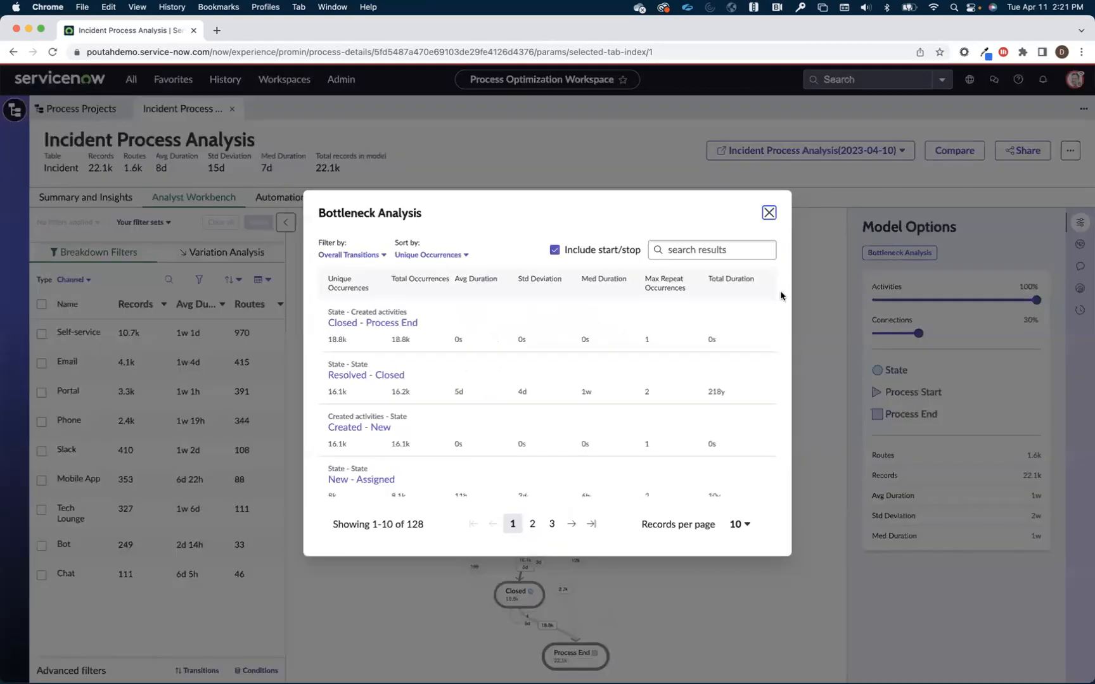
left_click(712, 250)
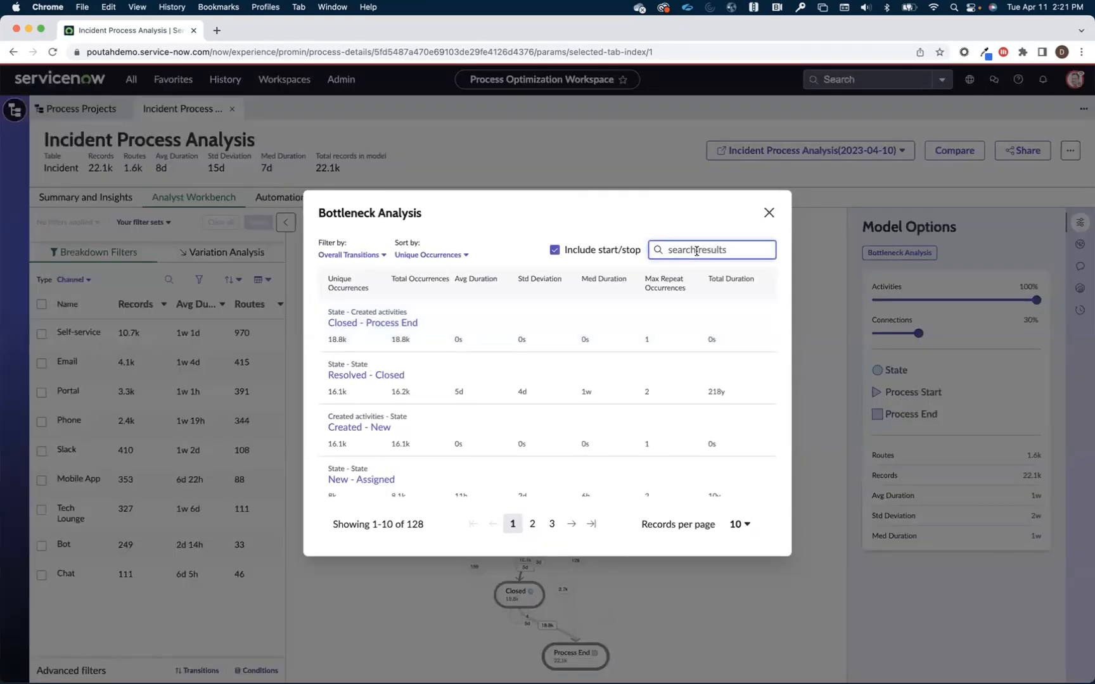
type("awaiting")
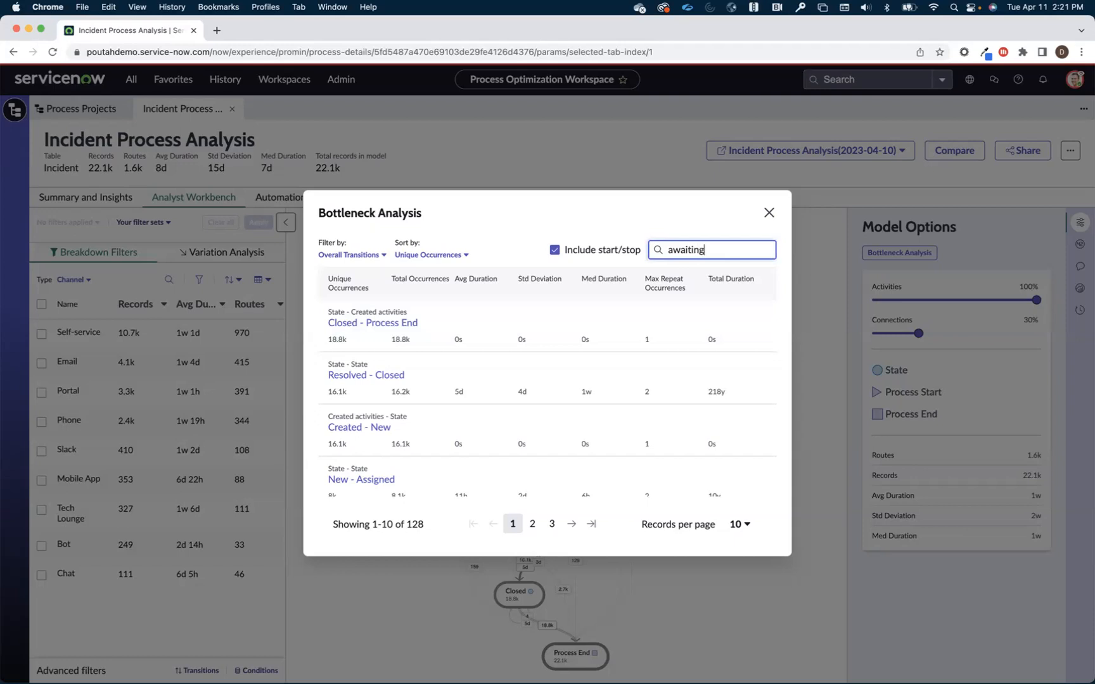
type("awaiting")
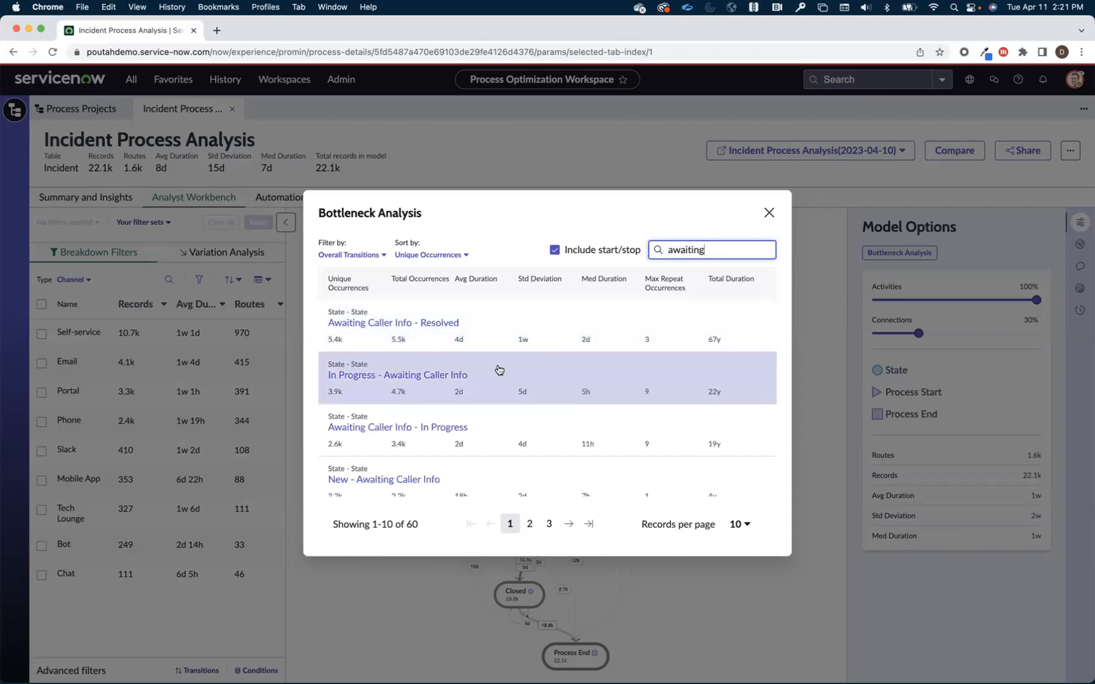
mouse_move(495, 371)
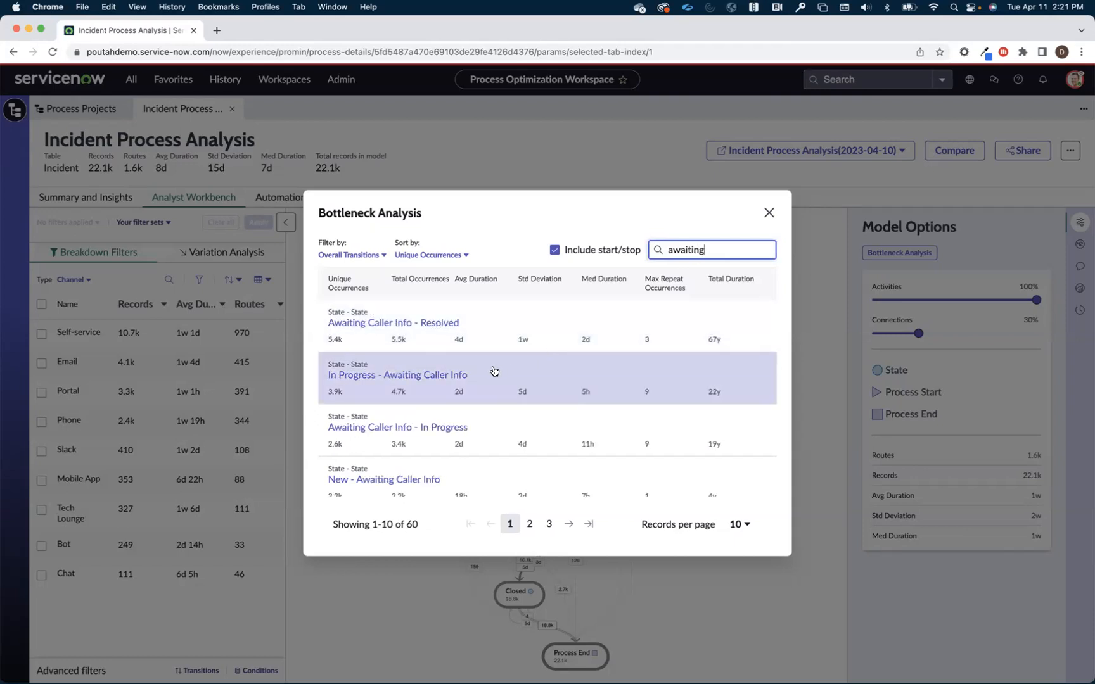
mouse_move(545, 446)
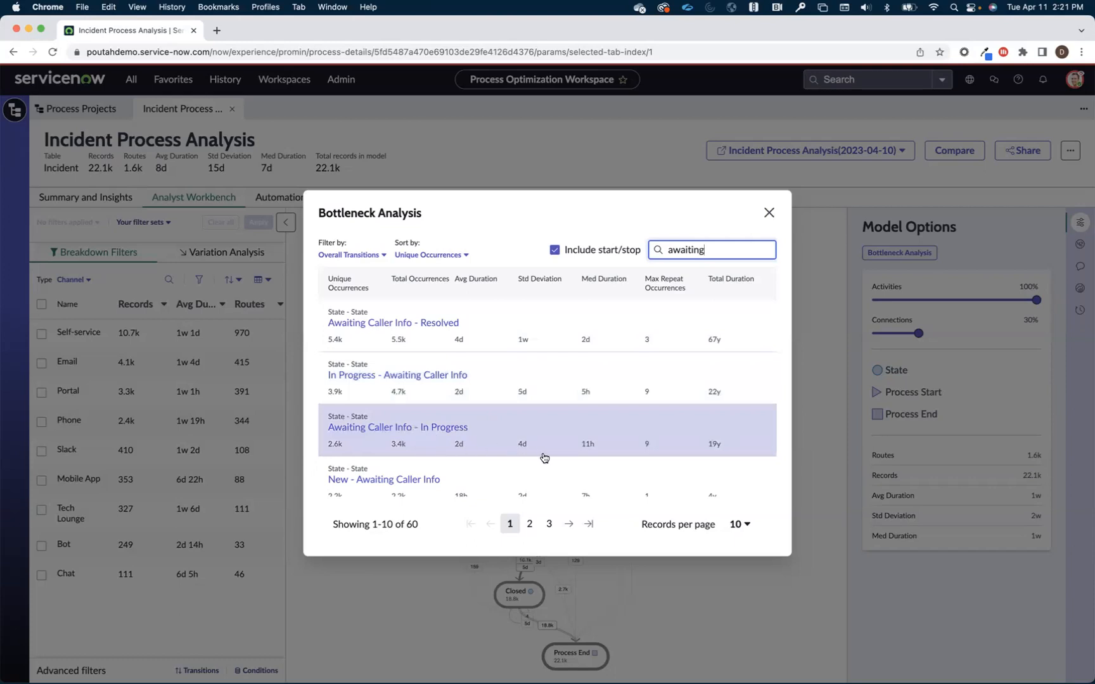
mouse_move(715, 455)
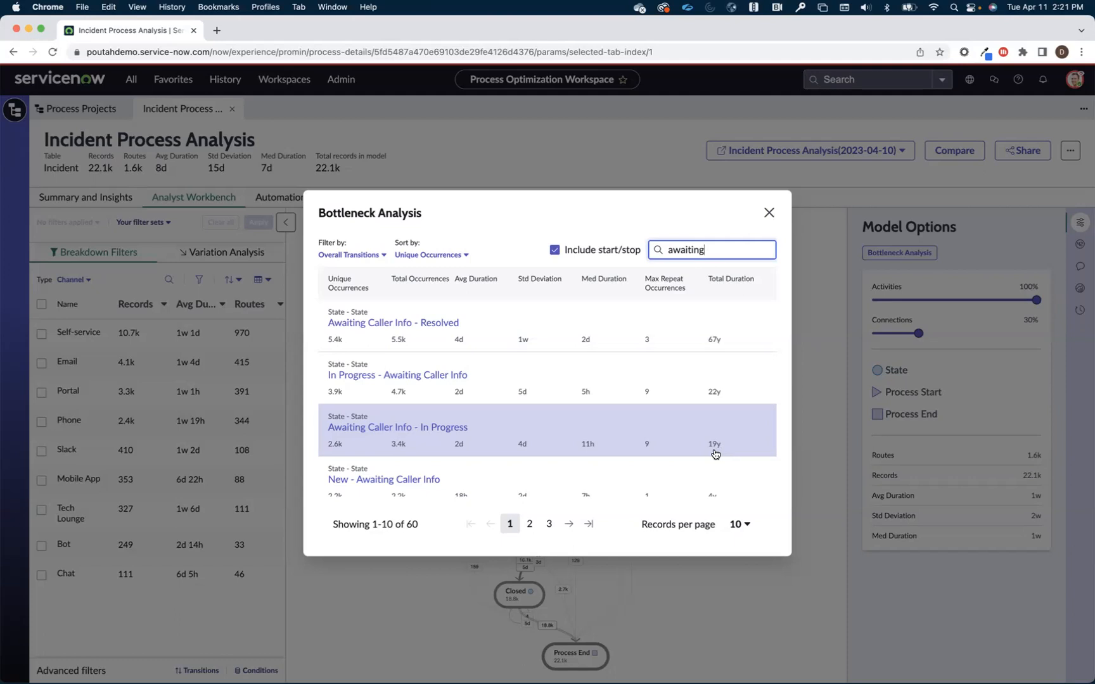
mouse_move(689, 449)
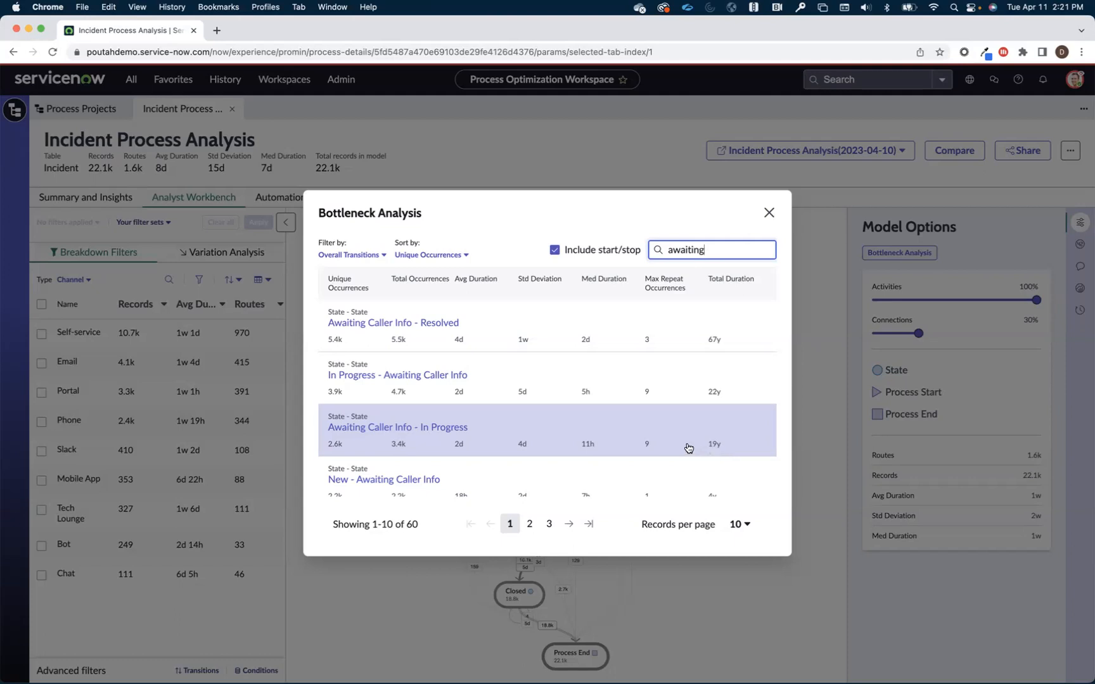
mouse_move(407, 391)
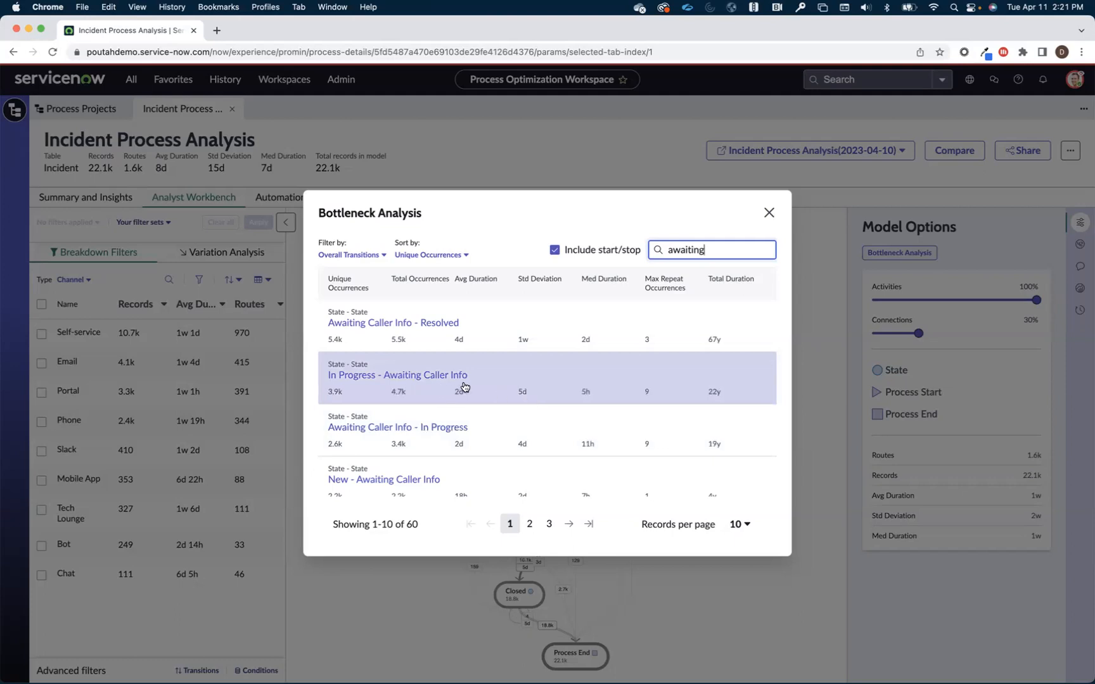
mouse_move(706, 399)
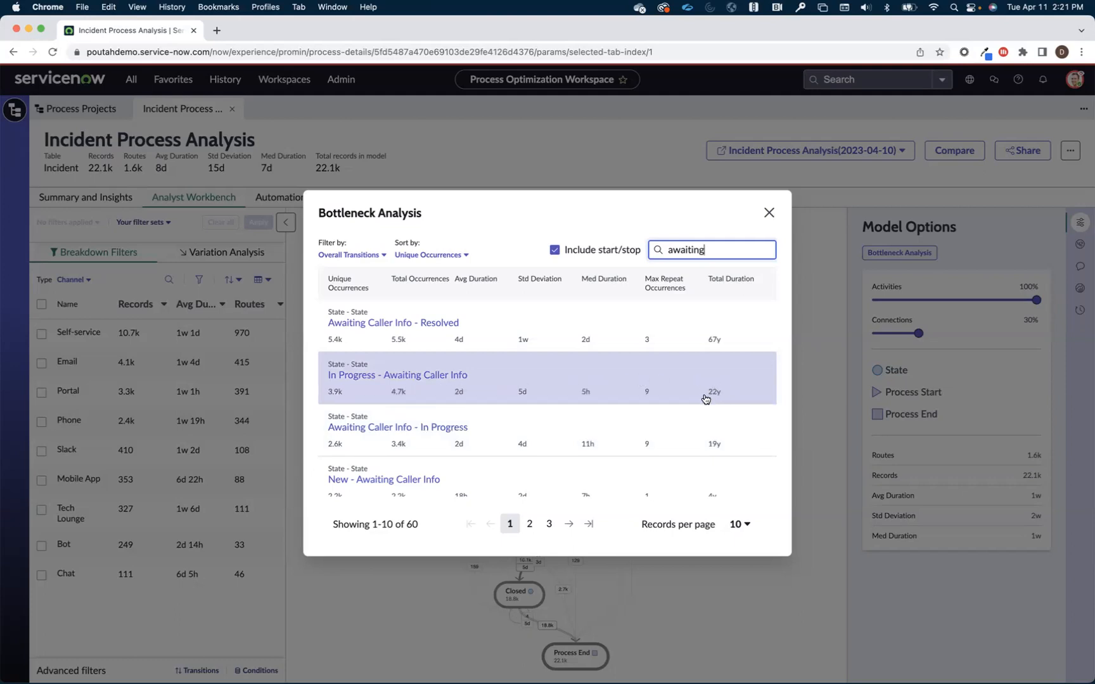
mouse_move(712, 428)
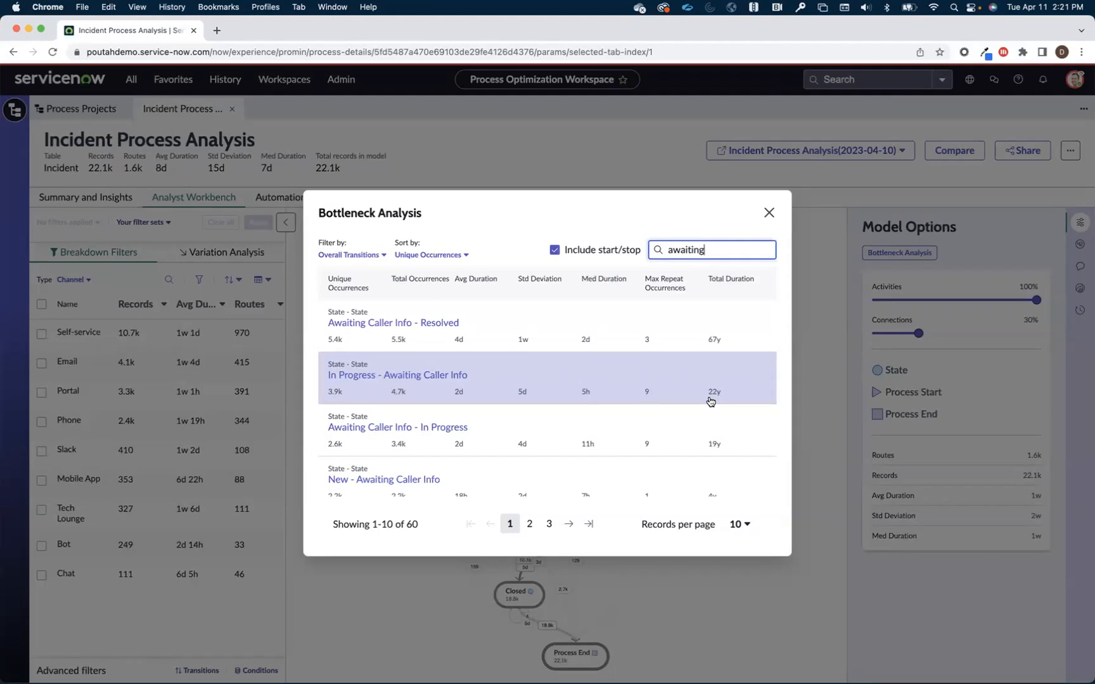
mouse_move(717, 401)
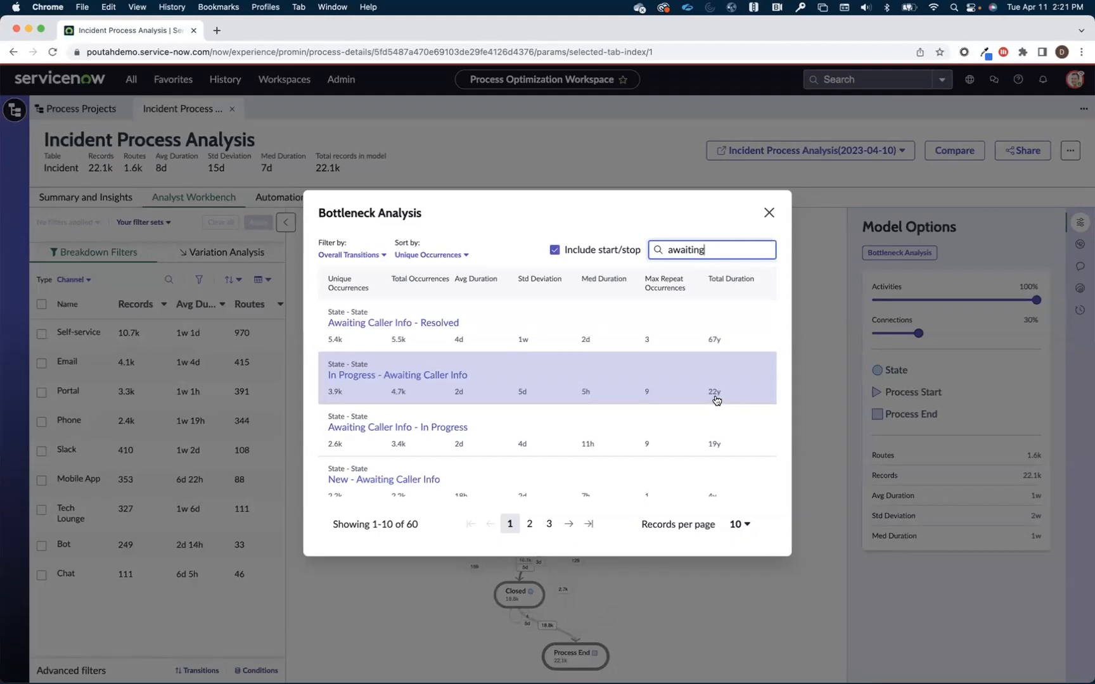
mouse_move(769, 213)
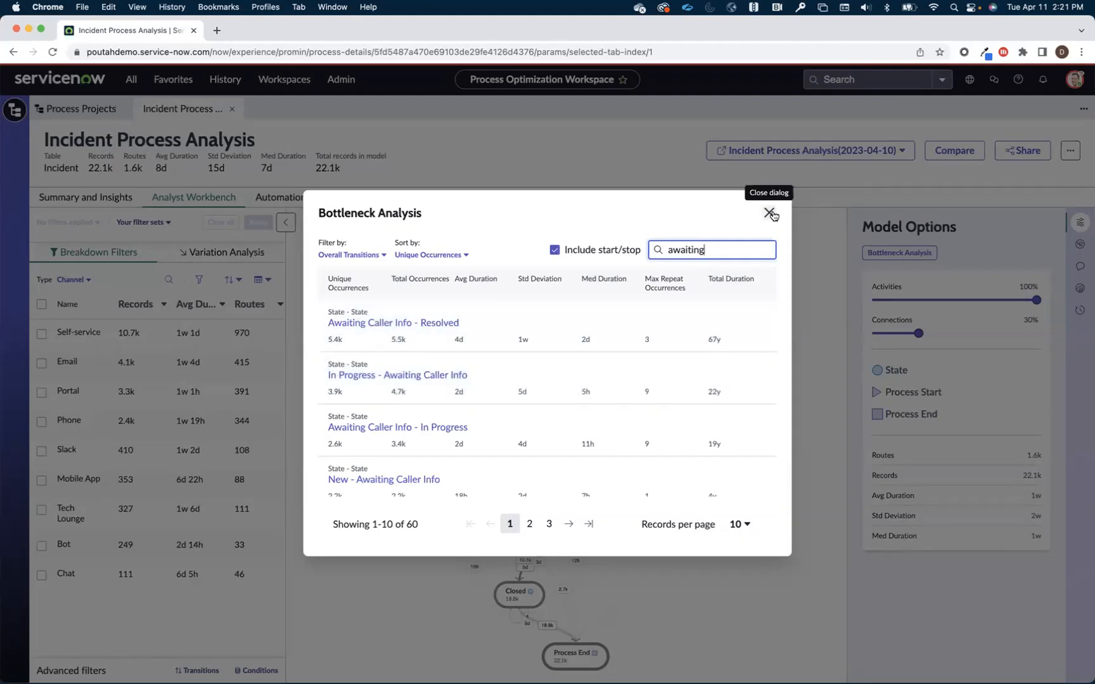
Filter the map to incidents through the Awaiting Caller Info state, narrowing it to 8.4k records and 1.1k routes
left_click(768, 213)
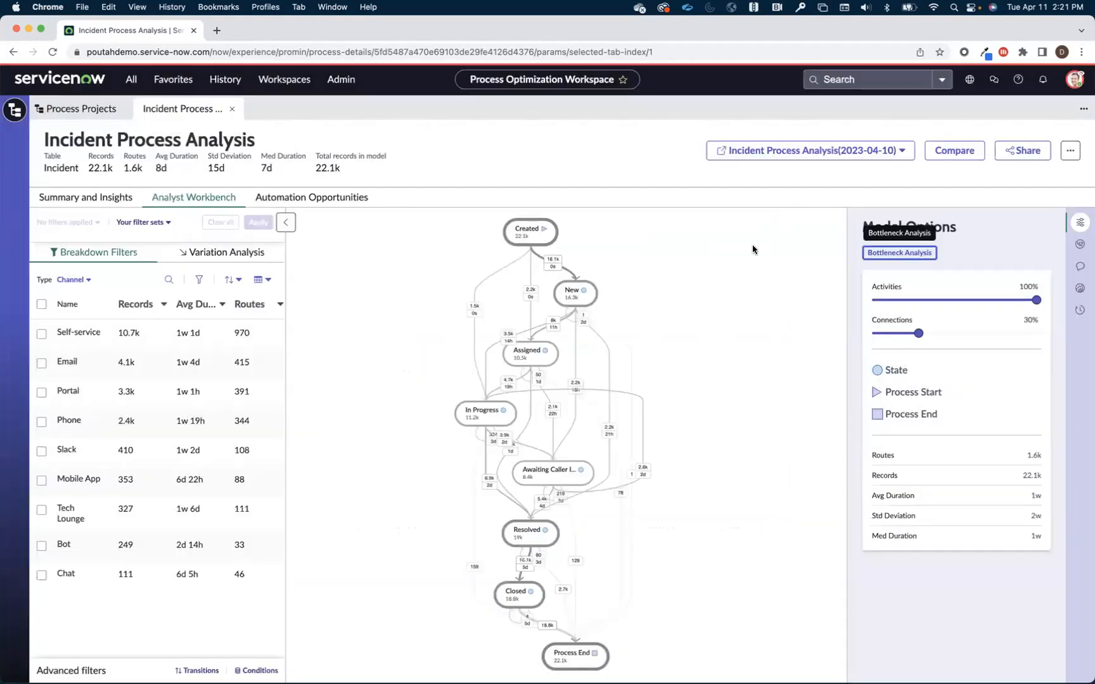
left_click(550, 471)
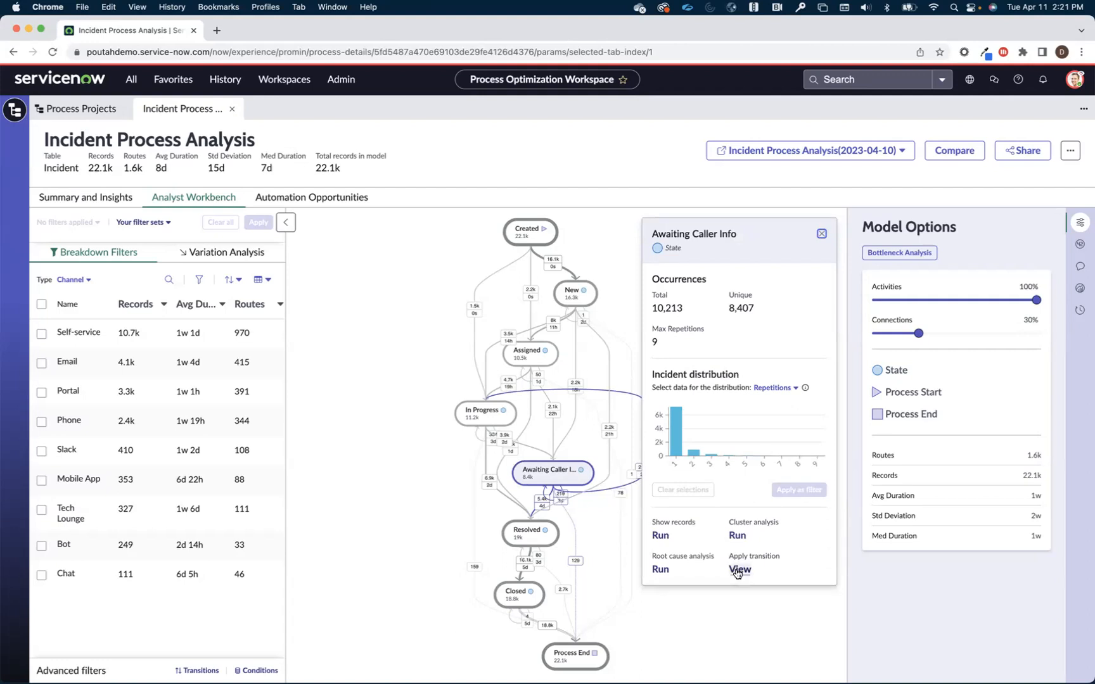
left_click(739, 570)
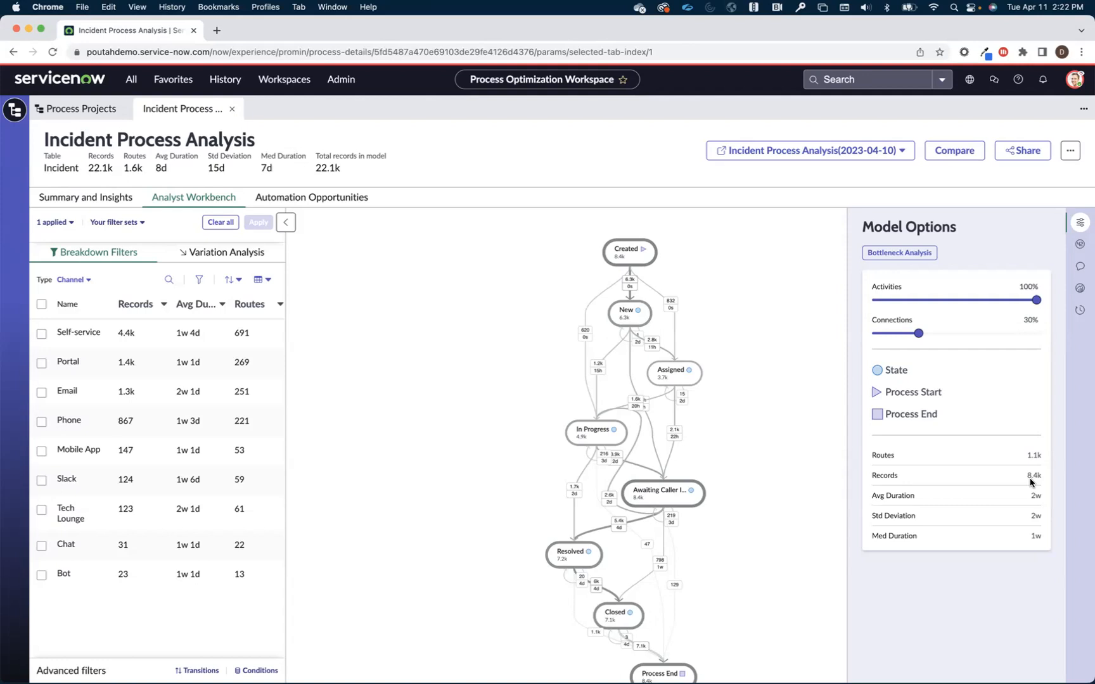
mouse_move(825, 492)
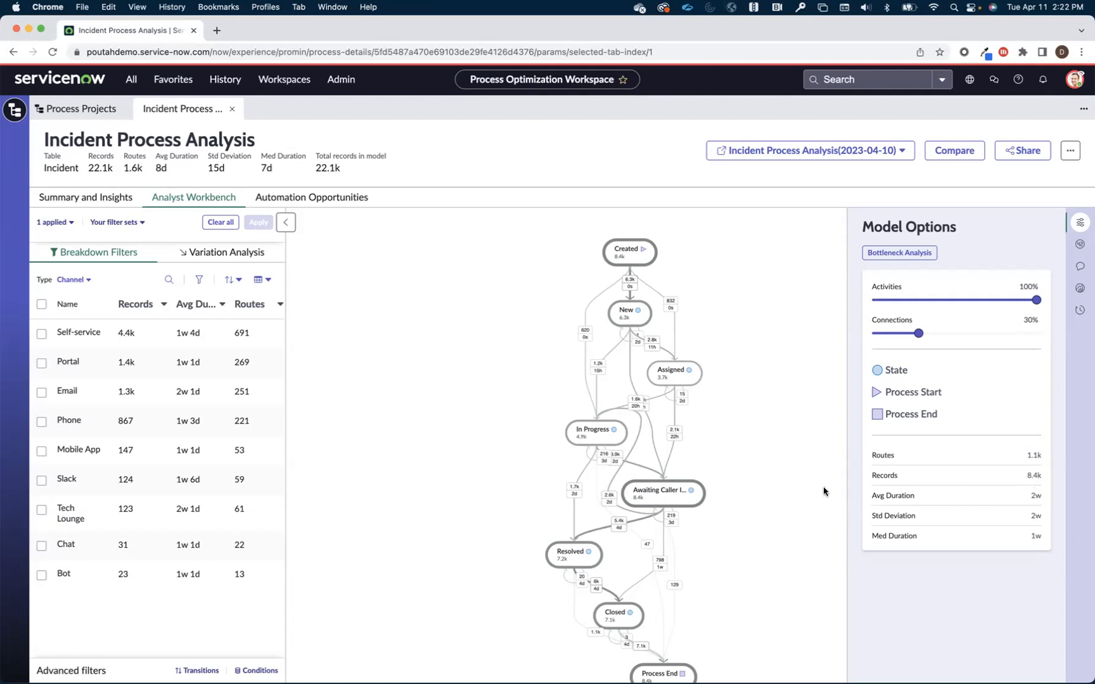
mouse_move(685, 507)
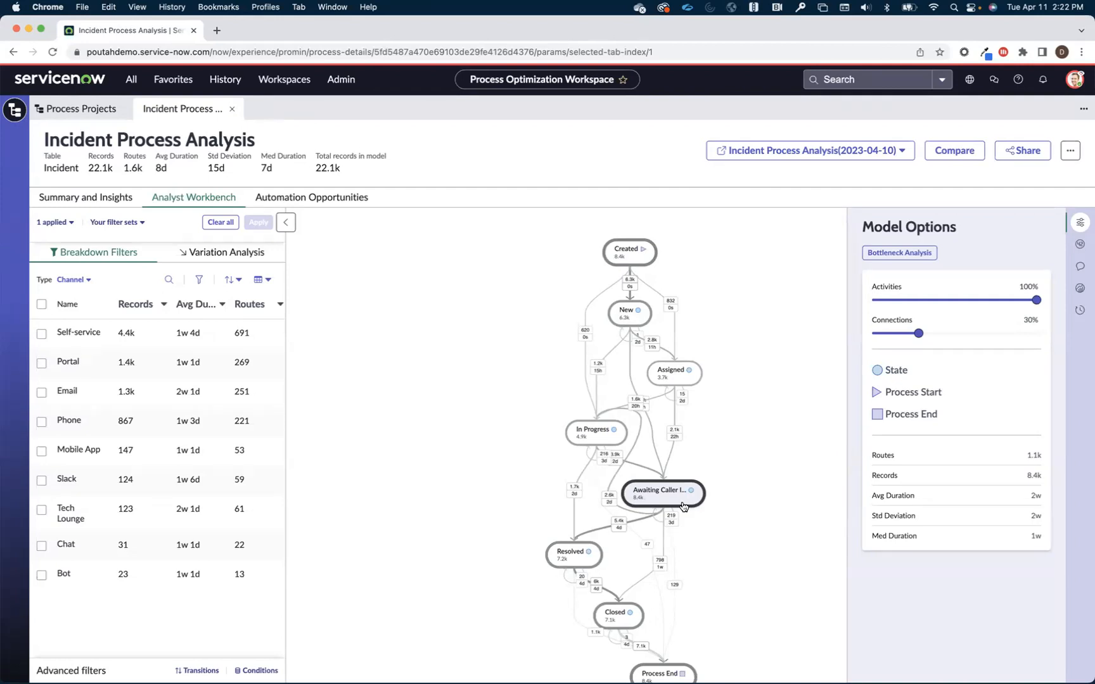
mouse_move(417, 408)
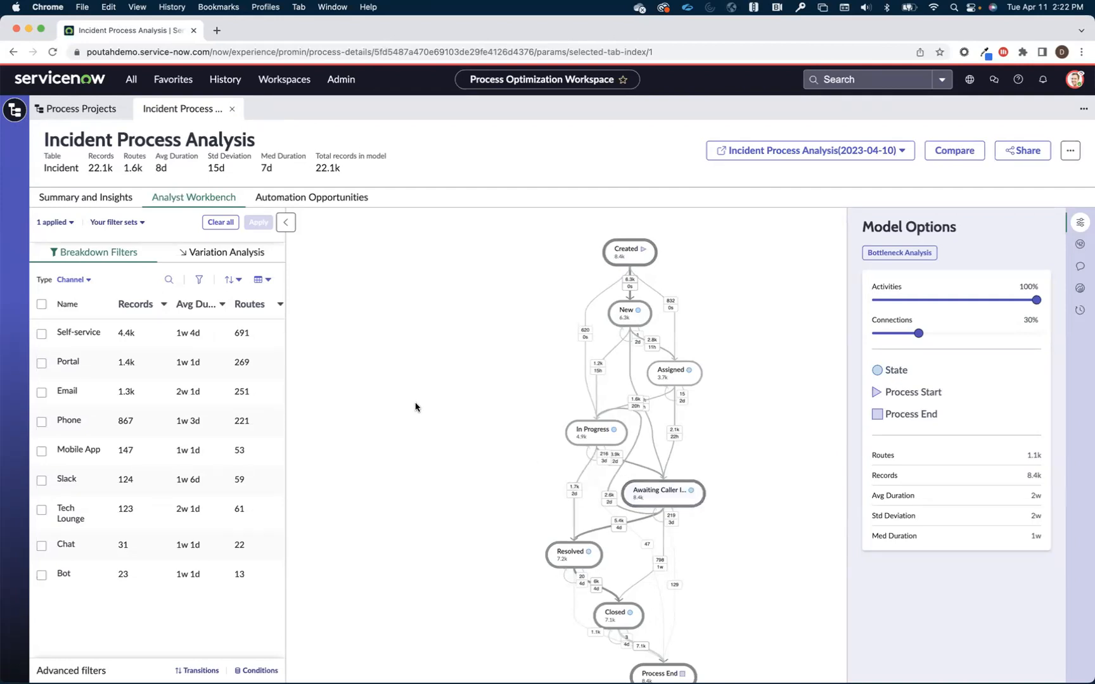
mouse_move(255, 304)
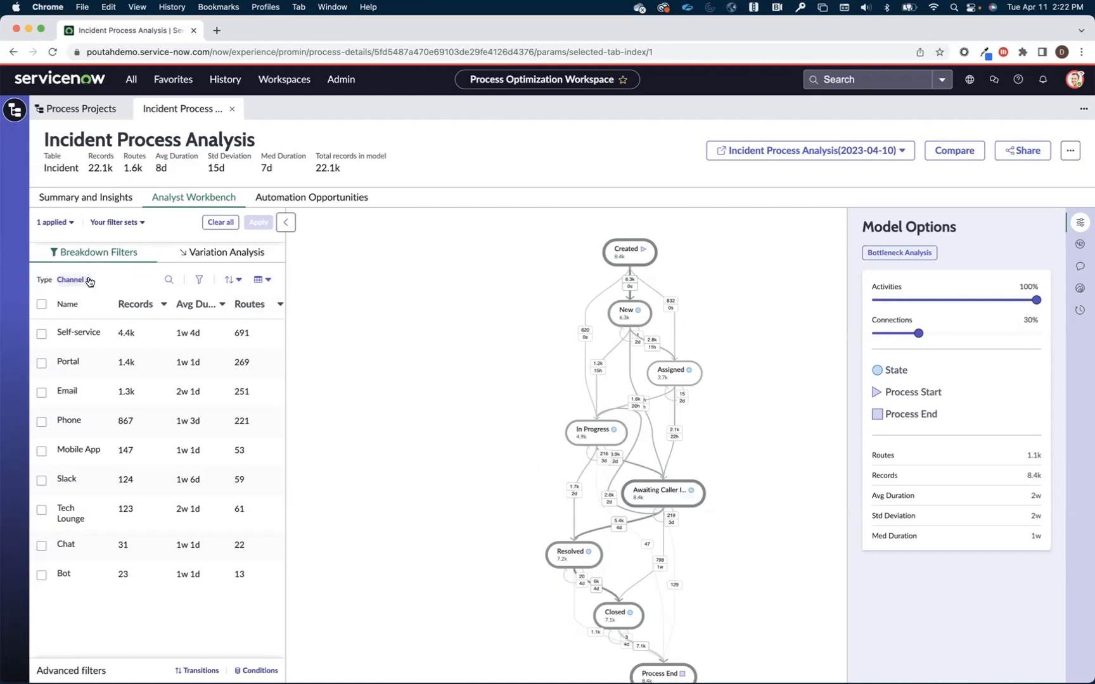
left_click(76, 278)
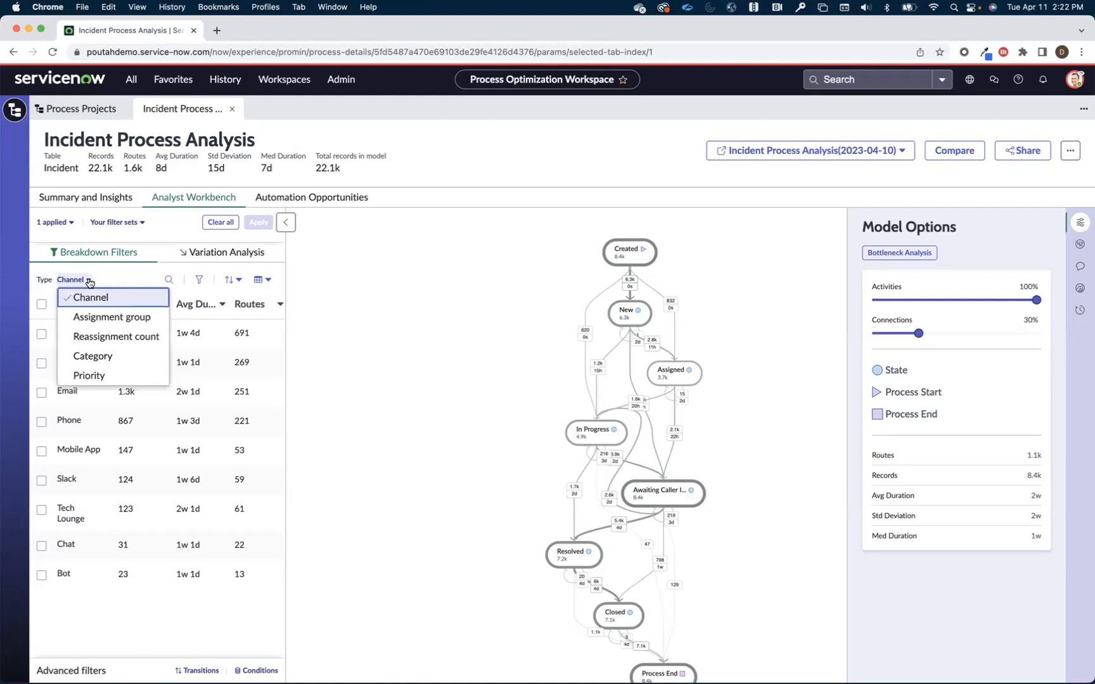
mouse_move(127, 316)
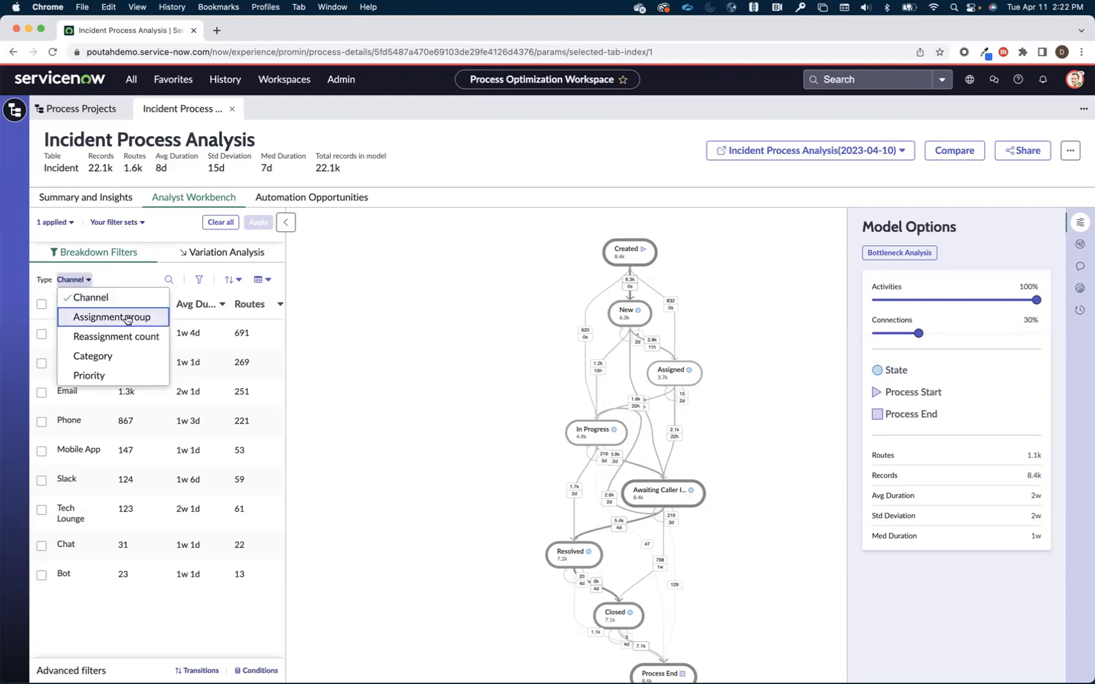
left_click(114, 317)
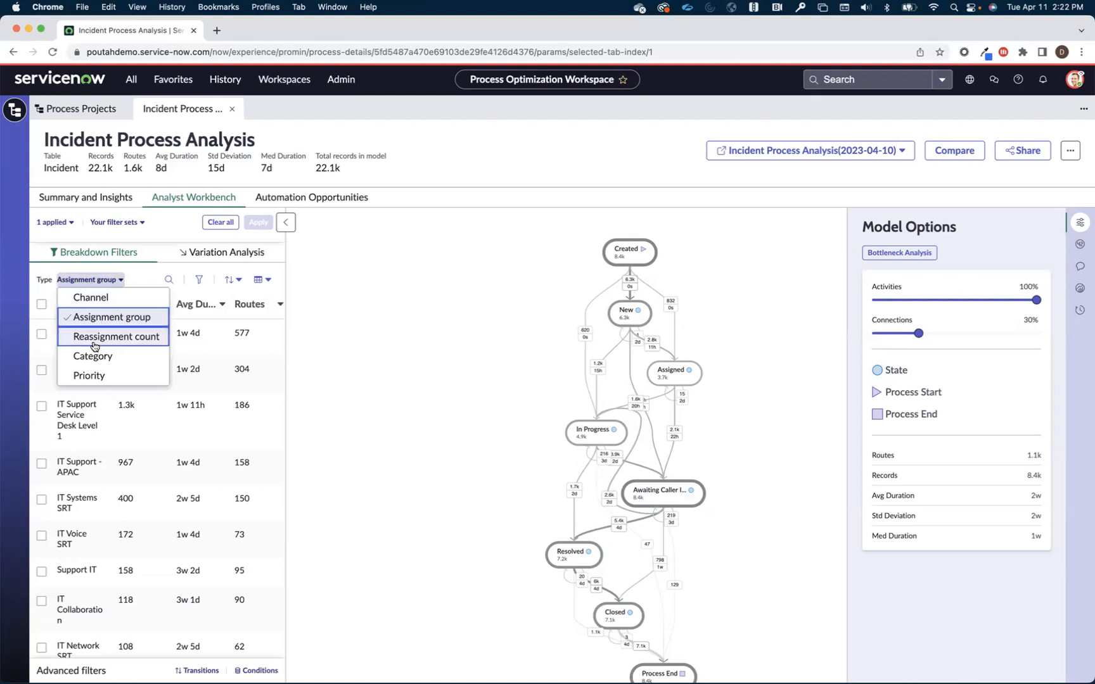
left_click(92, 356)
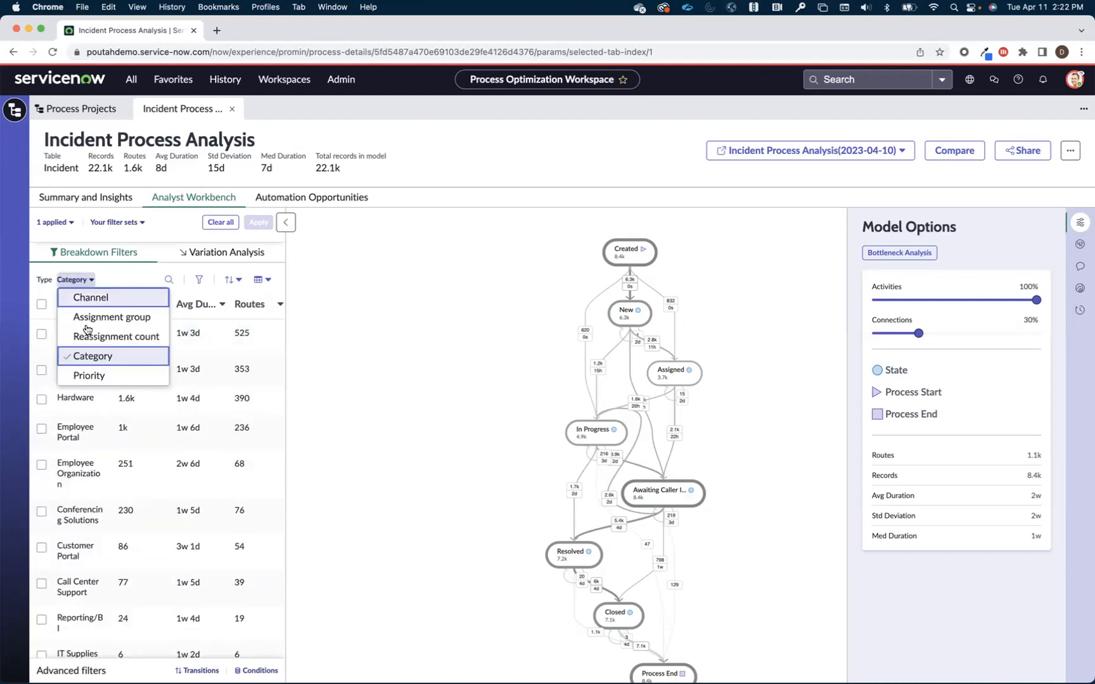
left_click(89, 375)
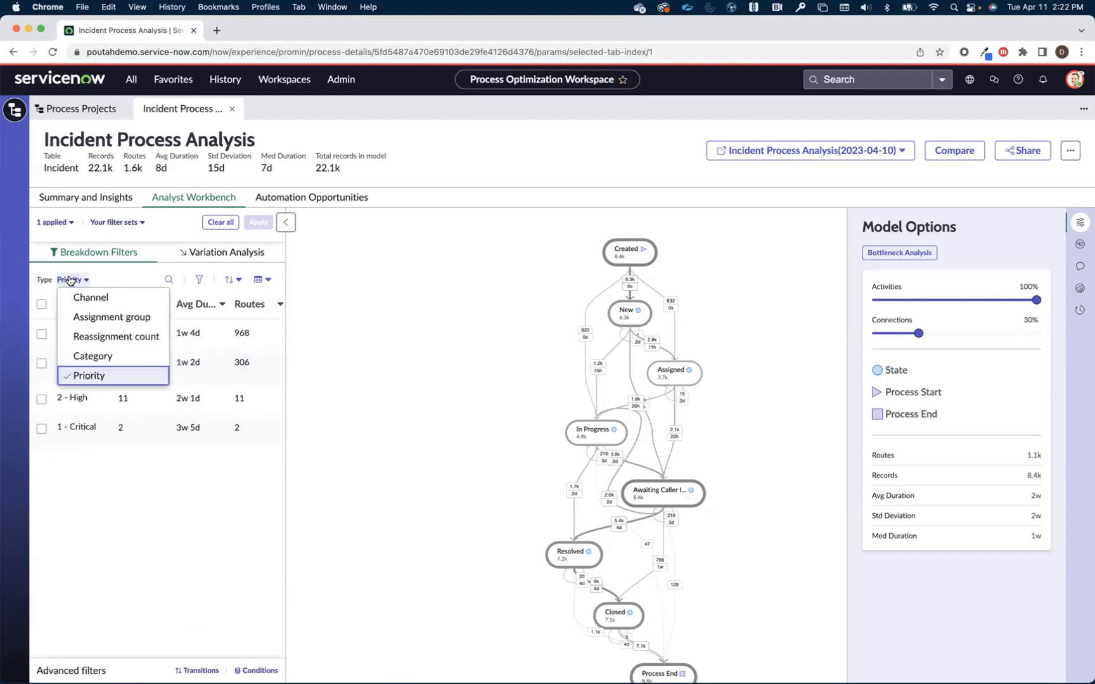
left_click(90, 298)
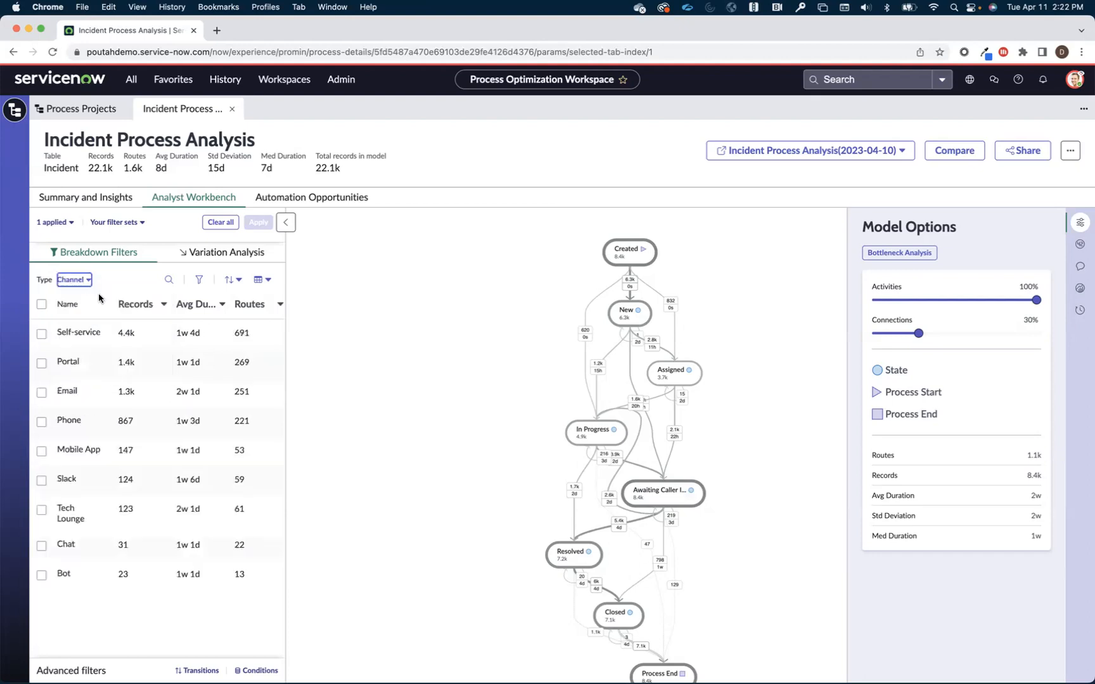
mouse_move(120, 283)
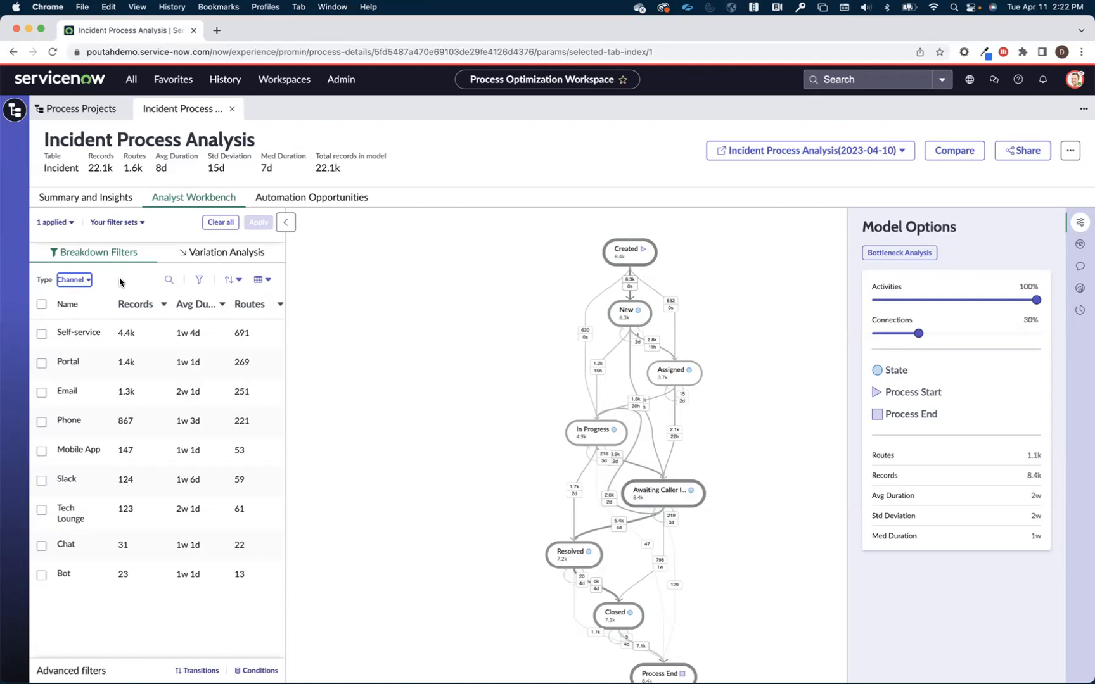
mouse_move(107, 309)
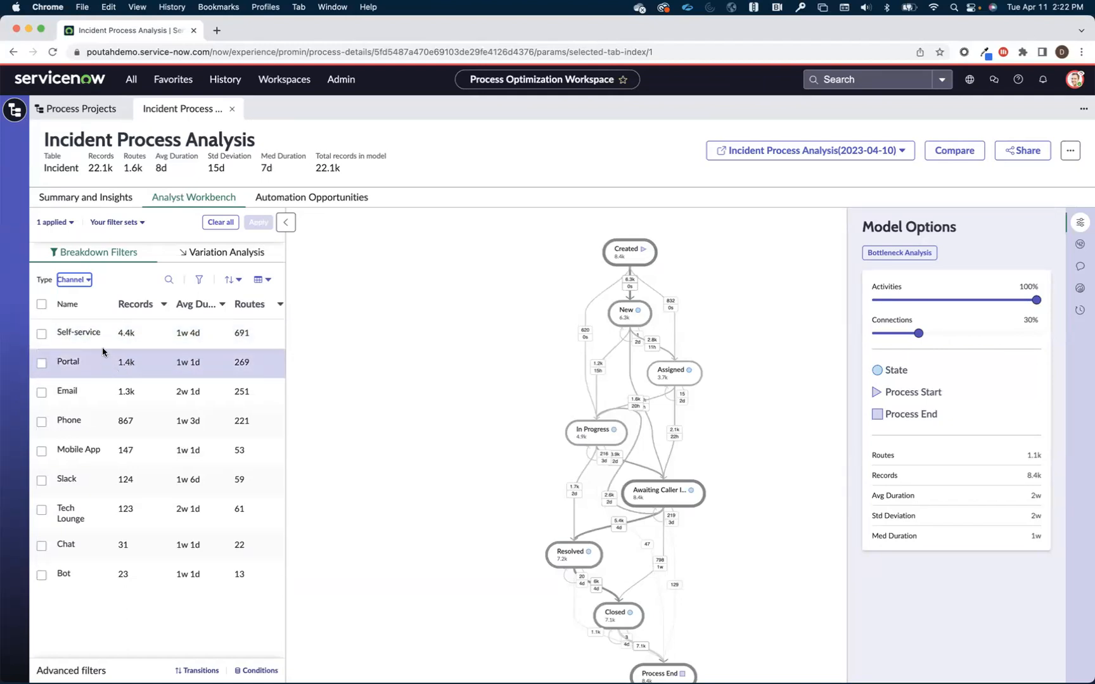
mouse_move(124, 363)
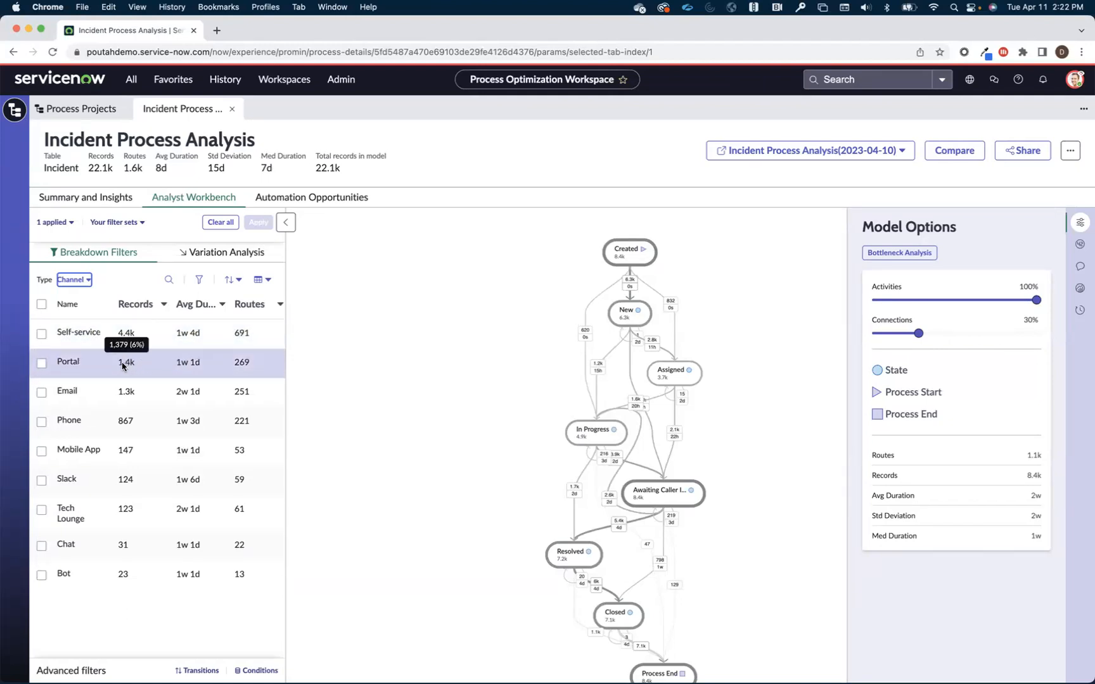
mouse_move(99, 387)
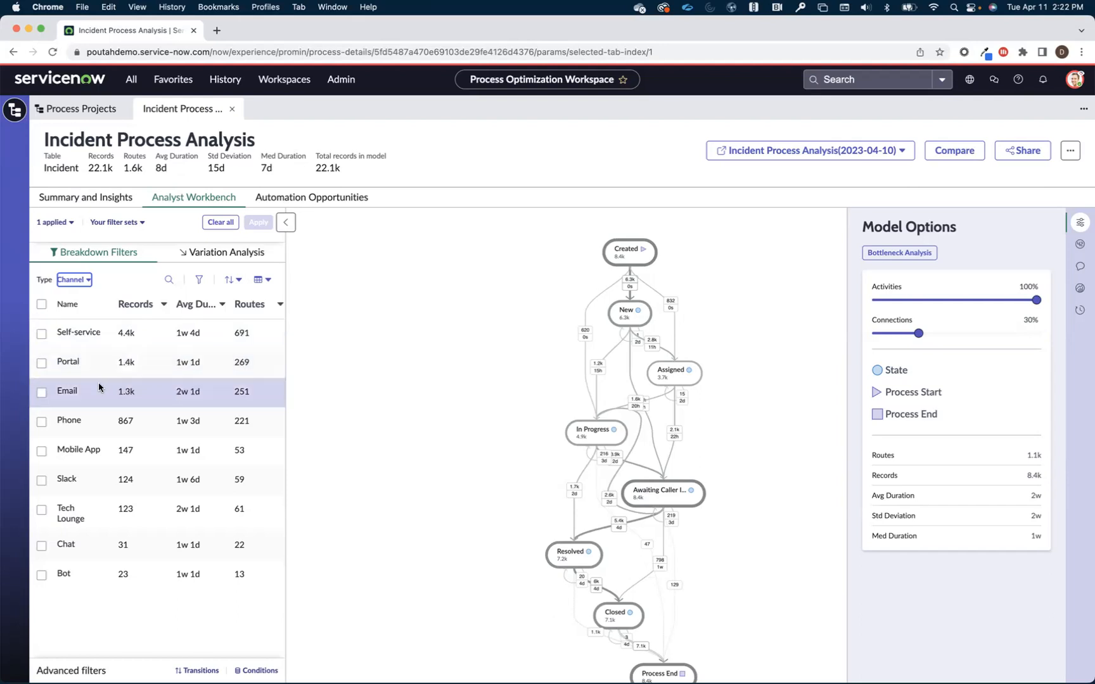
mouse_move(123, 392)
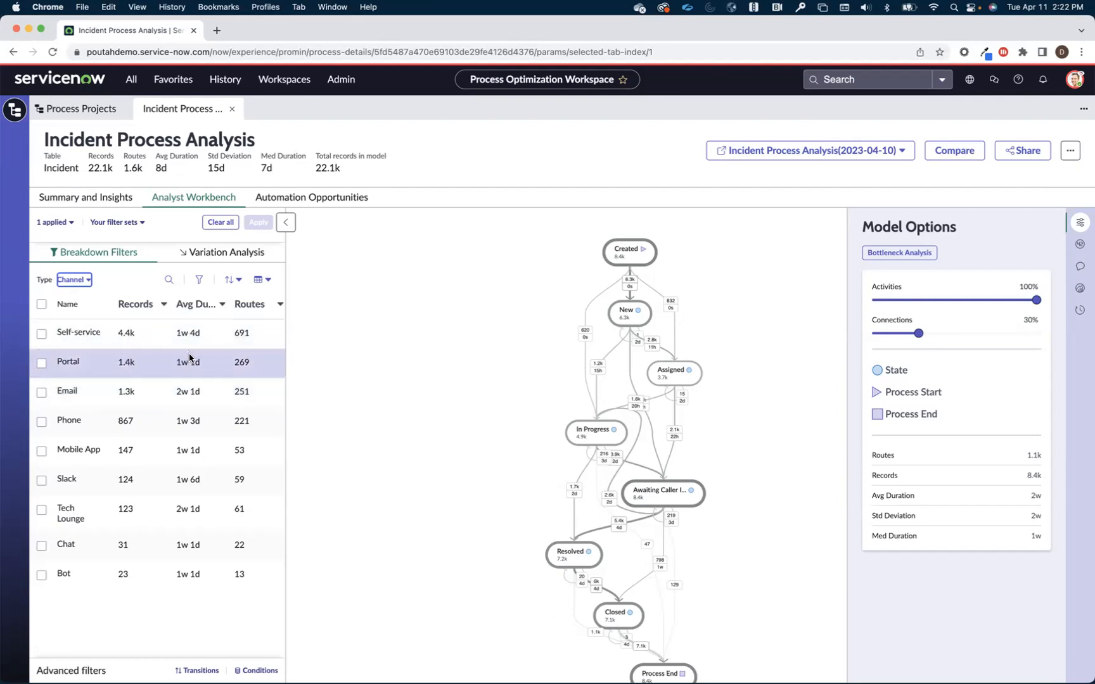
mouse_move(190, 392)
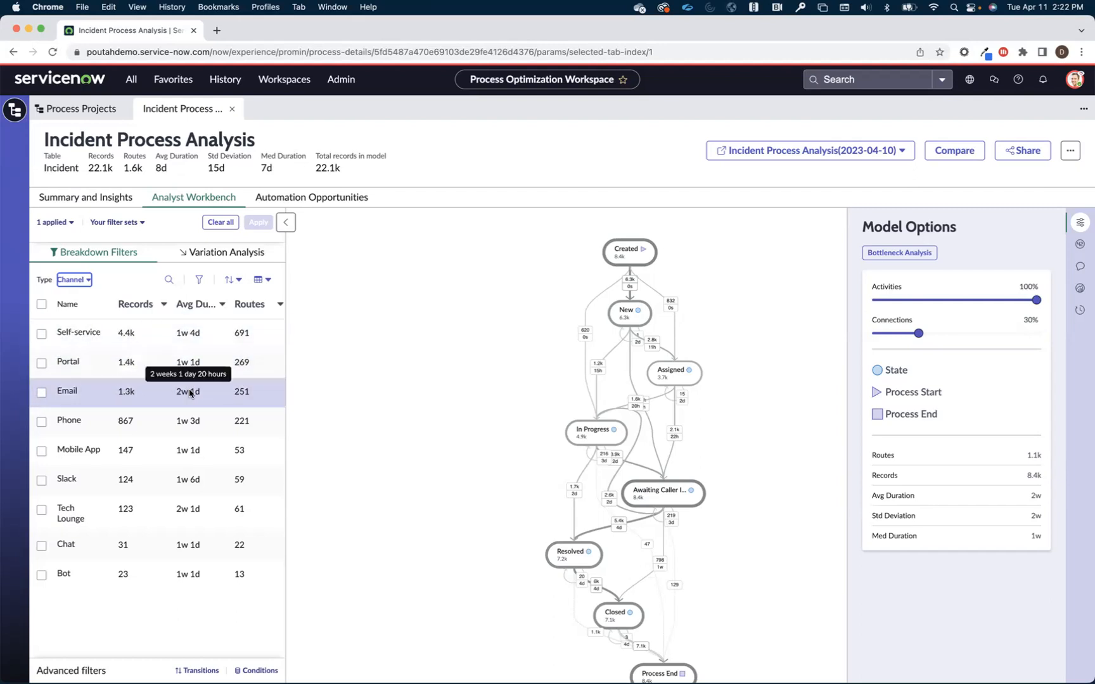
mouse_move(175, 405)
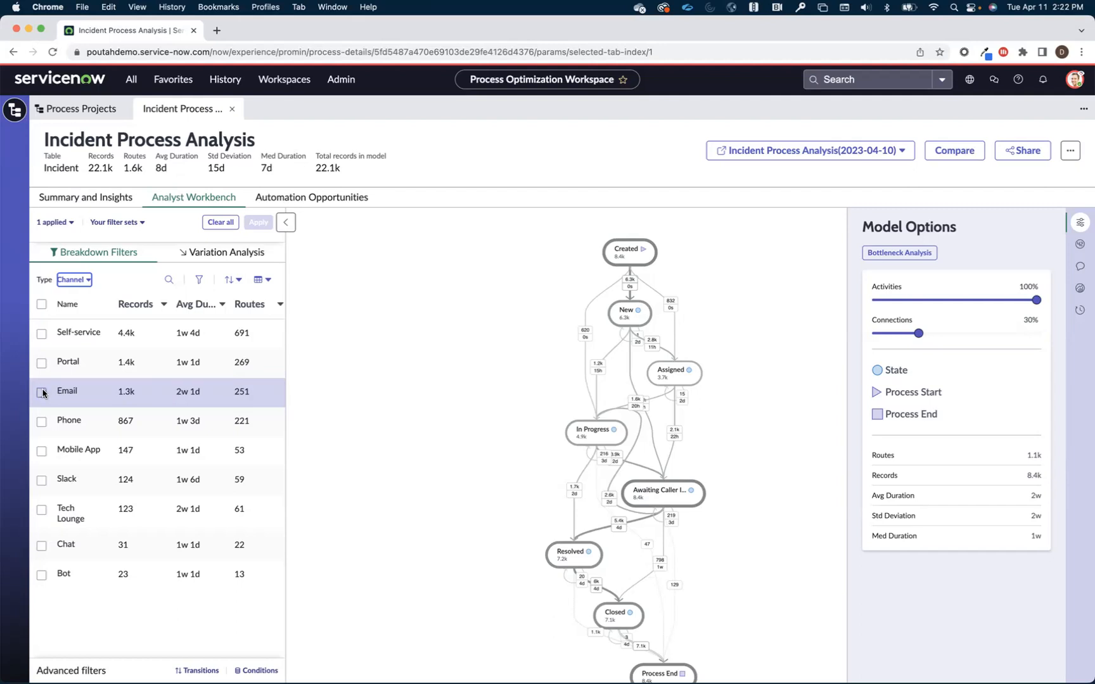
Add an Email channel filter, narrowing the map to 1.3k records and 251 routes
left_click(42, 392)
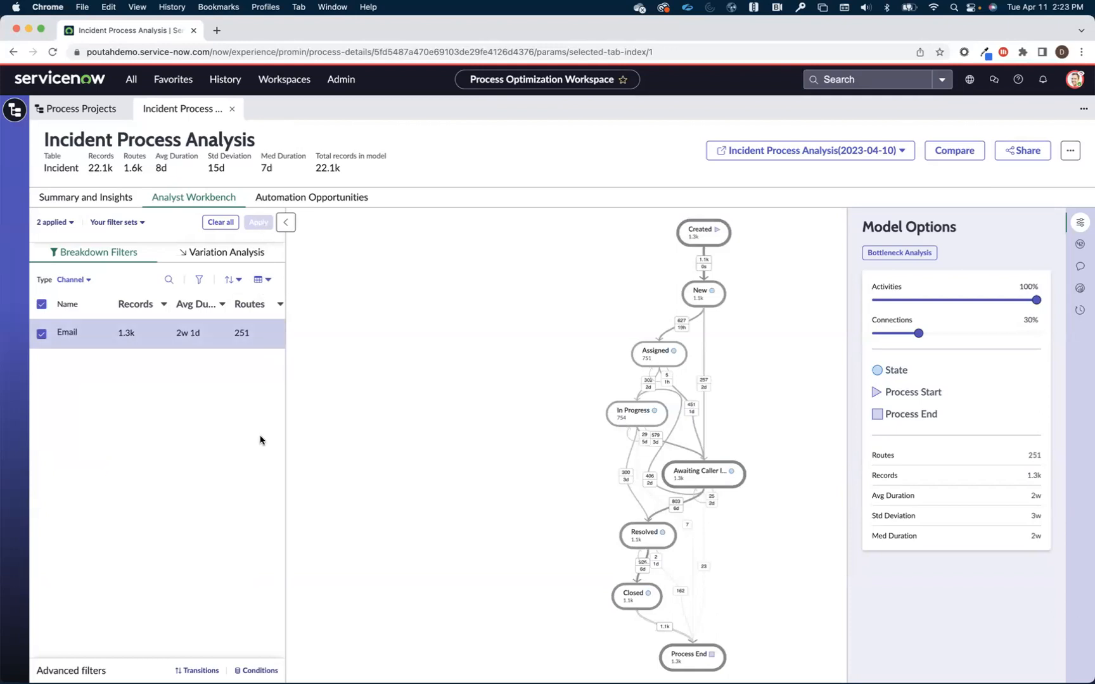
mouse_move(418, 439)
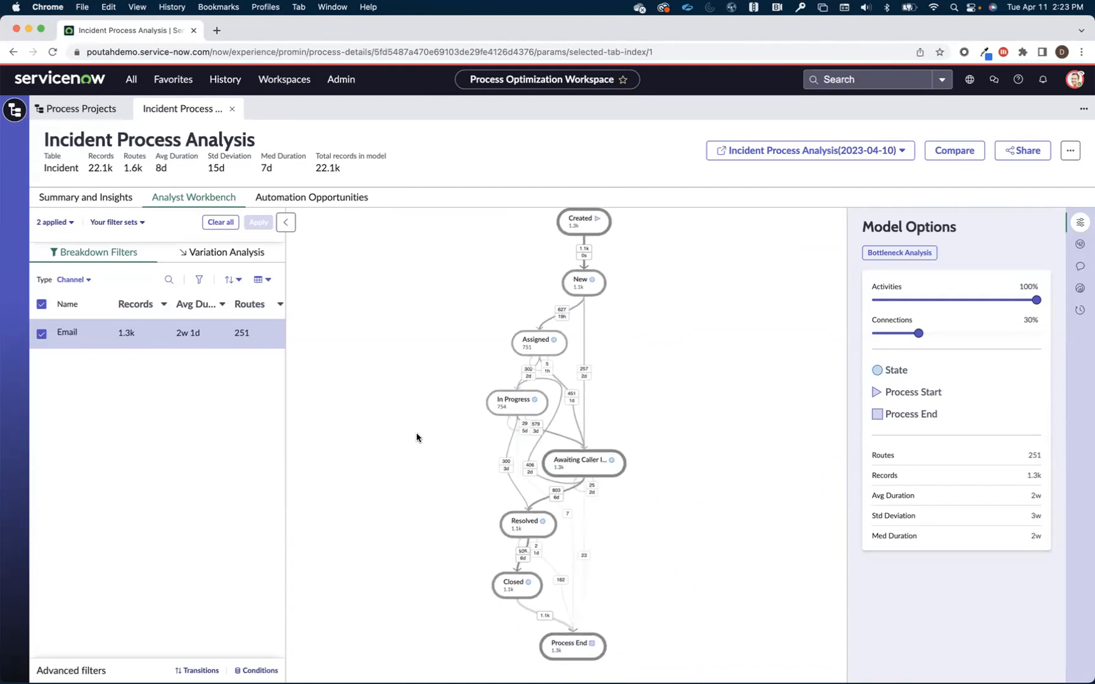
mouse_move(475, 466)
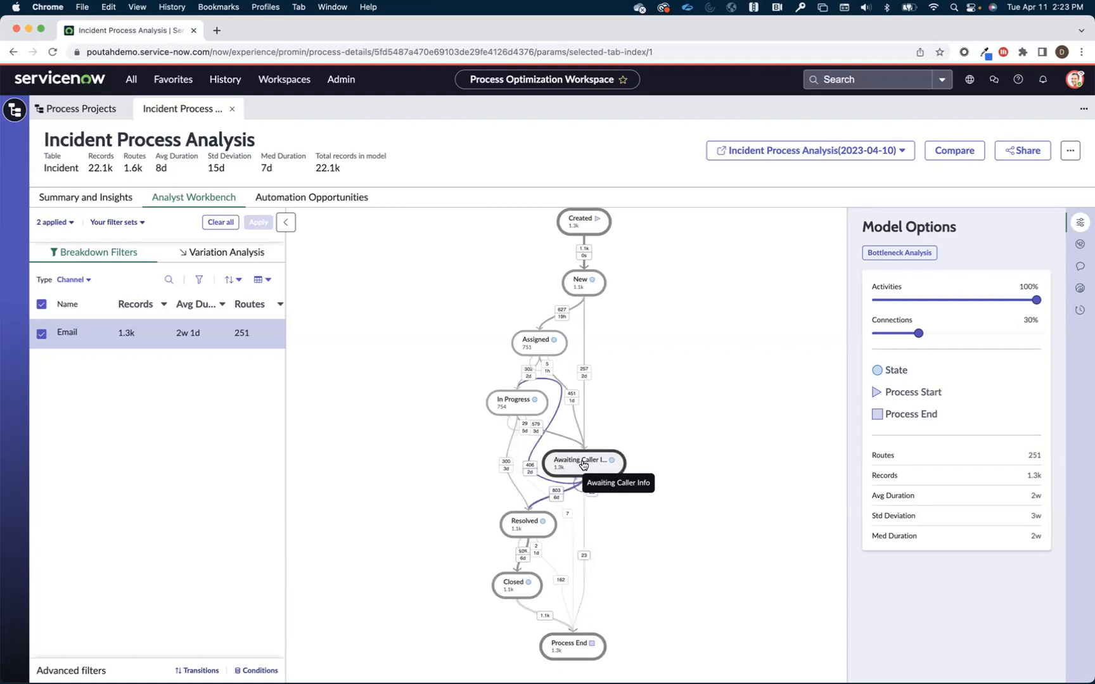
Select repetition counts 2 through 5 in the Awaiting Caller Info incident distribution
left_click(583, 462)
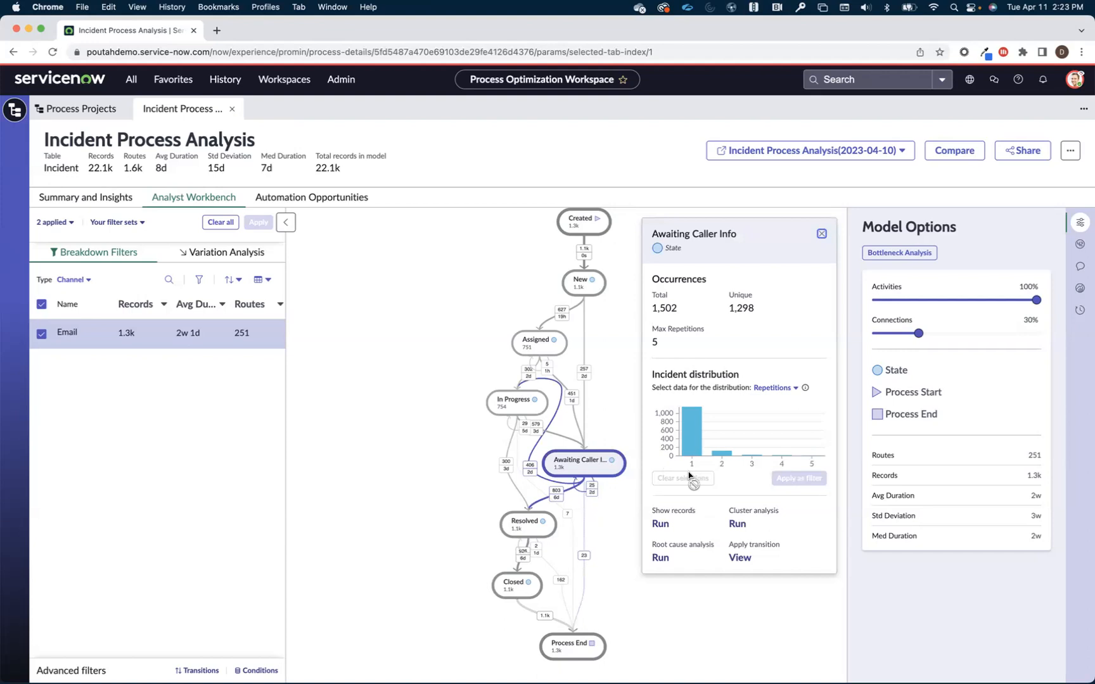
mouse_move(721, 456)
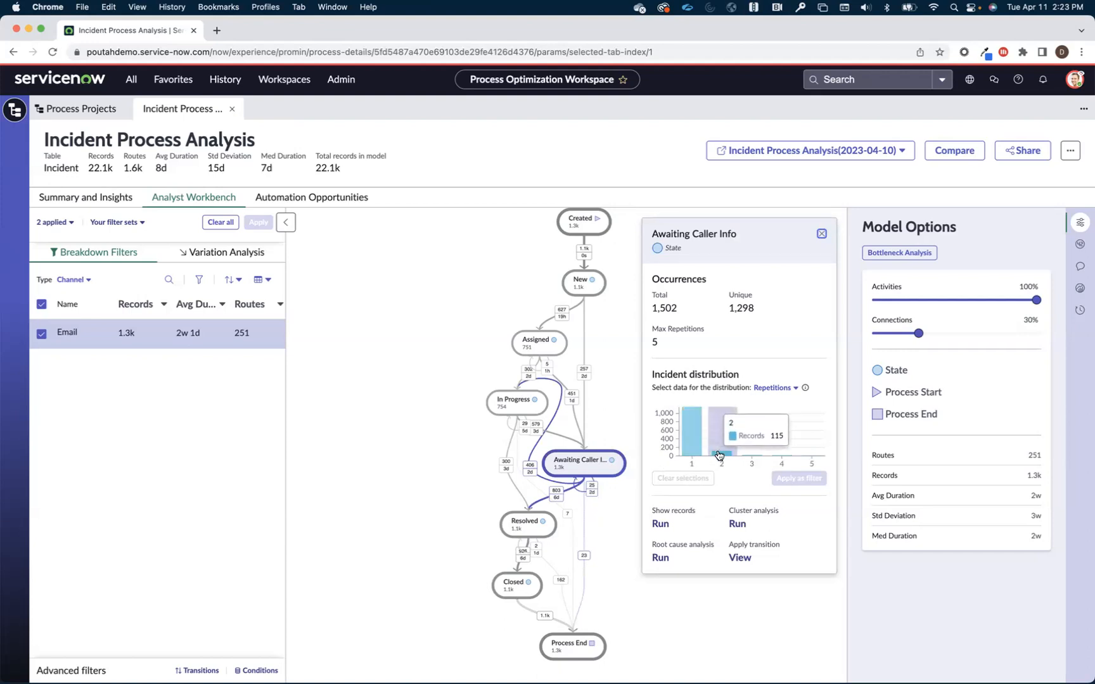
mouse_move(705, 469)
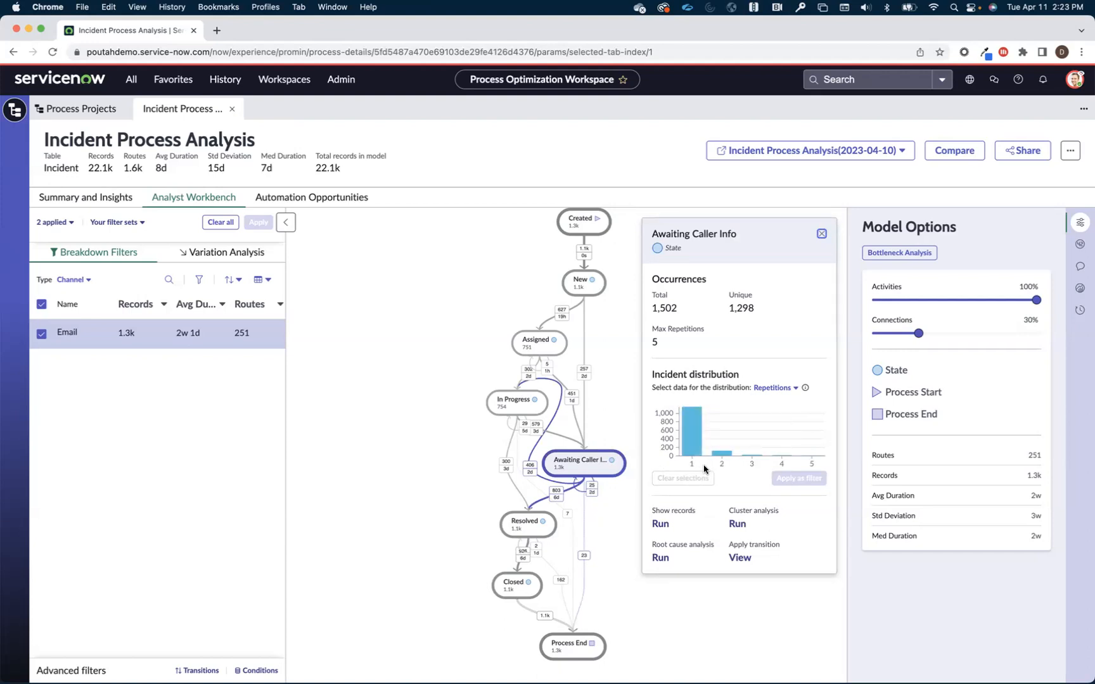
mouse_move(691, 450)
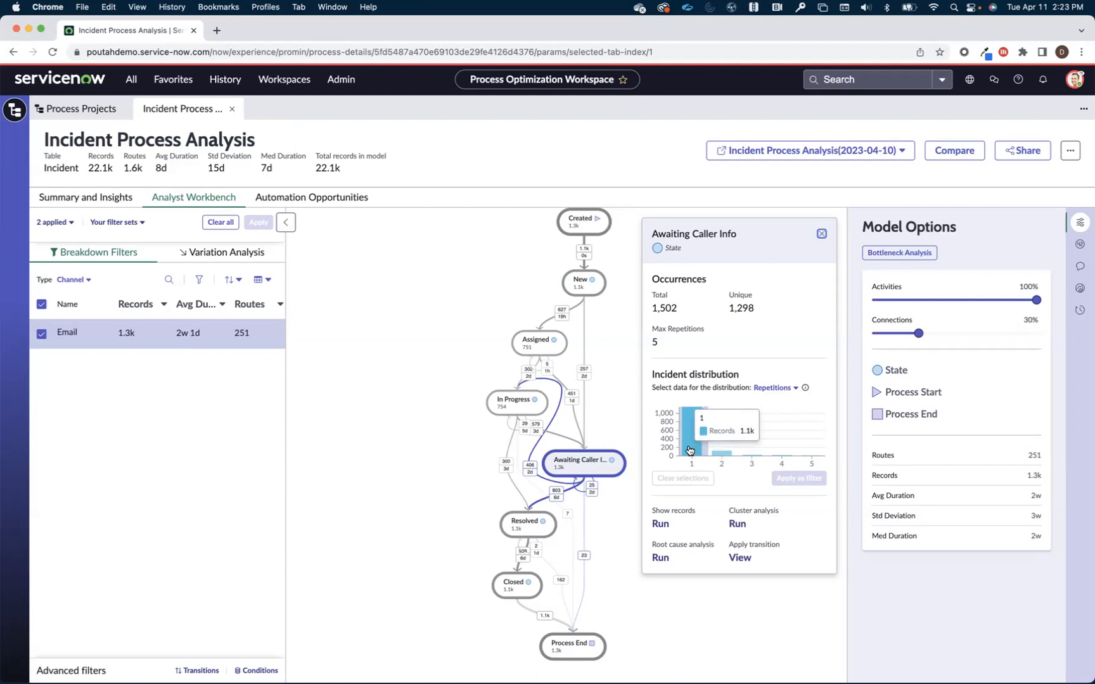
mouse_move(695, 437)
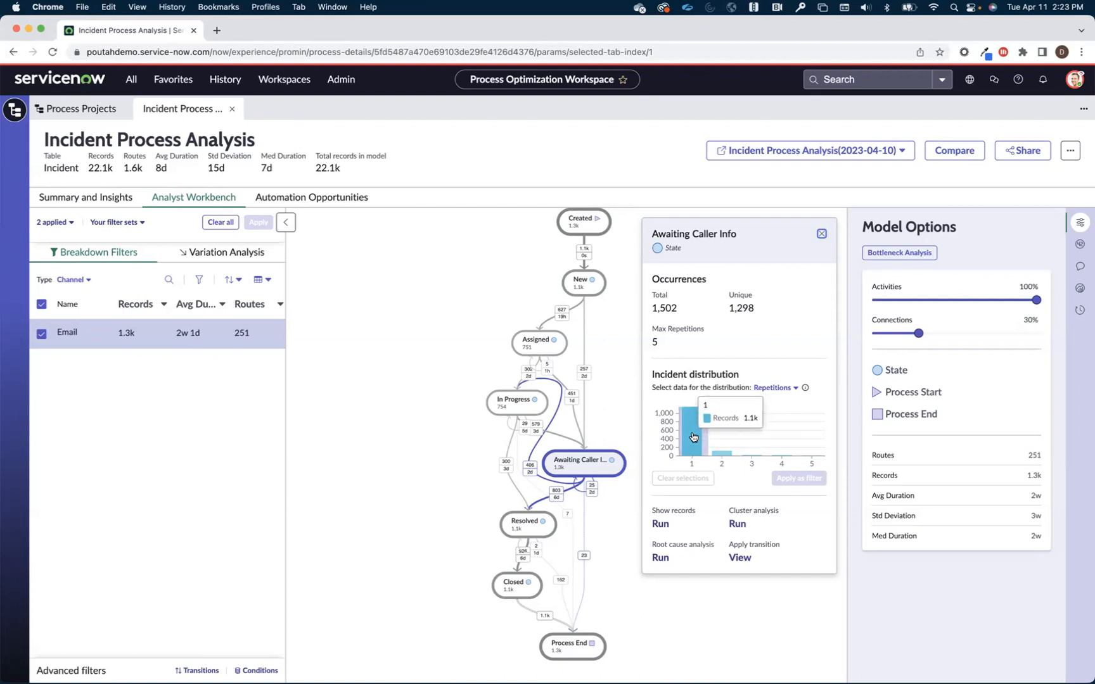
mouse_move(690, 438)
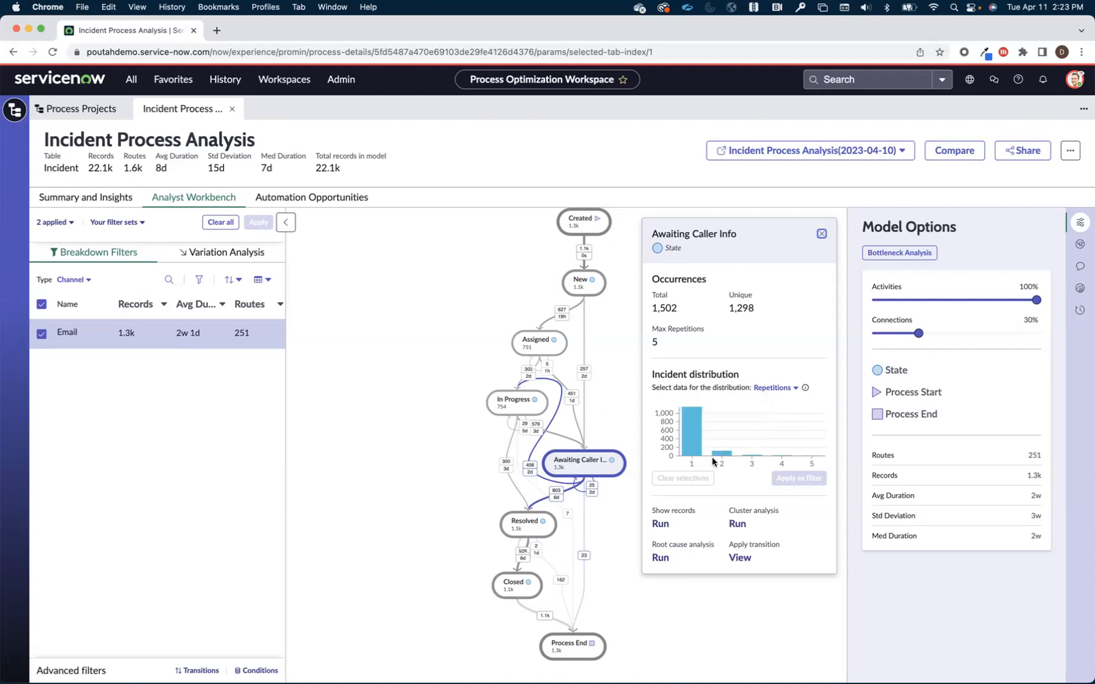
mouse_move(769, 458)
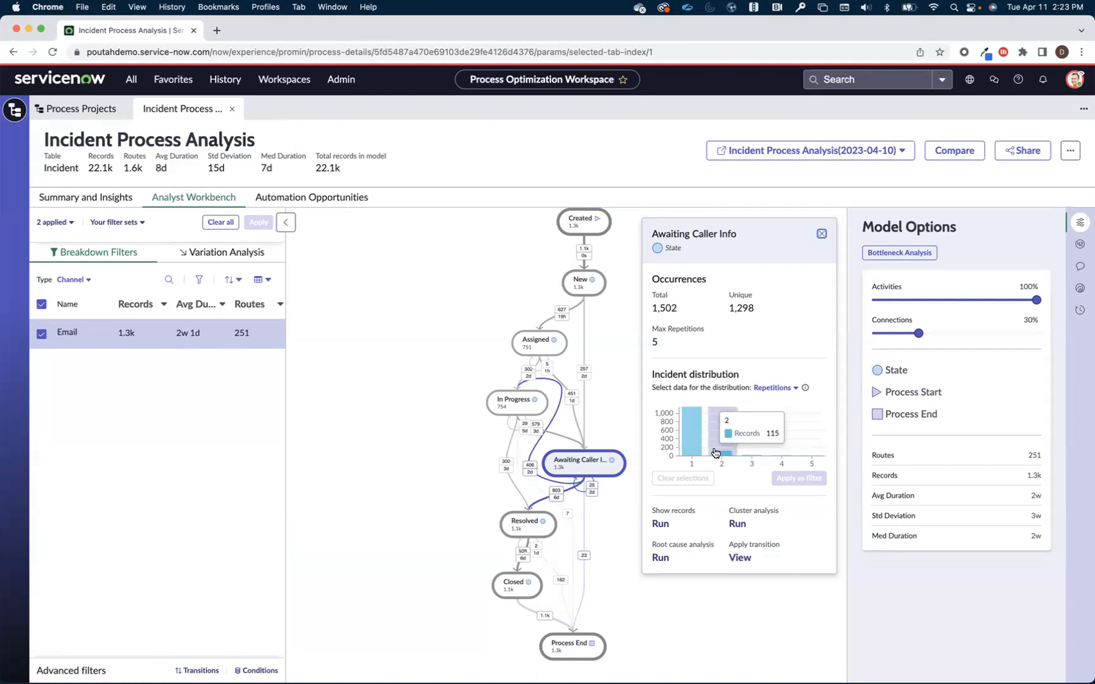
left_click(752, 454)
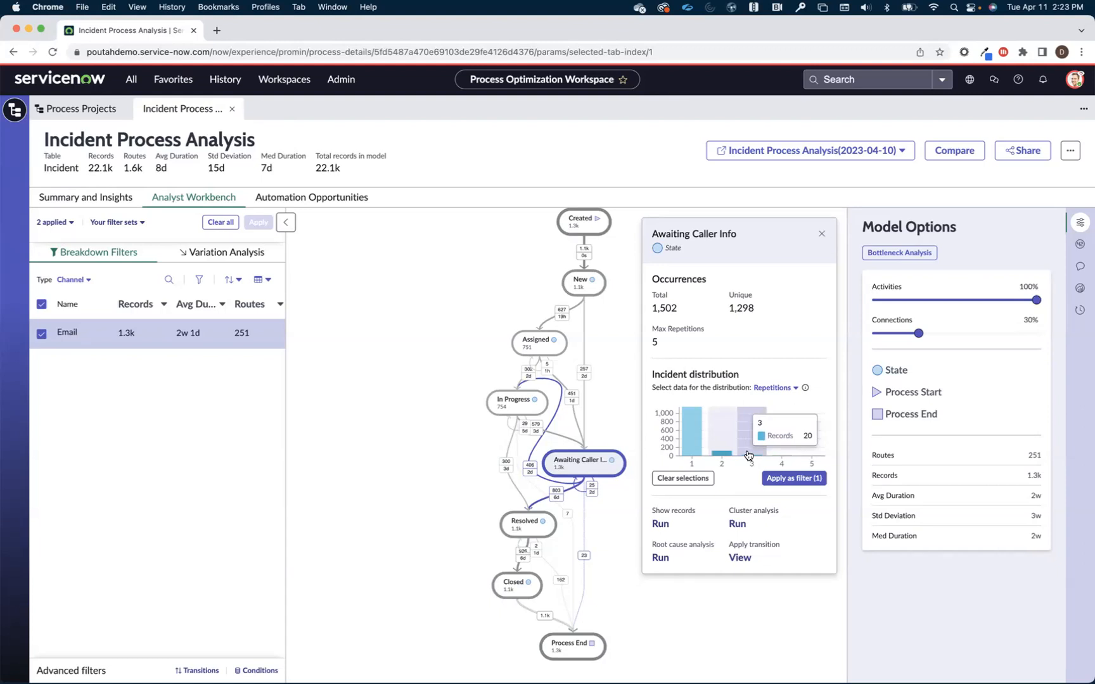
left_click(782, 456)
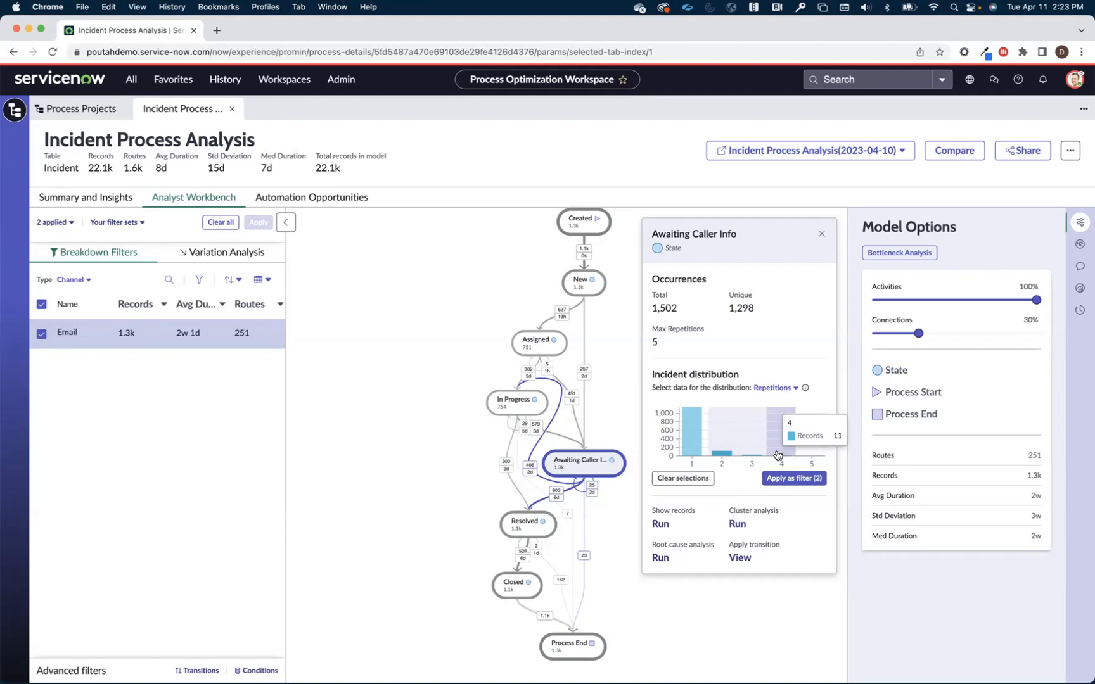
left_click(782, 451)
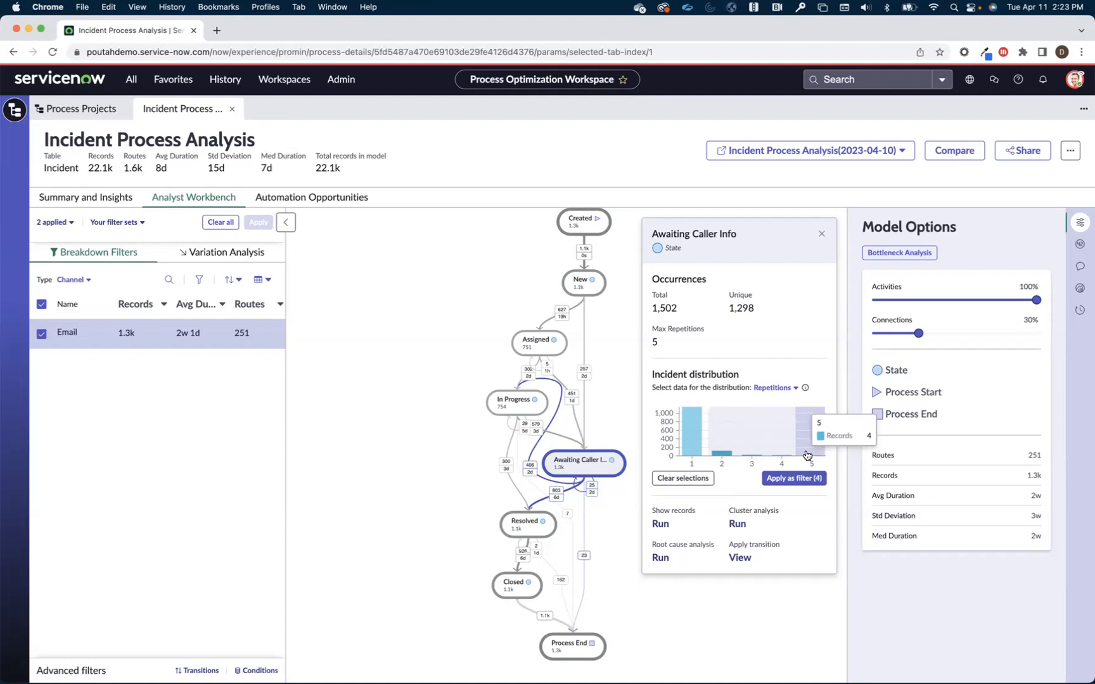
mouse_move(721, 426)
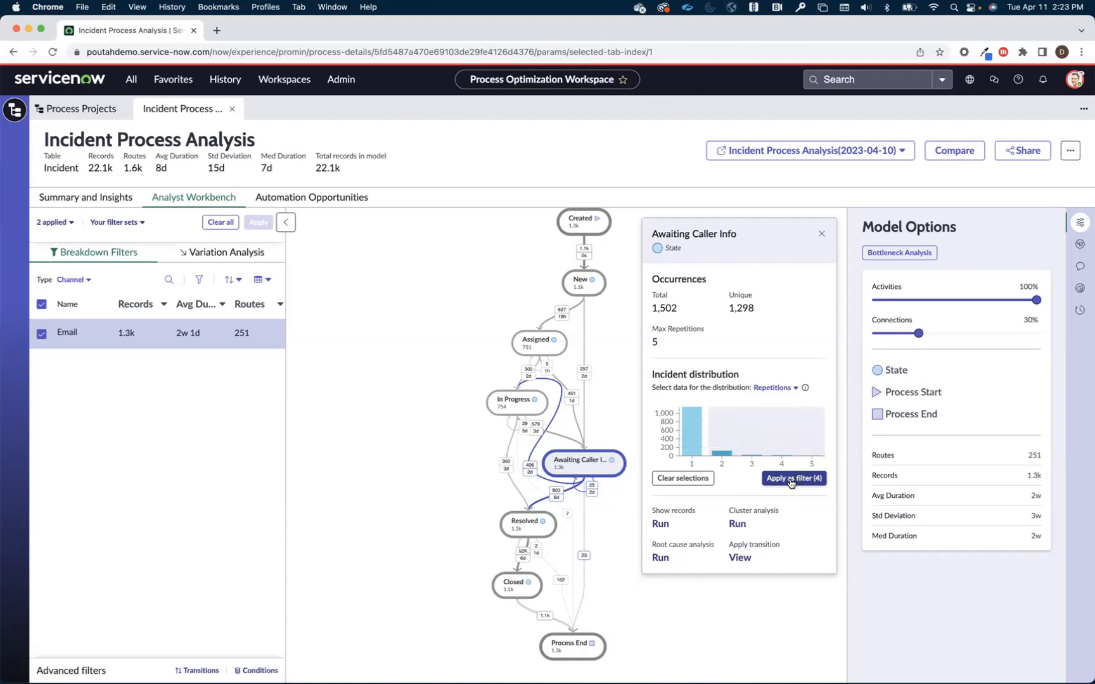
Apply the repetition filter and view Awaiting Caller Info details showing 354 occurrences
left_click(793, 479)
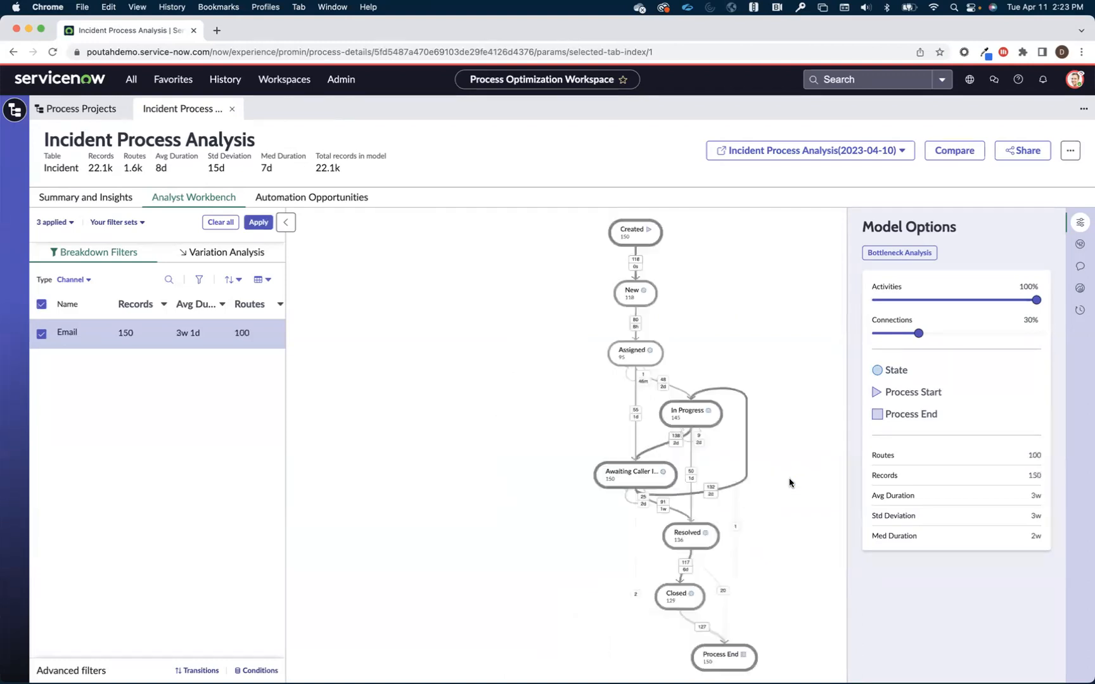
mouse_move(414, 394)
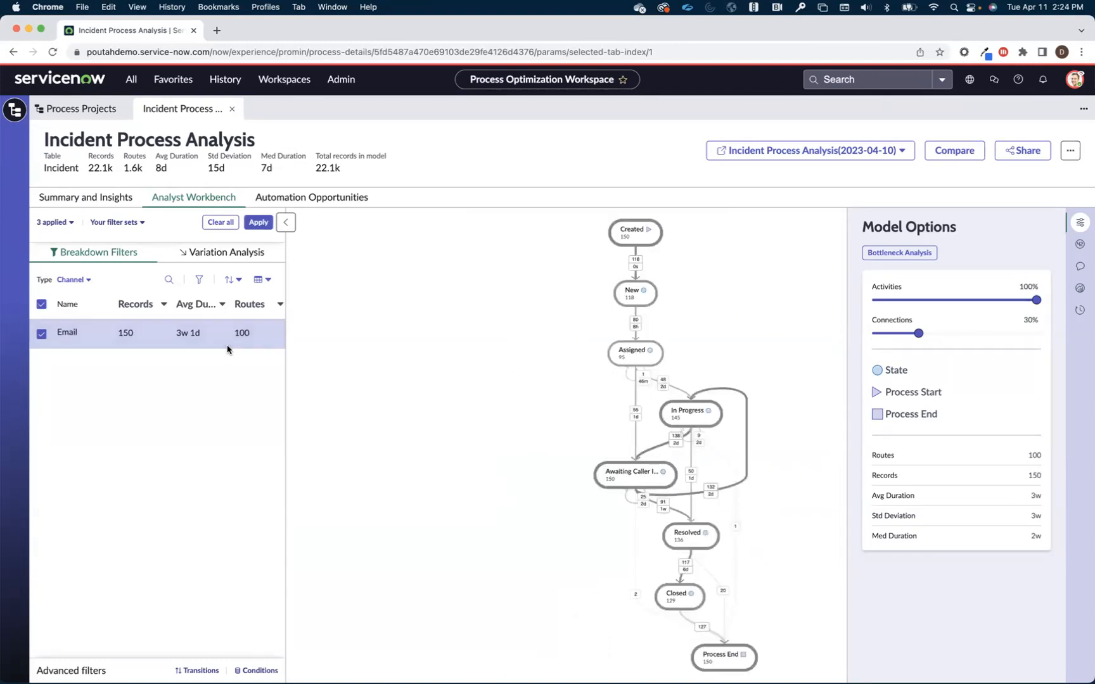
mouse_move(181, 372)
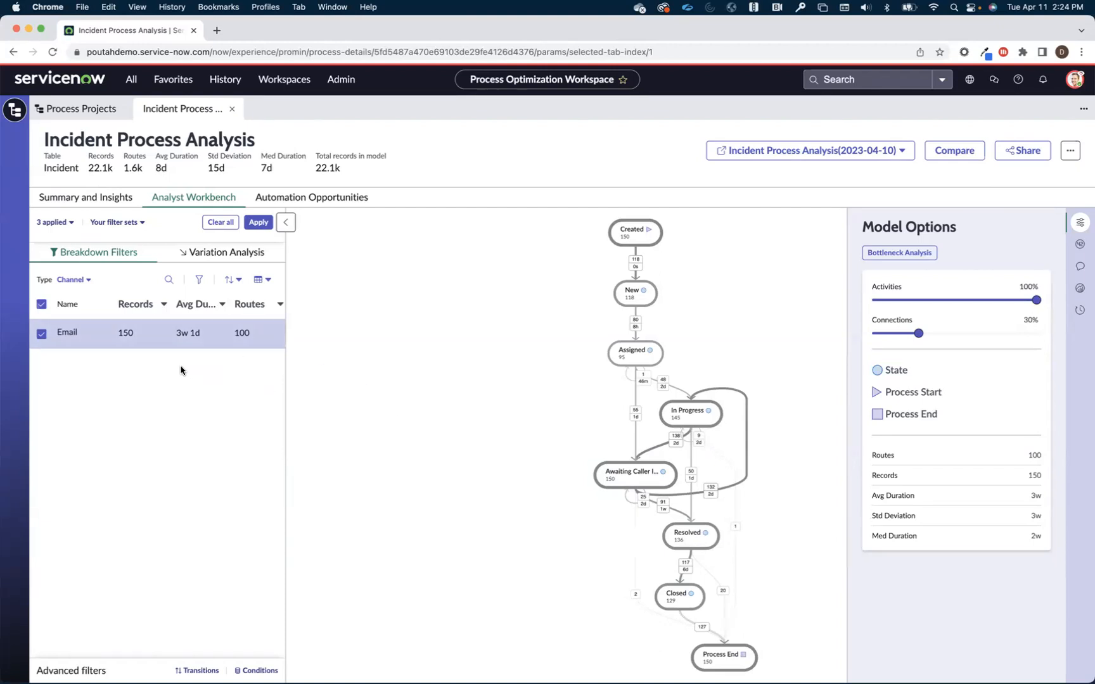
mouse_move(187, 331)
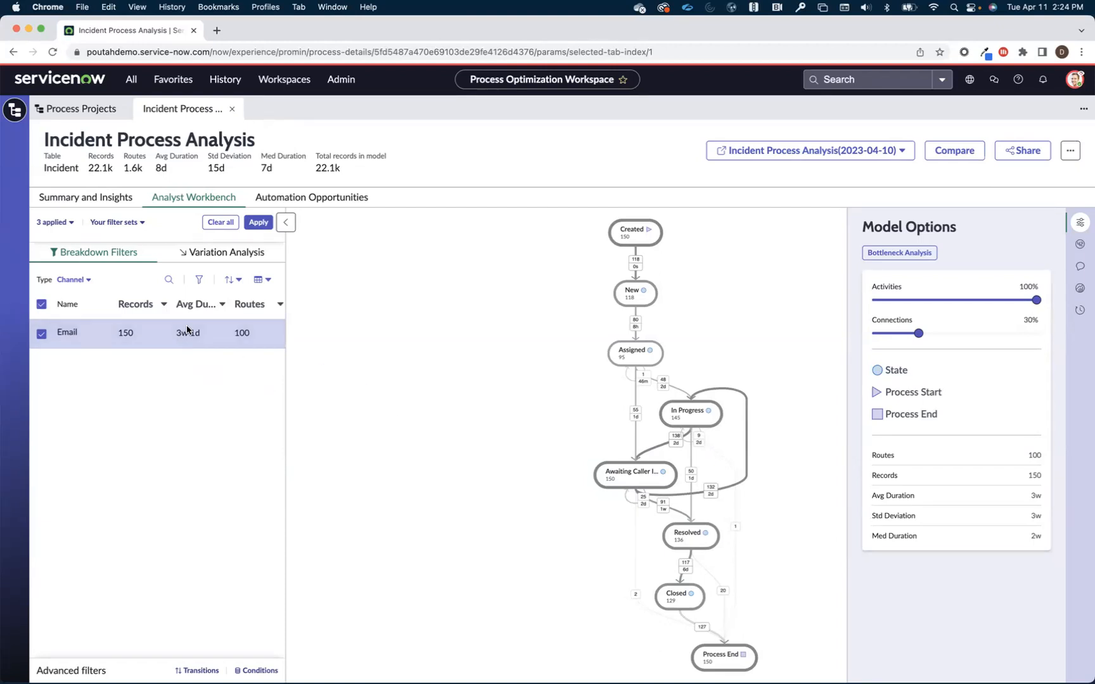
mouse_move(200, 344)
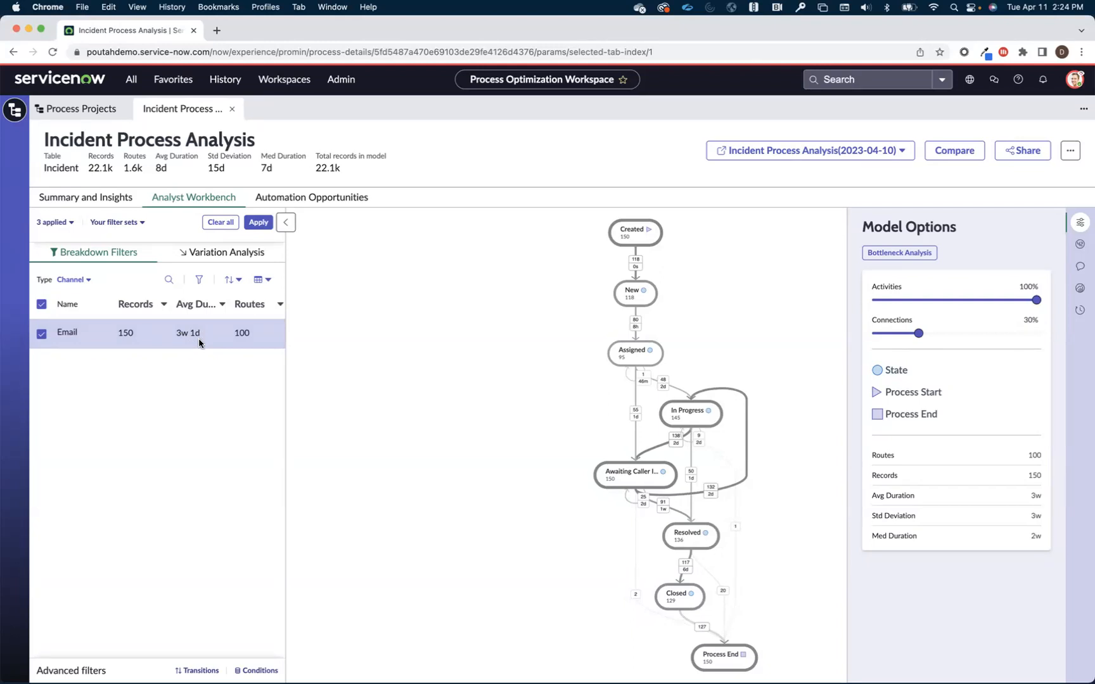
mouse_move(185, 343)
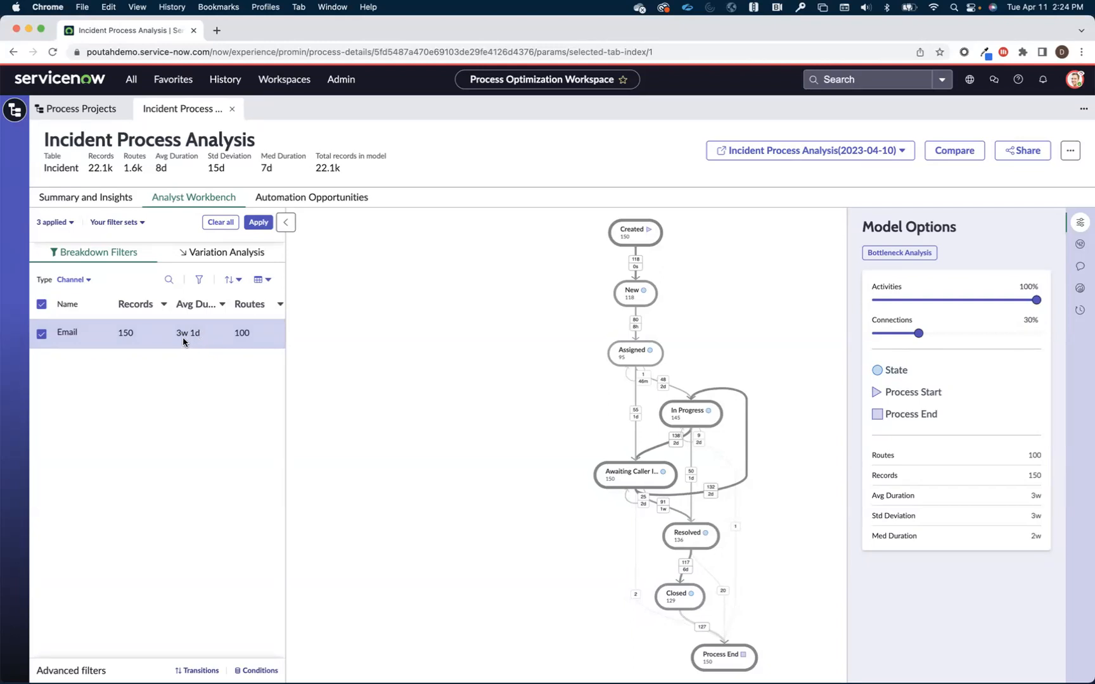
mouse_move(464, 438)
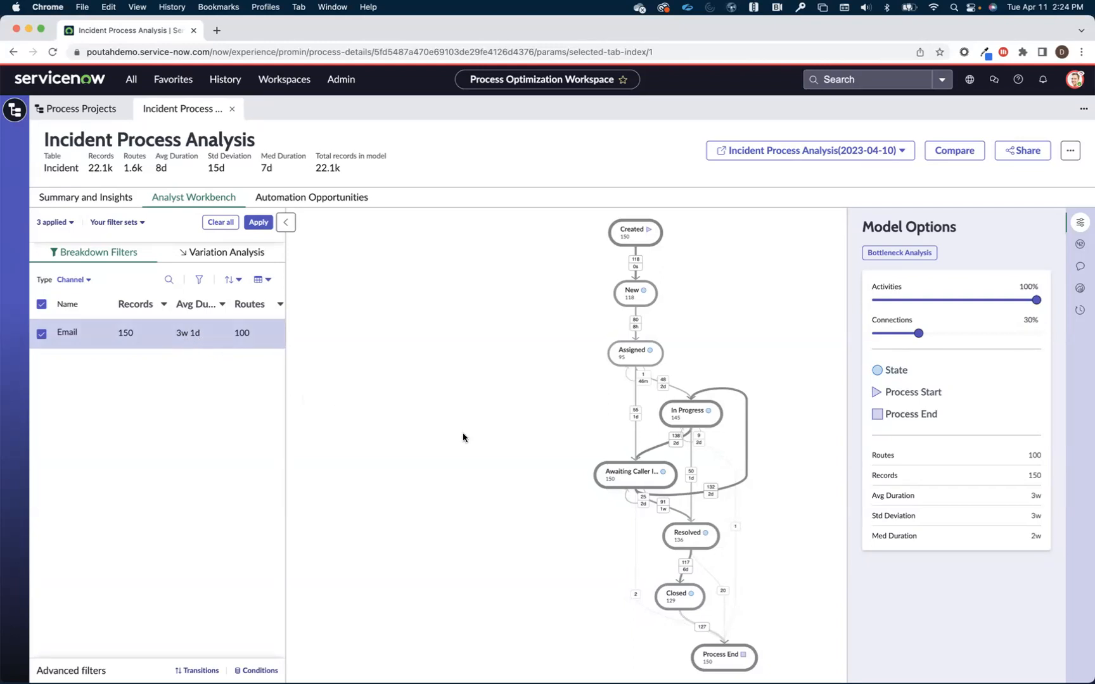
left_click(633, 475)
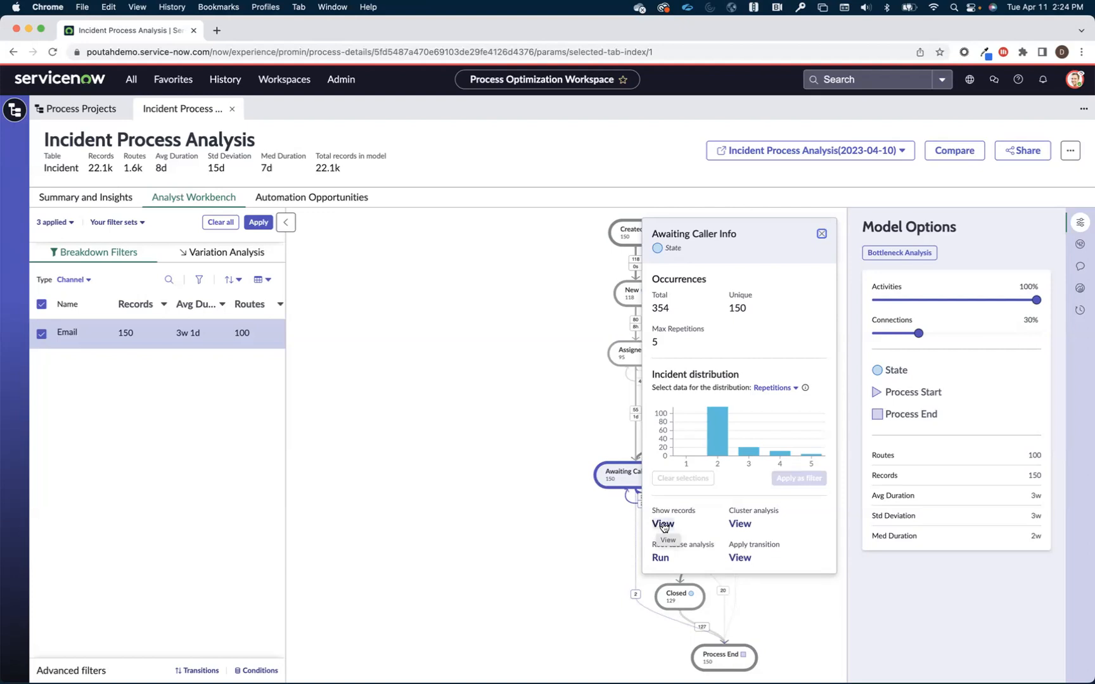
left_click(663, 525)
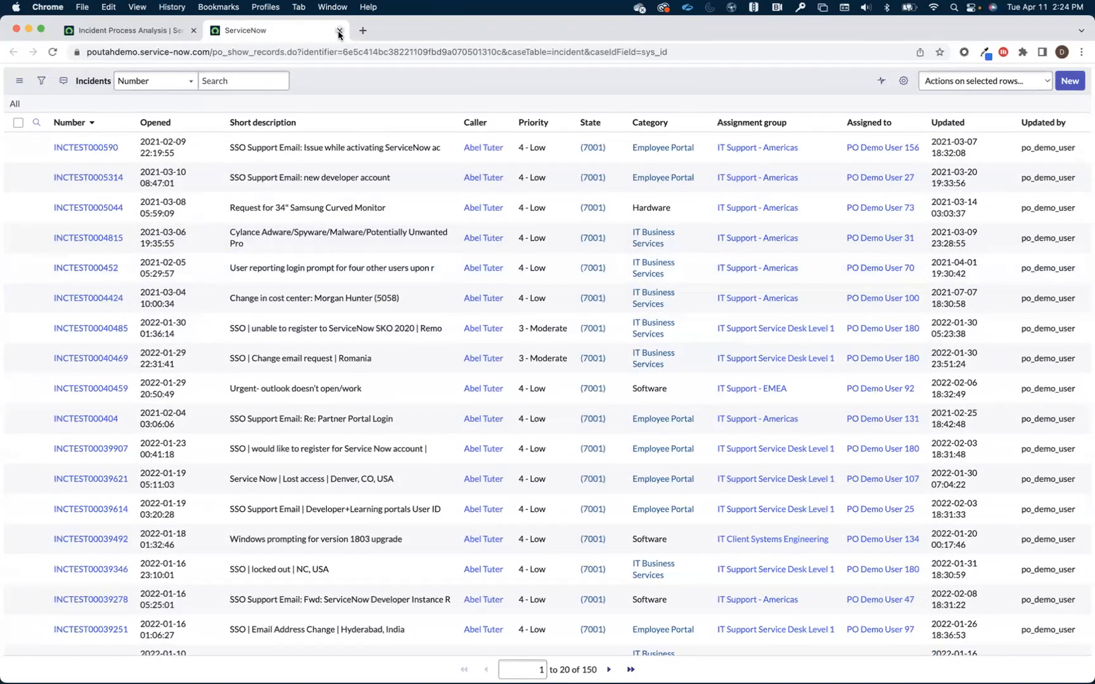
left_click(338, 30)
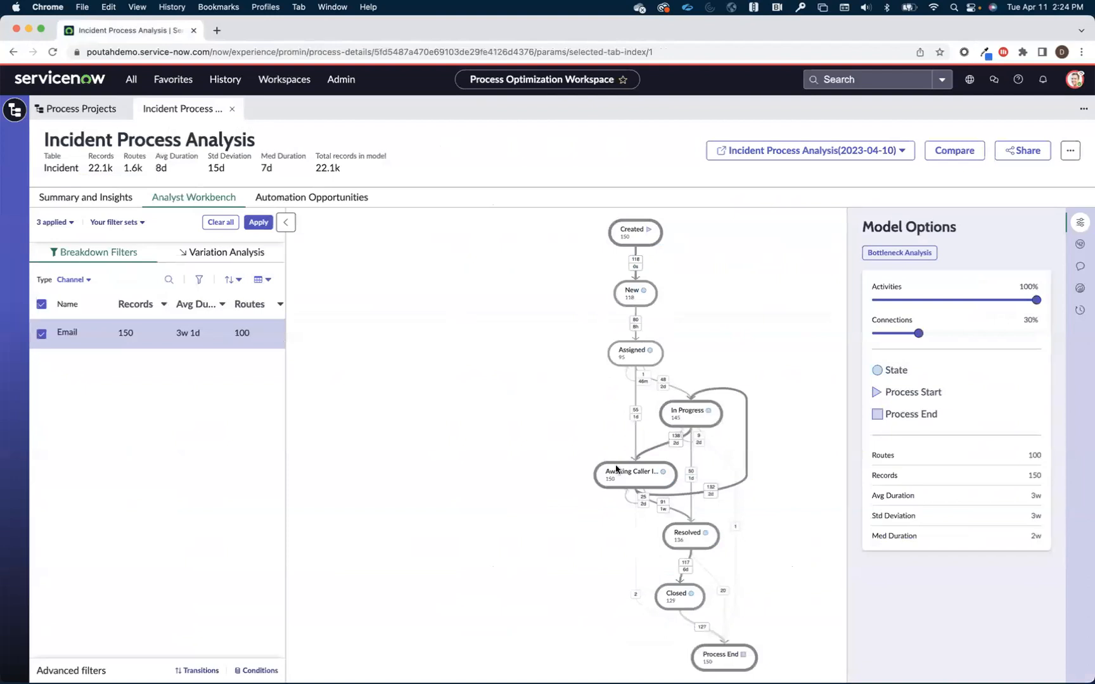
left_click(634, 476)
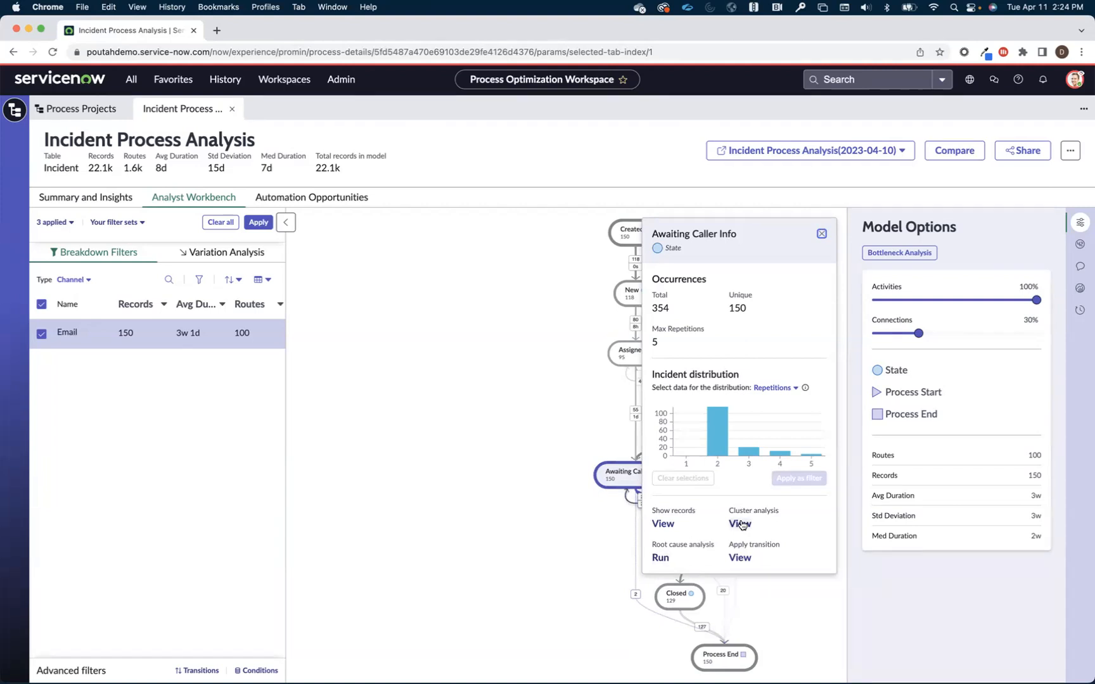
Run cluster analysis on Awaiting Caller Info and review the biggest clusters (25, 23, 18 incidents)
left_click(821, 235)
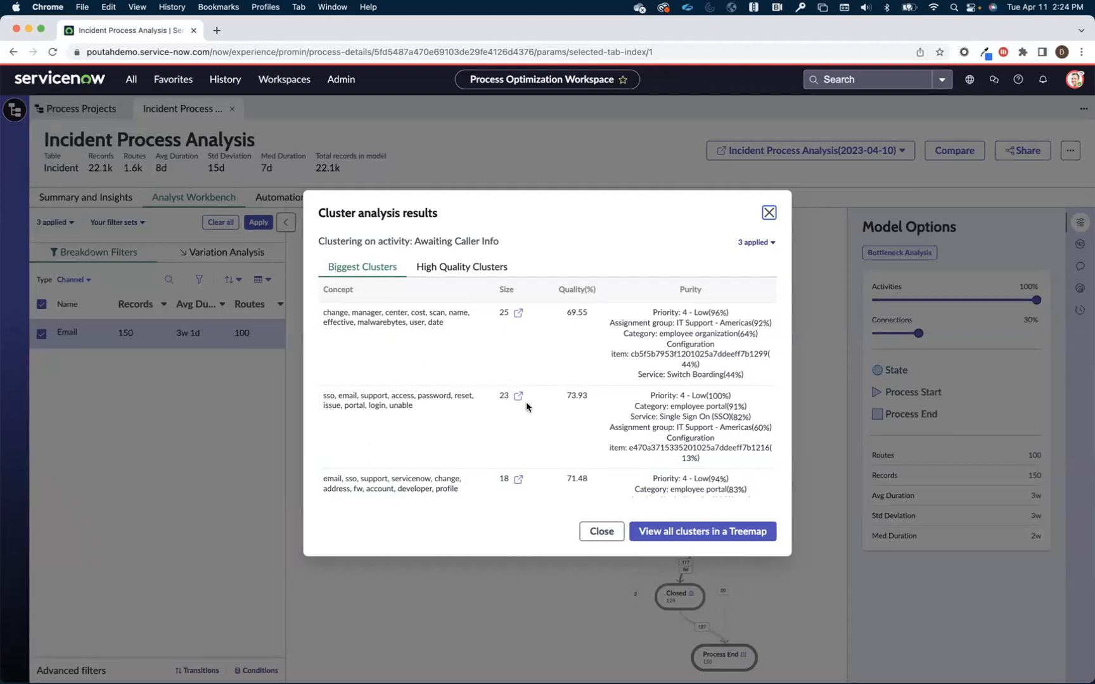
mouse_move(389, 324)
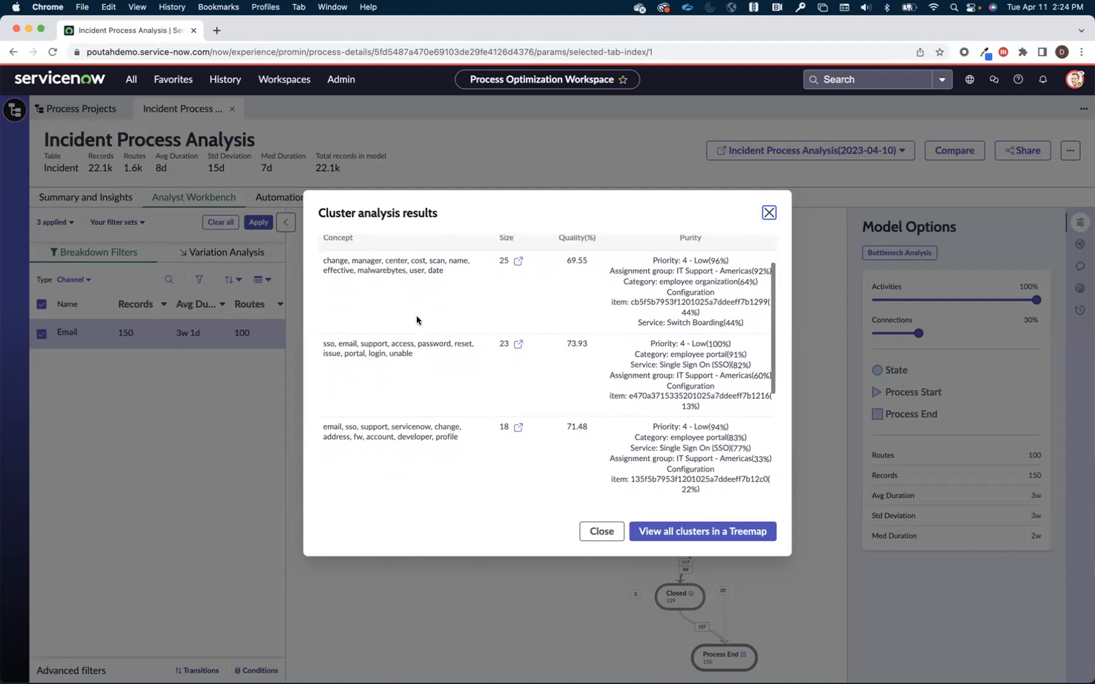
scroll("down", 3)
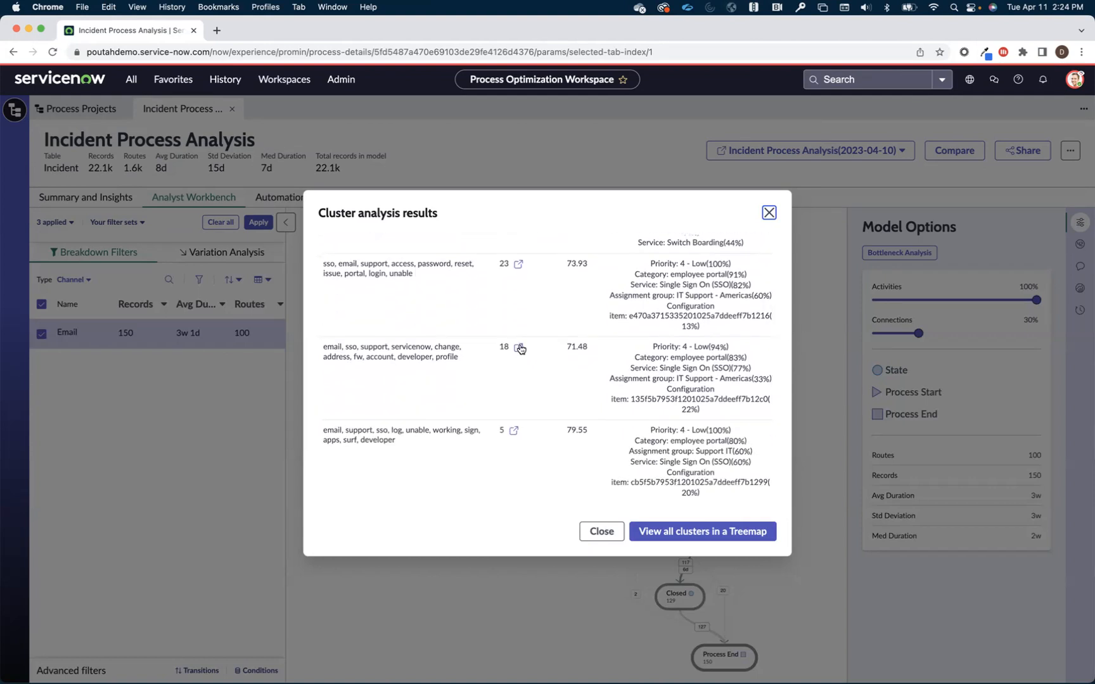
left_click(519, 349)
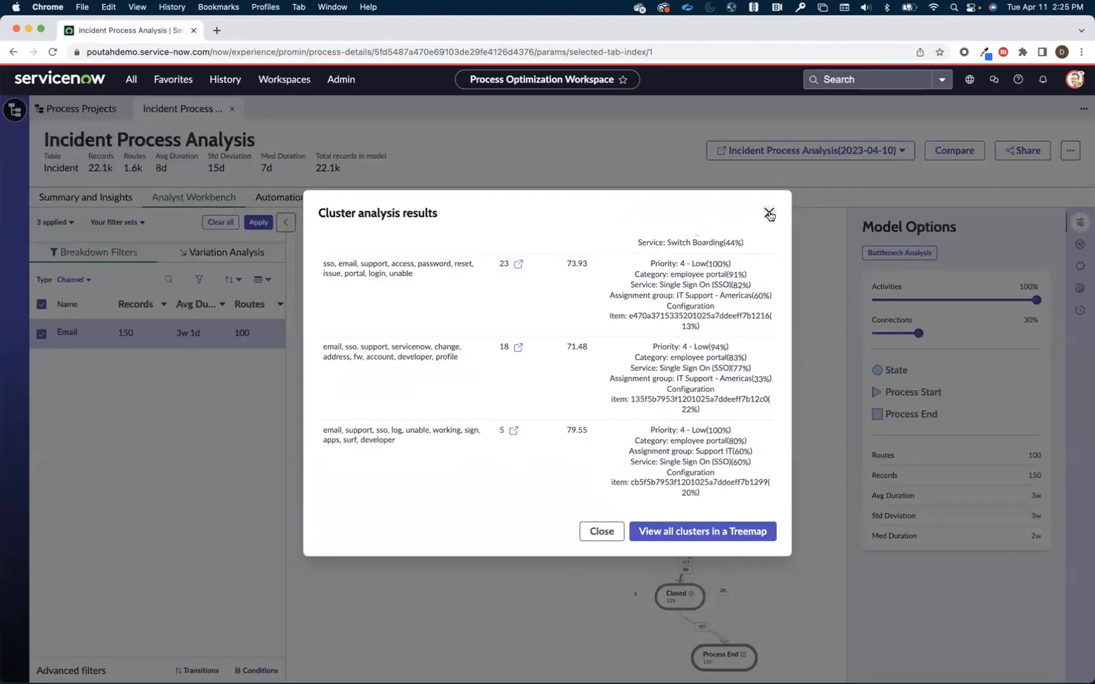
mouse_move(768, 213)
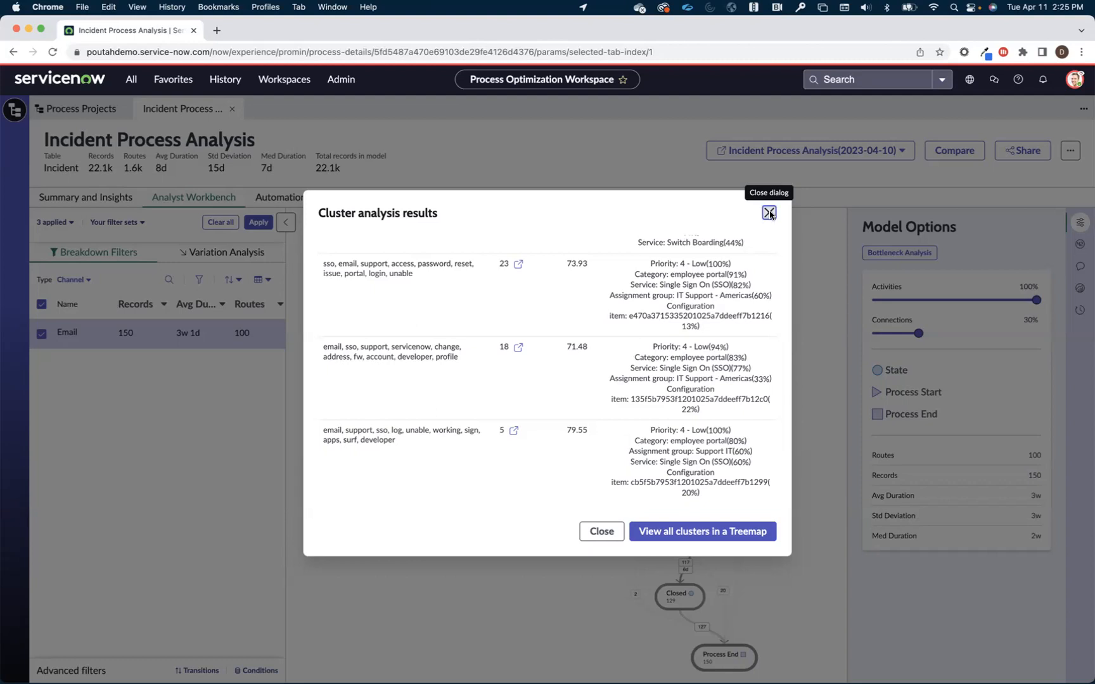
left_click(768, 212)
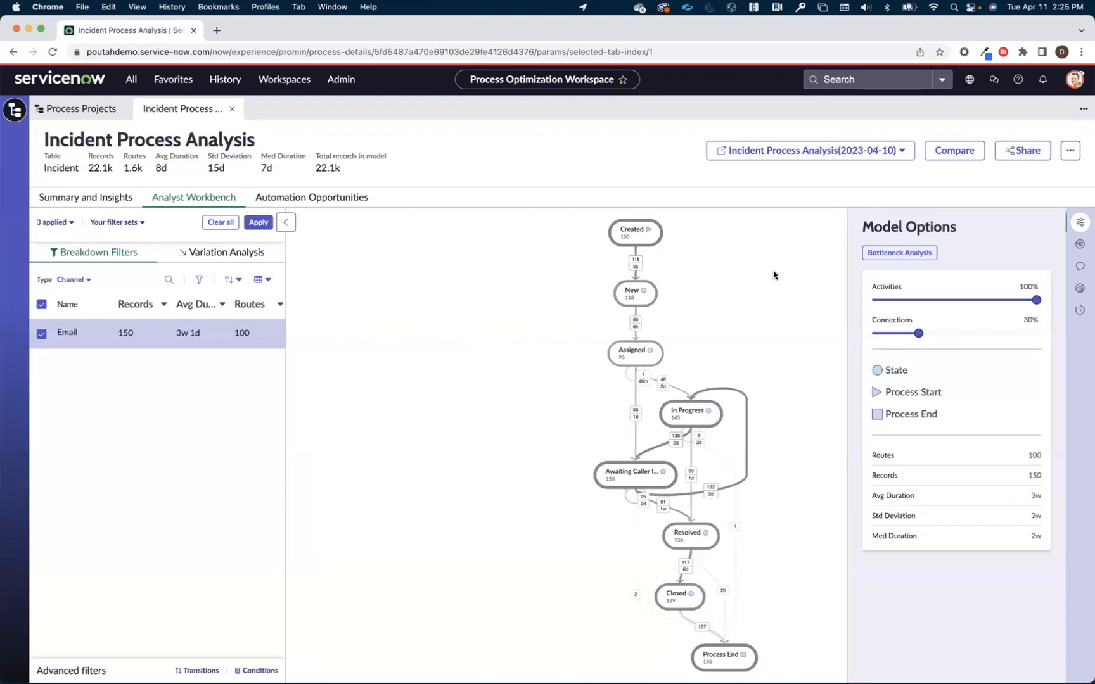
mouse_move(785, 276)
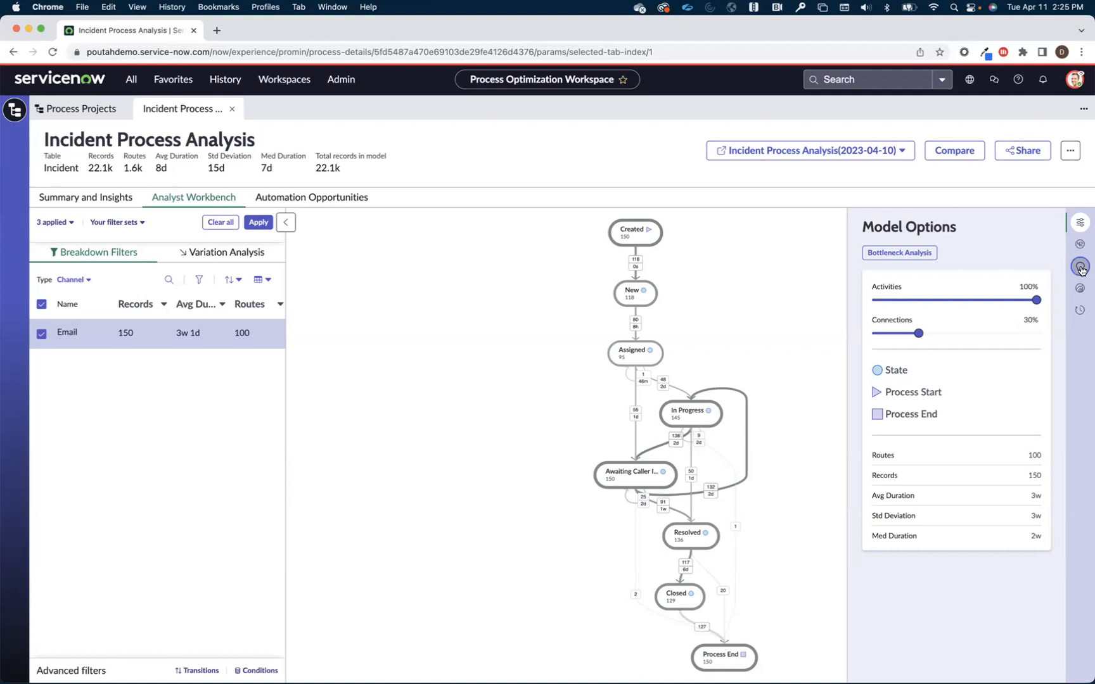
left_click(1080, 266)
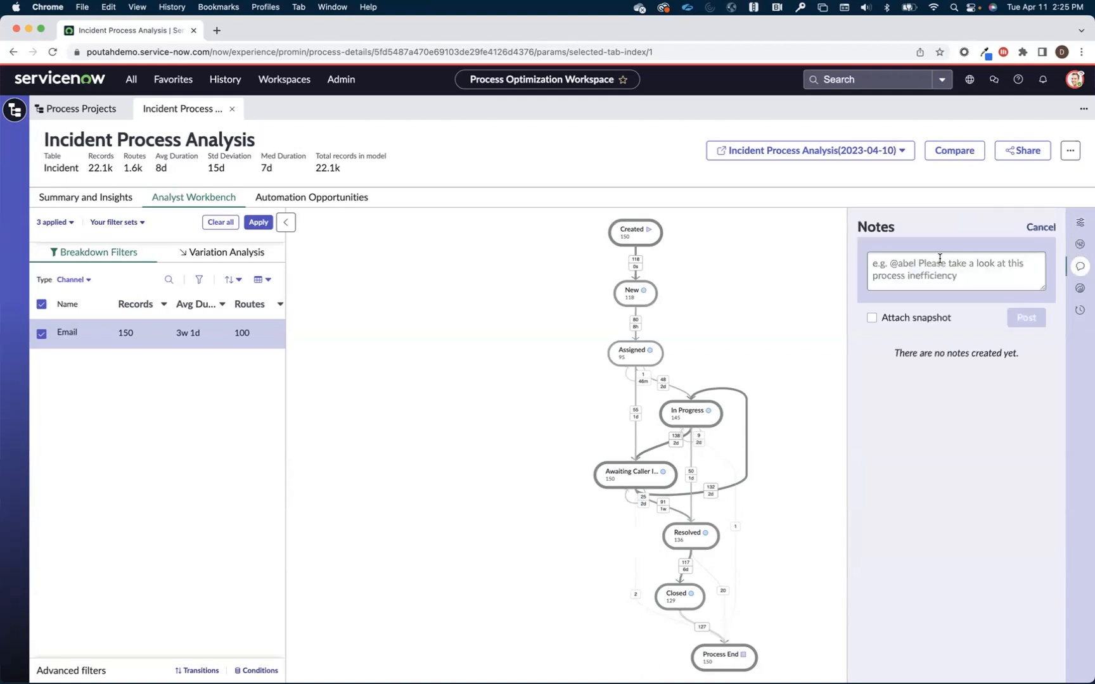
type("@abel")
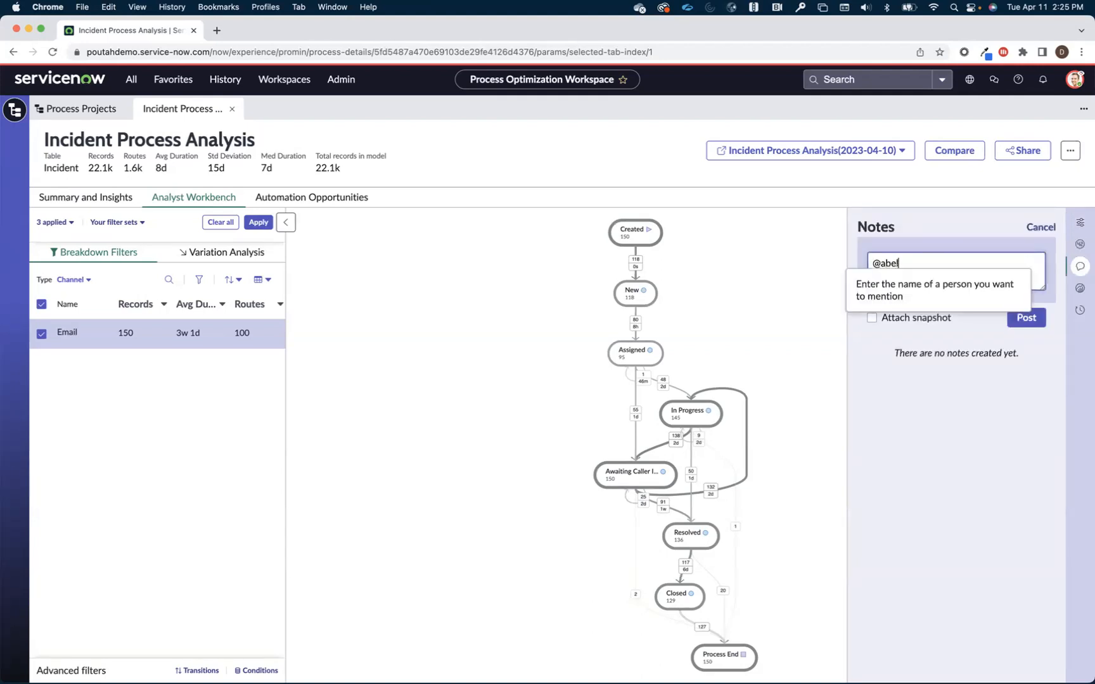
mouse_move(932, 284)
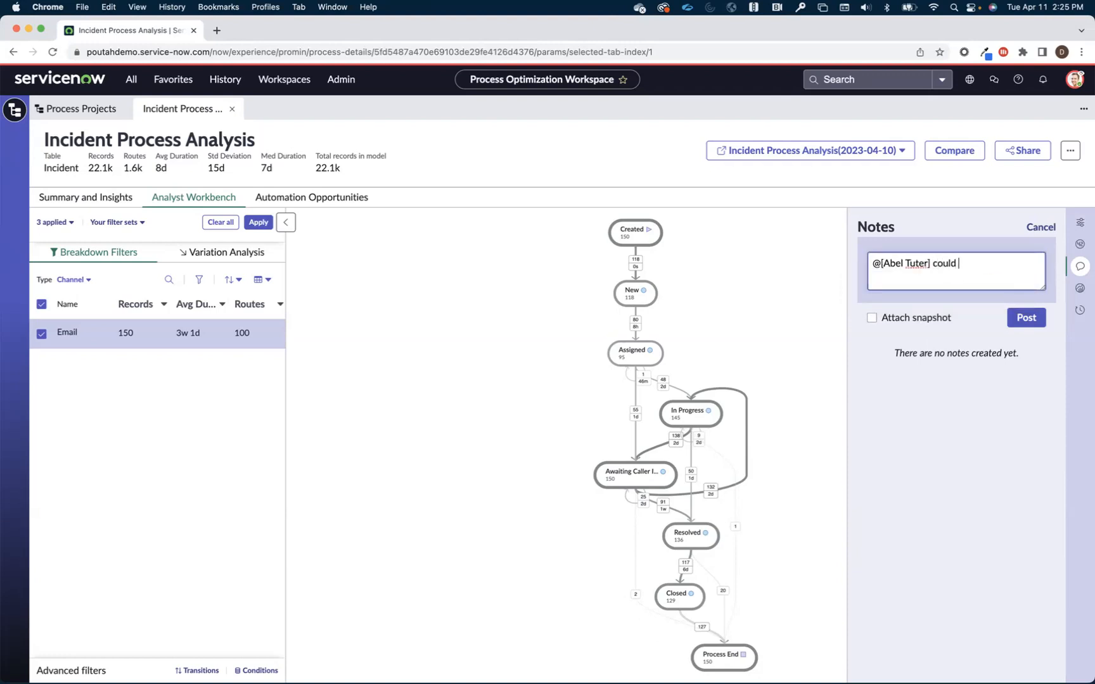
type("you take a look at the intak")
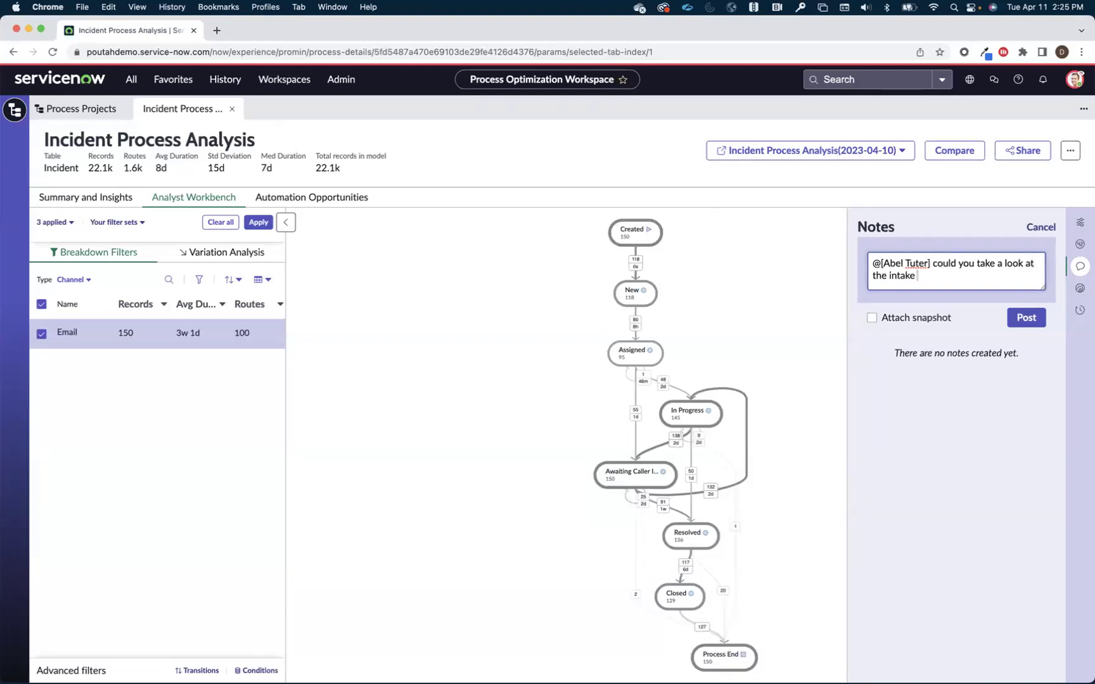
type("experience for people wanting to change their email address.")
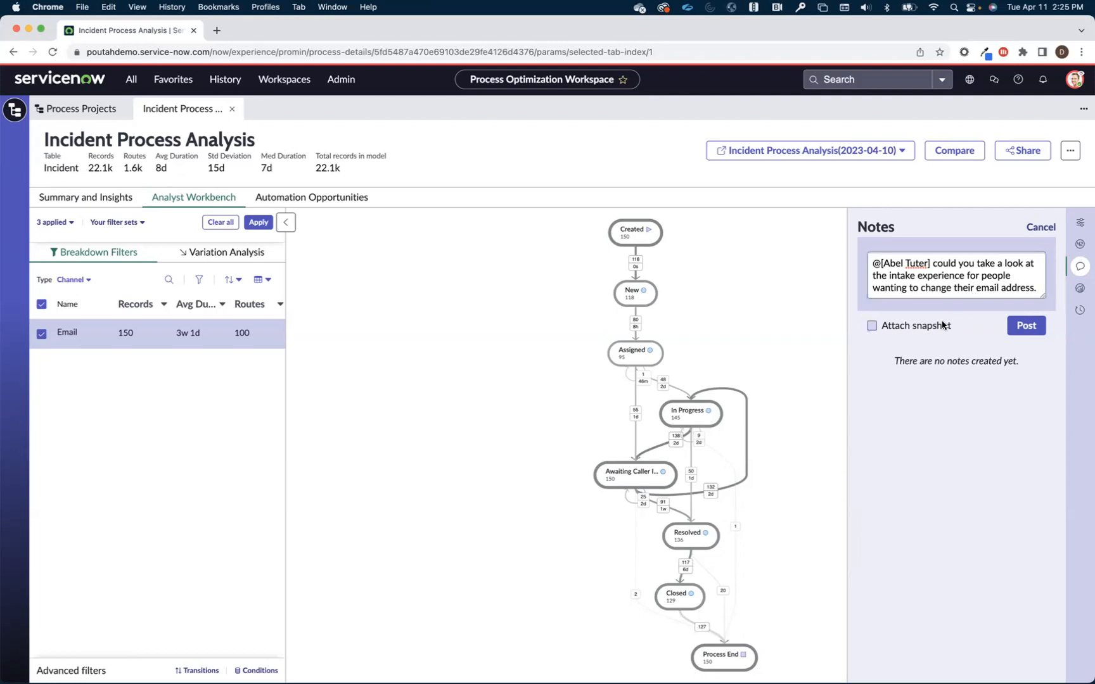
left_click(1025, 326)
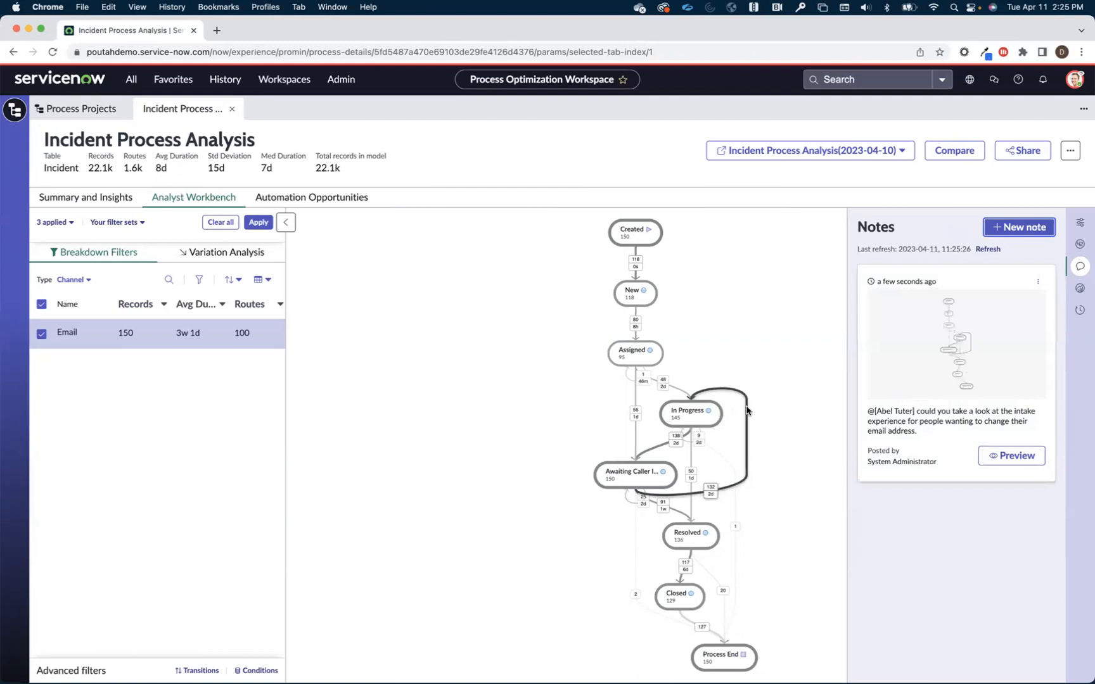
mouse_move(1080, 289)
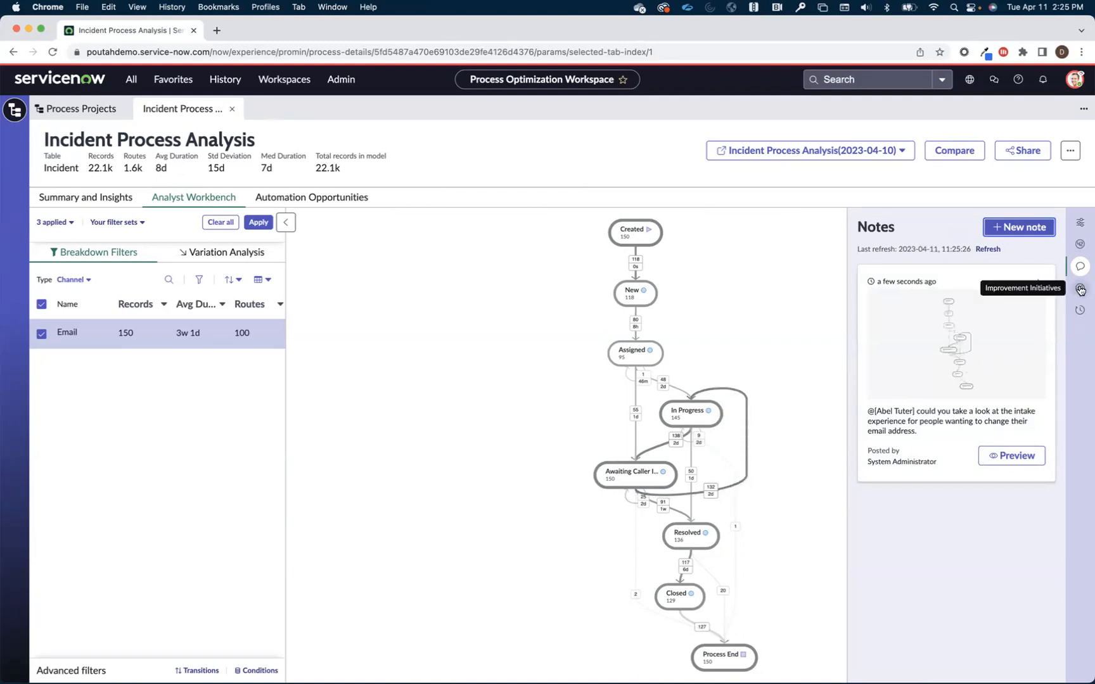
Show the Improvement Initiatives panel, which lists no initiatives yet
left_click(1080, 289)
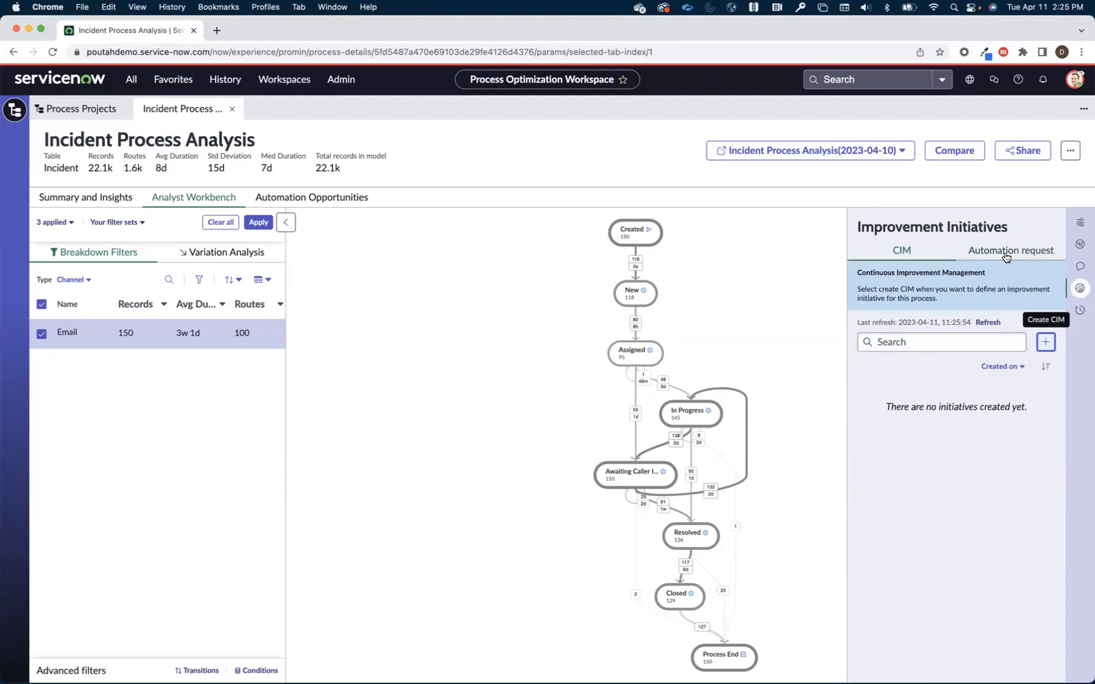
mouse_move(998, 393)
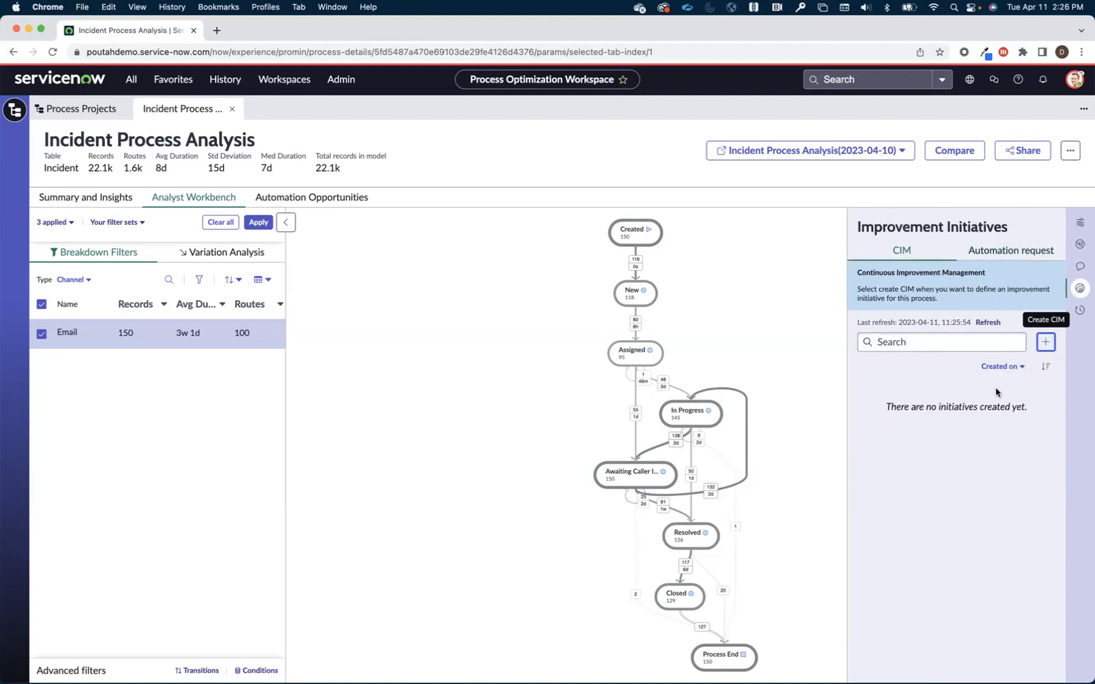
mouse_move(968, 433)
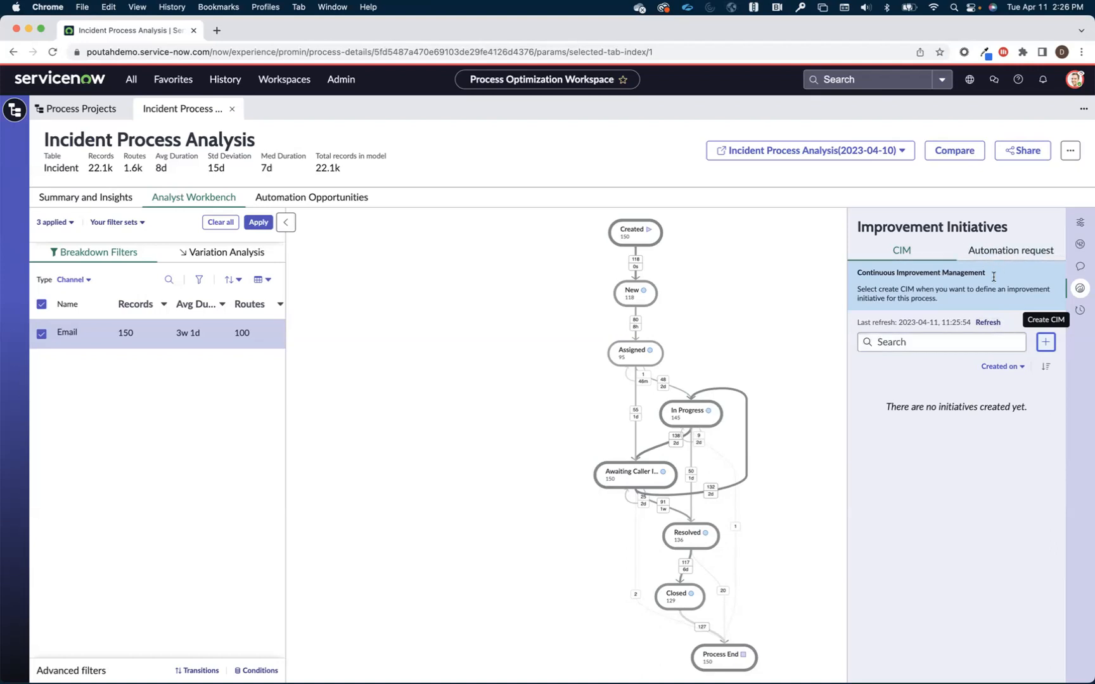
mouse_move(989, 313)
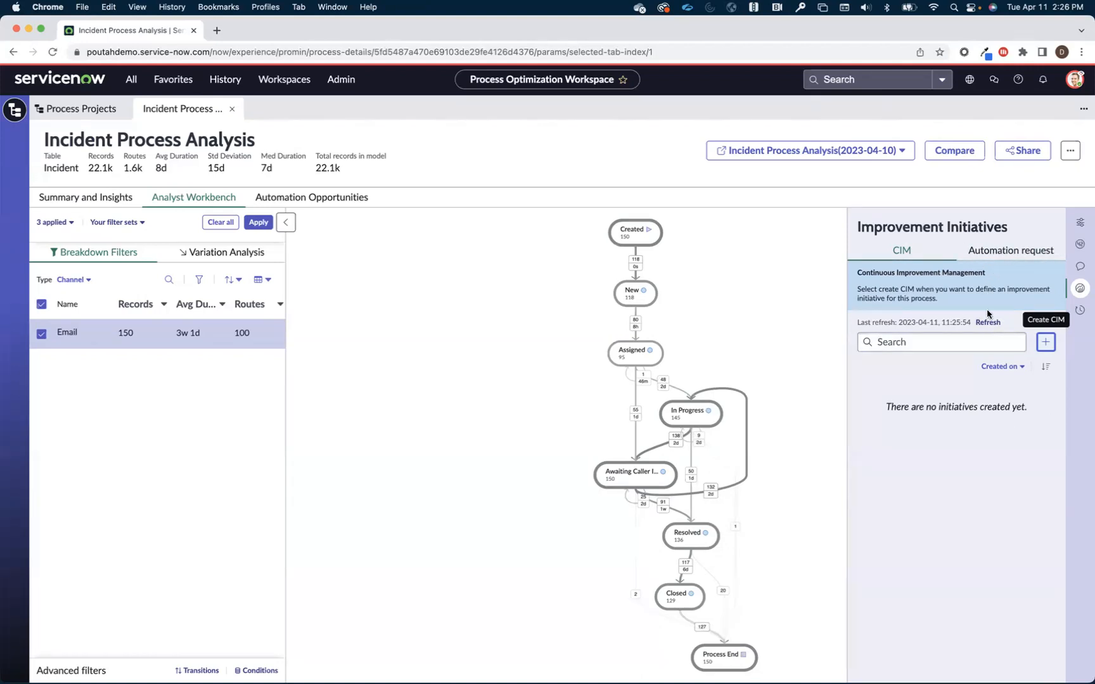